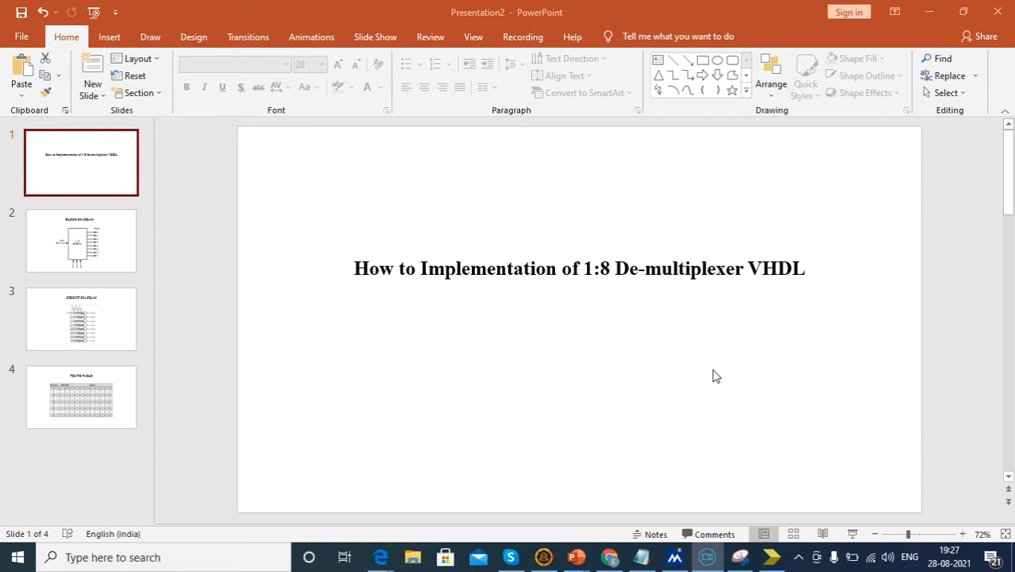
{"action": "mouse_move", "coordinate": [712, 388]}
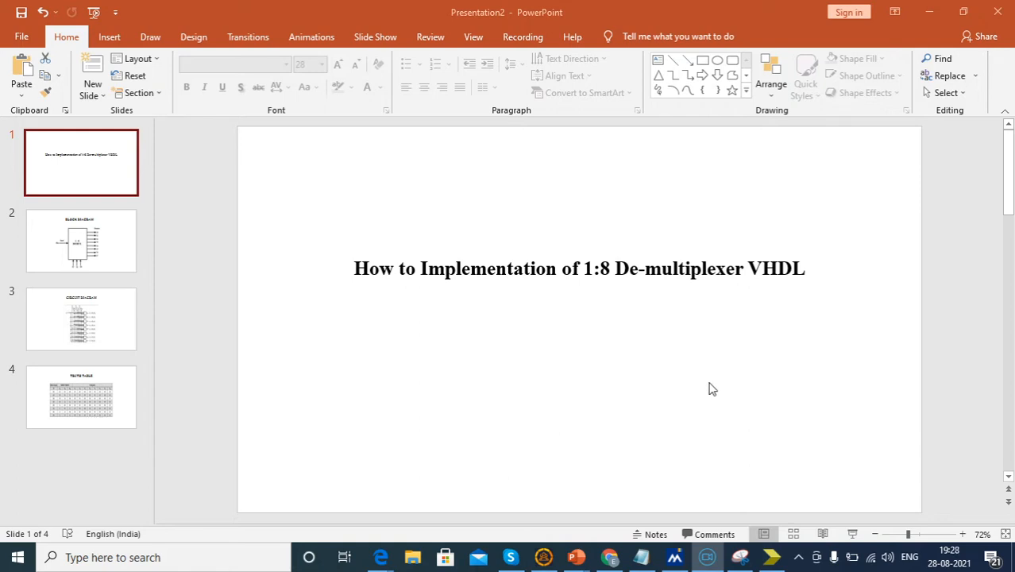
- Step through the block diagram, circuit diagram and truth table slides of the demux deck
{"action": "left_click", "coordinate": [81, 241]}
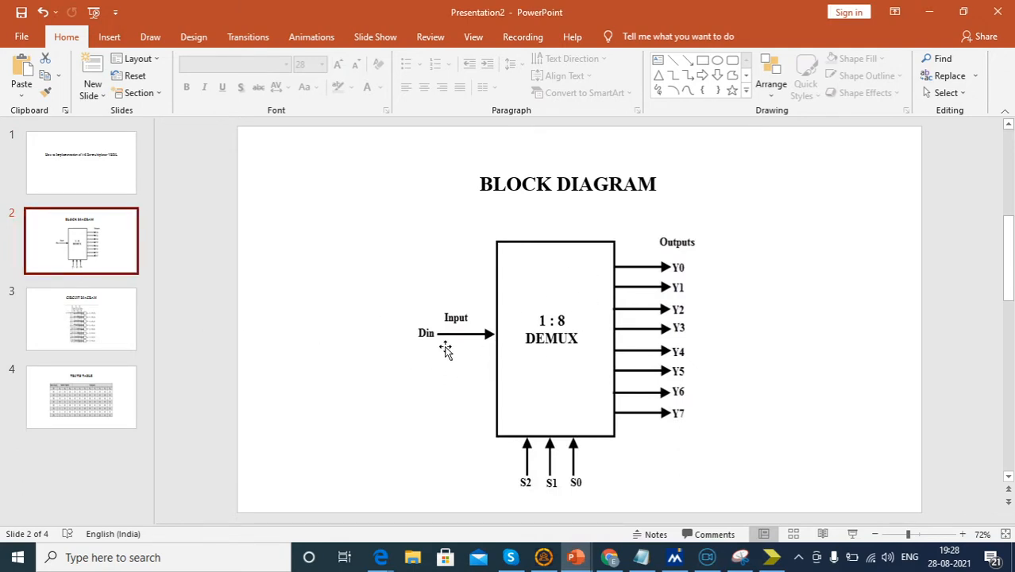
{"action": "mouse_move", "coordinate": [596, 332]}
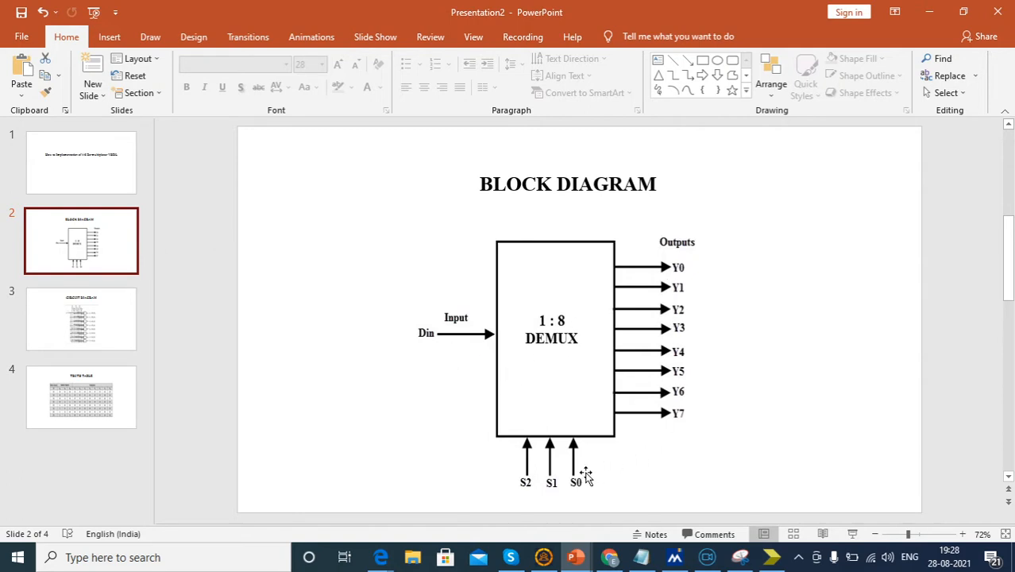
{"action": "mouse_move", "coordinate": [542, 477]}
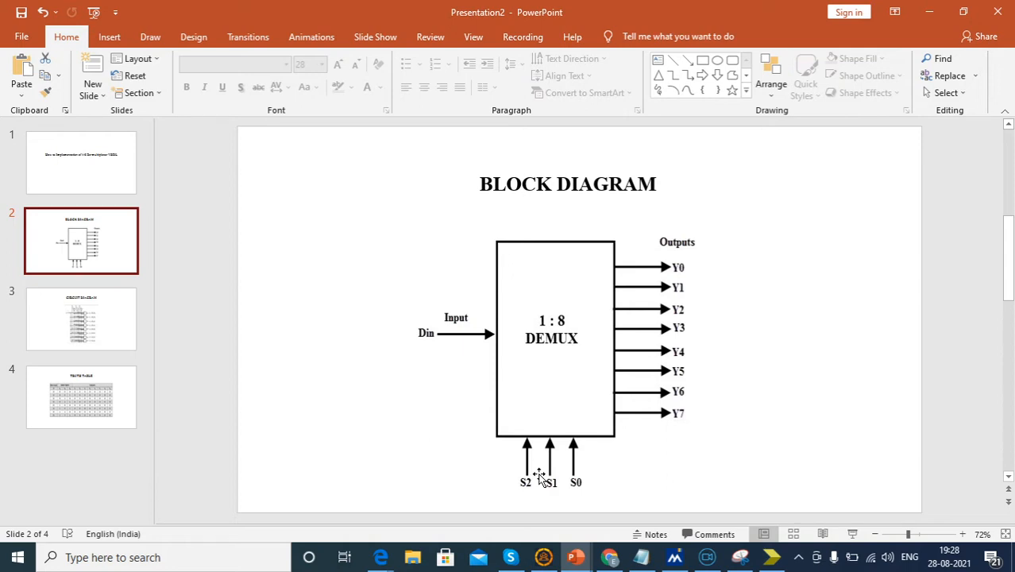
{"action": "mouse_move", "coordinate": [549, 496]}
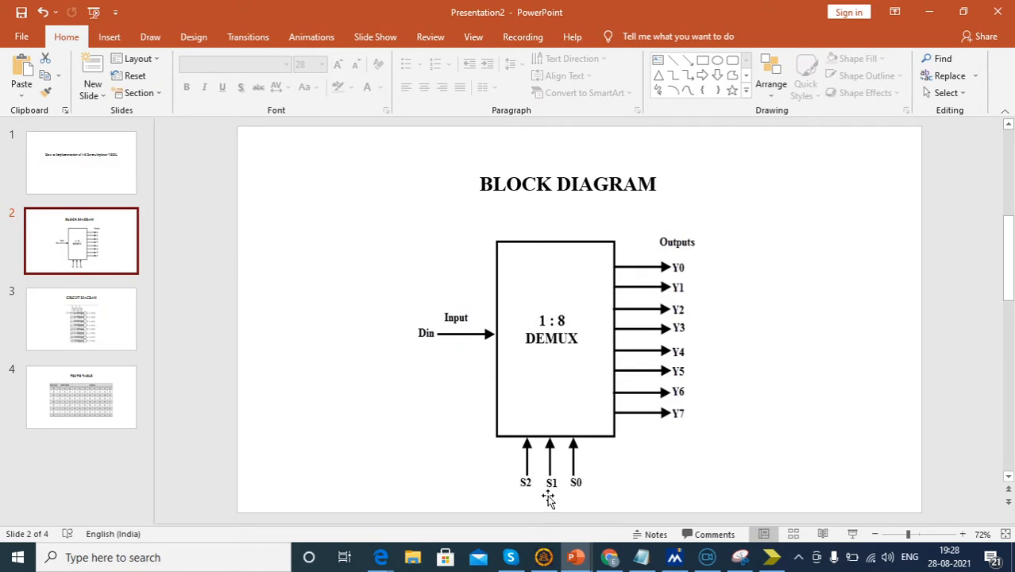
{"action": "mouse_move", "coordinate": [525, 487]}
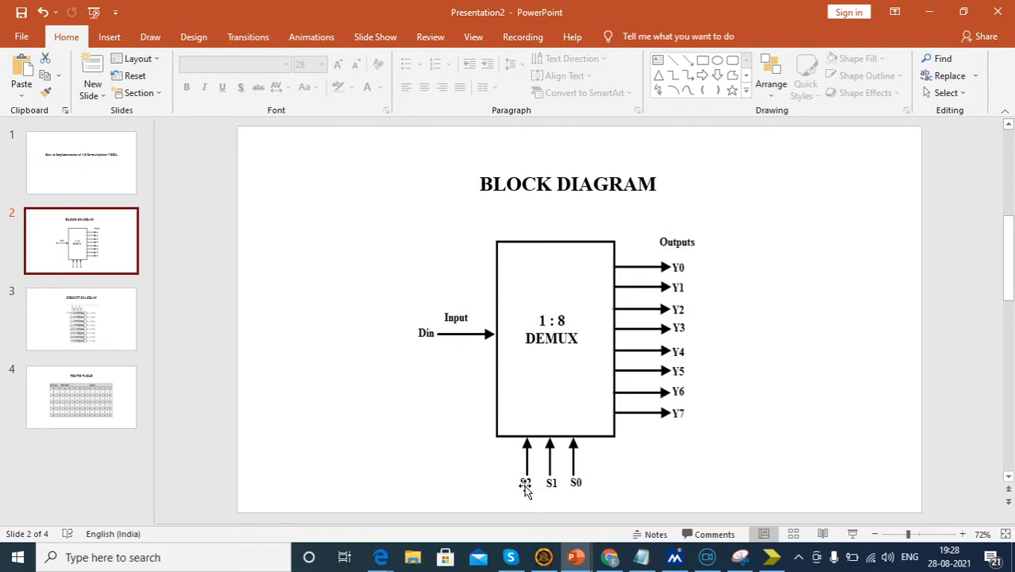
{"action": "left_click", "coordinate": [81, 319]}
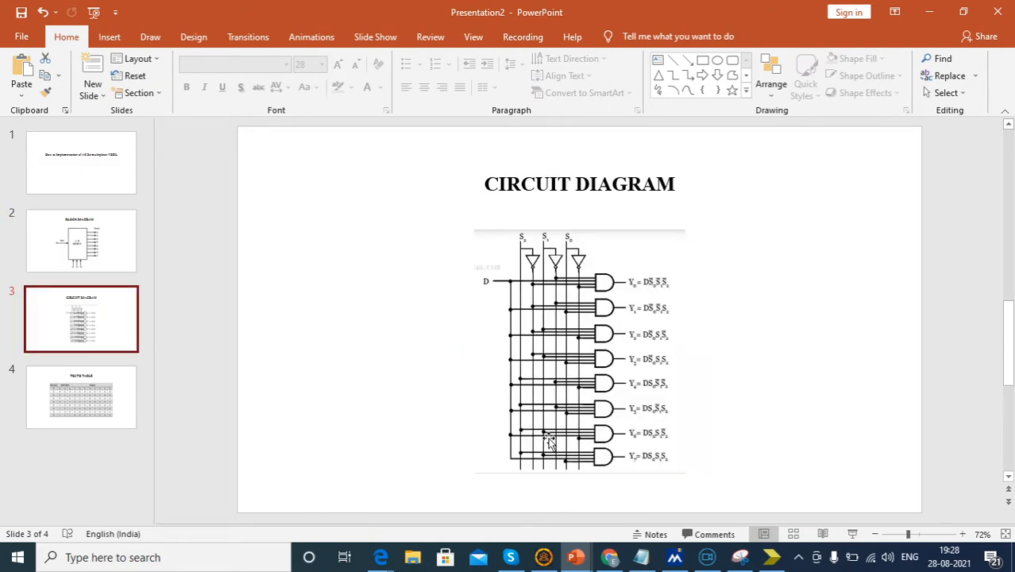
{"action": "mouse_move", "coordinate": [671, 300]}
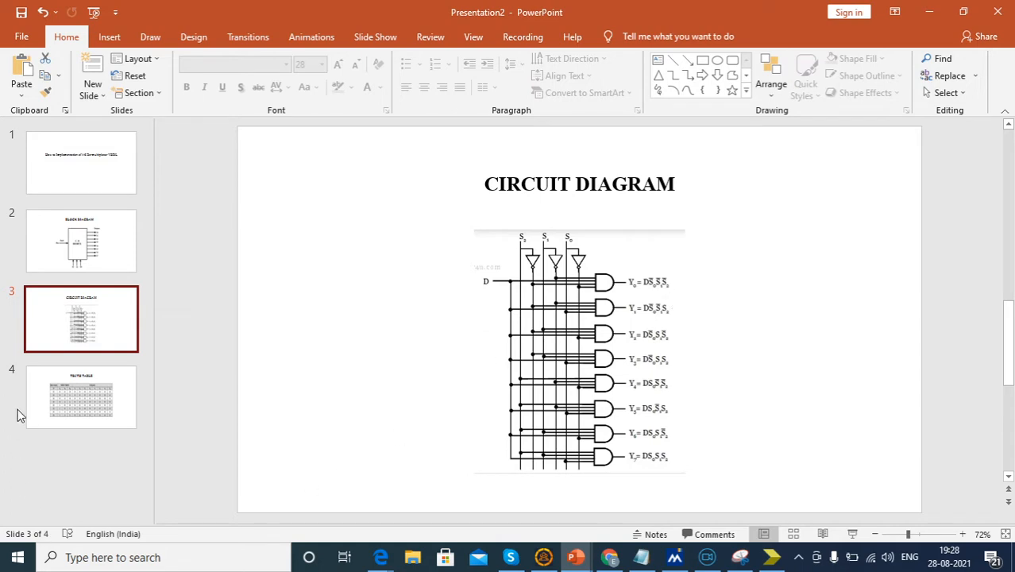
{"action": "left_click", "coordinate": [81, 398]}
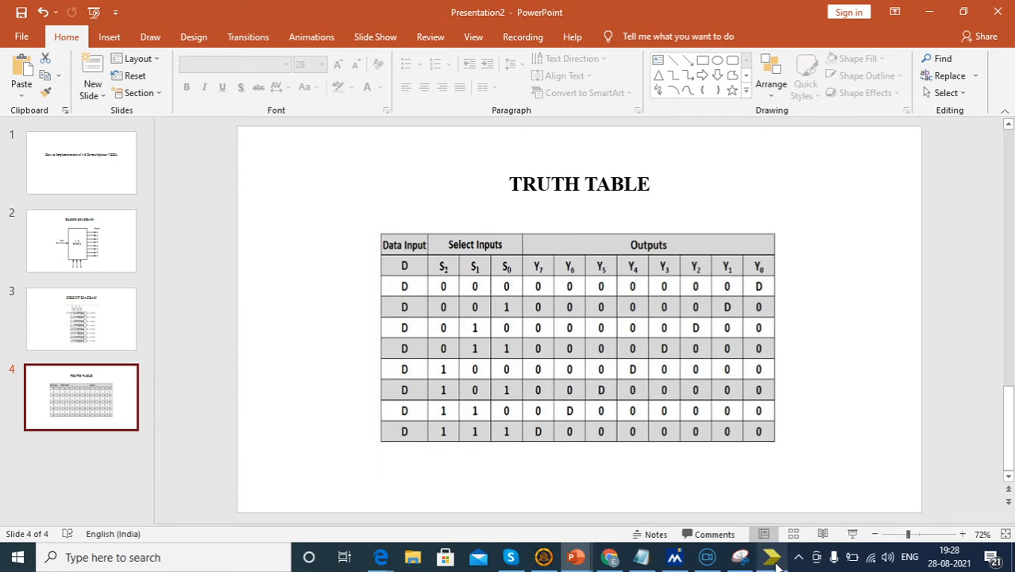
- Switch to ISE and start a new project named 'onetoeightdemux'
{"action": "left_click", "coordinate": [771, 557]}
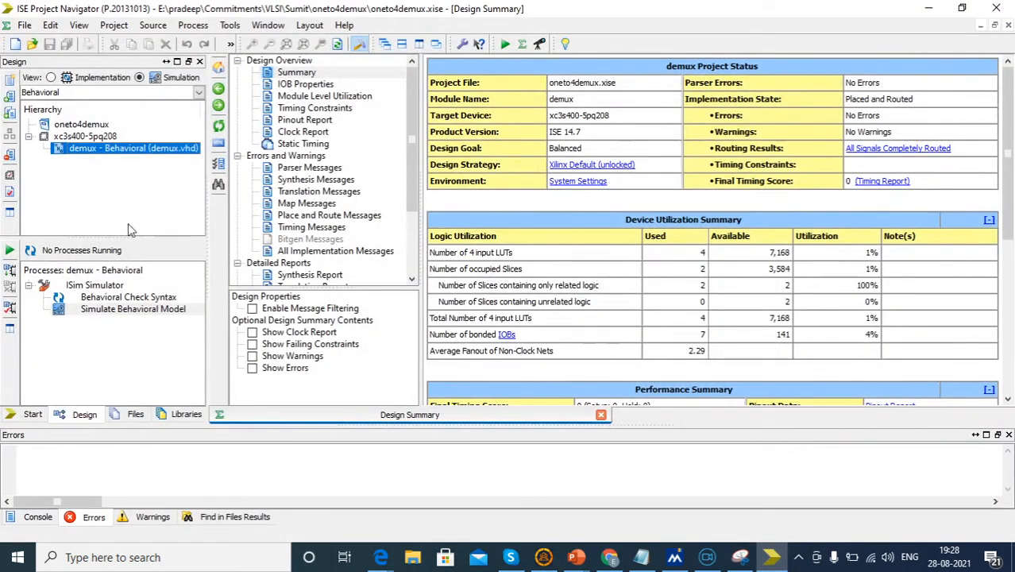
{"action": "mouse_move", "coordinate": [373, 385]}
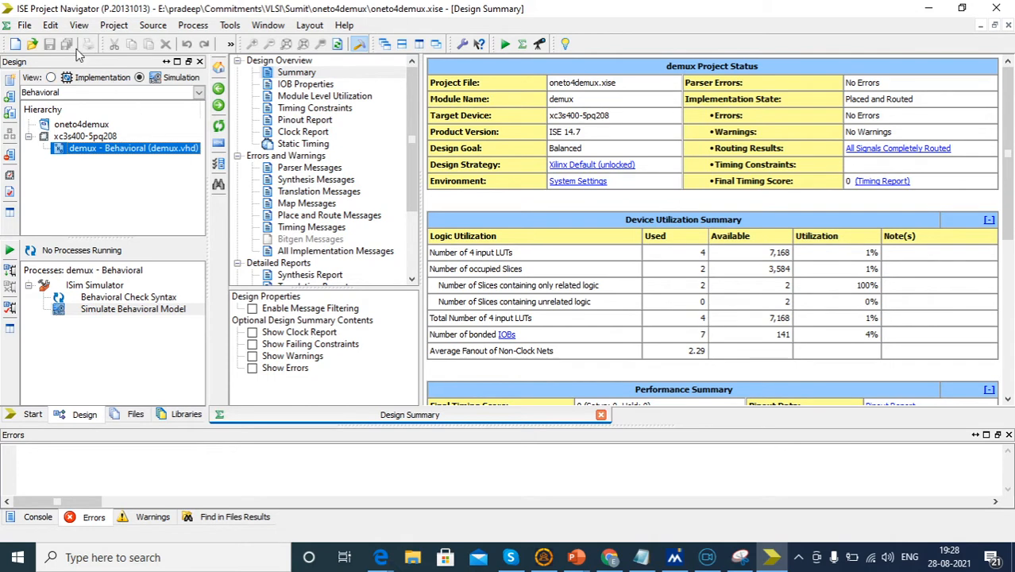
{"action": "left_click", "coordinate": [24, 24]}
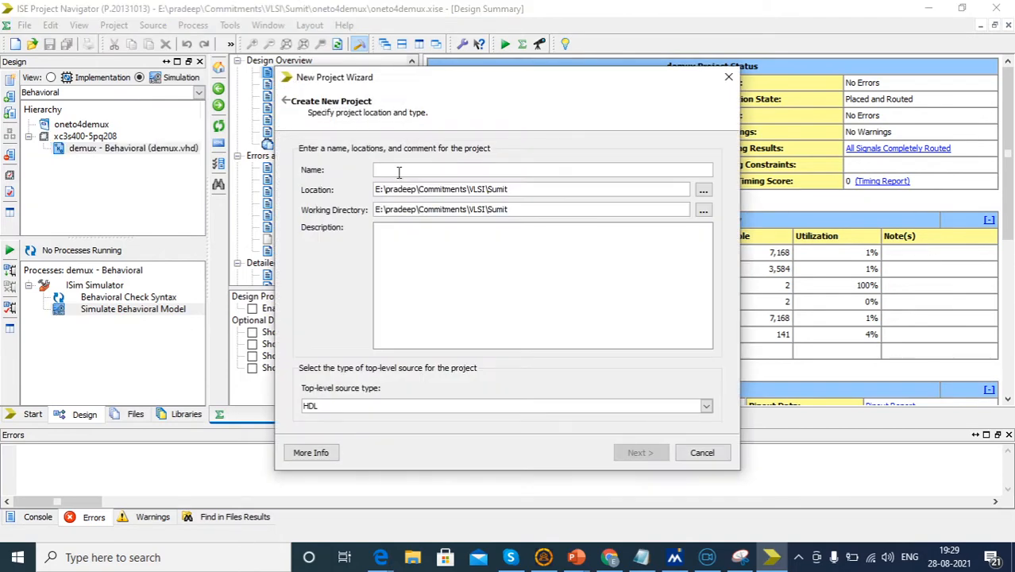
{"action": "type", "text": "to"}
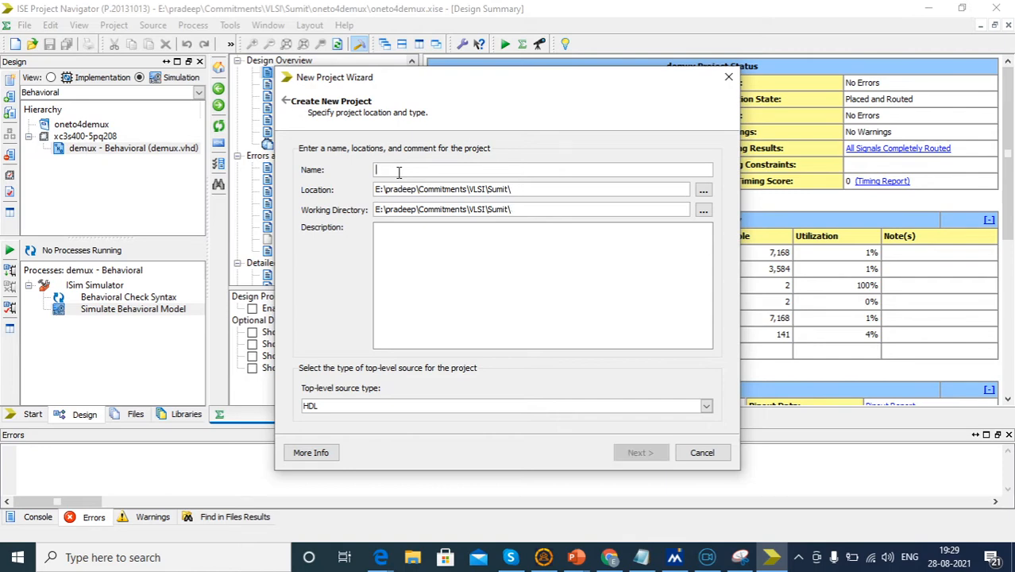
{"action": "type", "text": "oneto"}
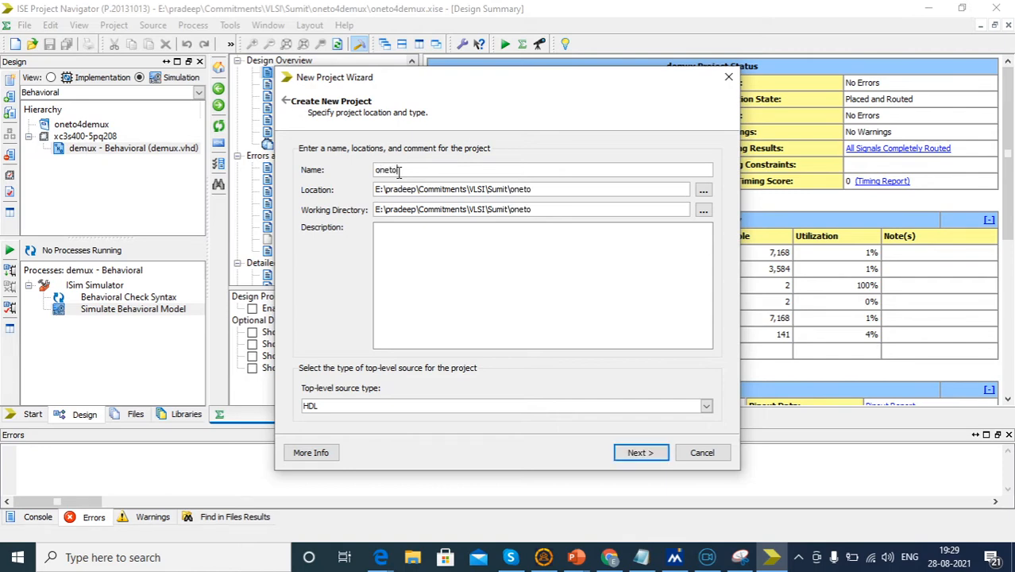
{"action": "type", "text": "eight"}
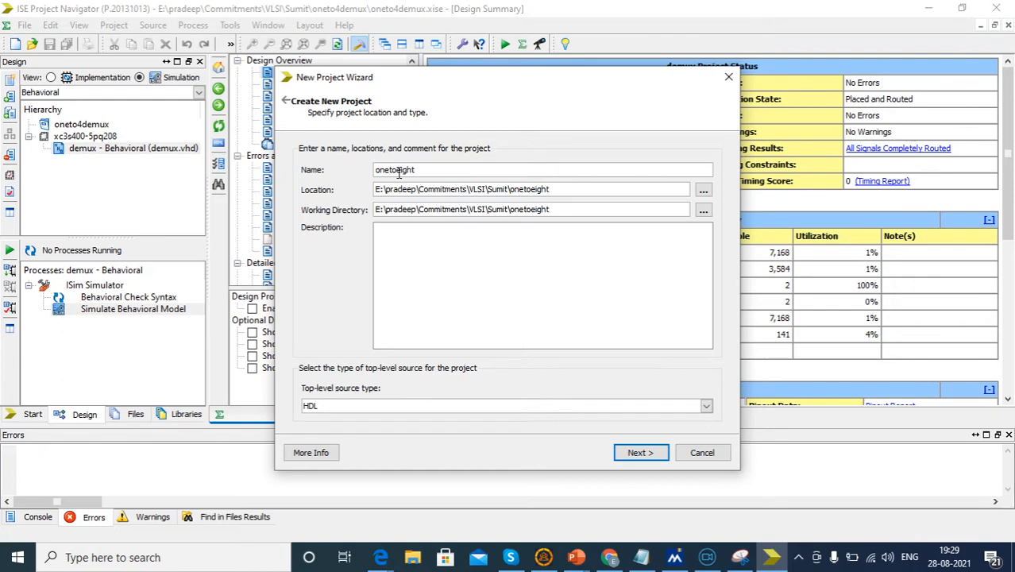
{"action": "type", "text": "demux"}
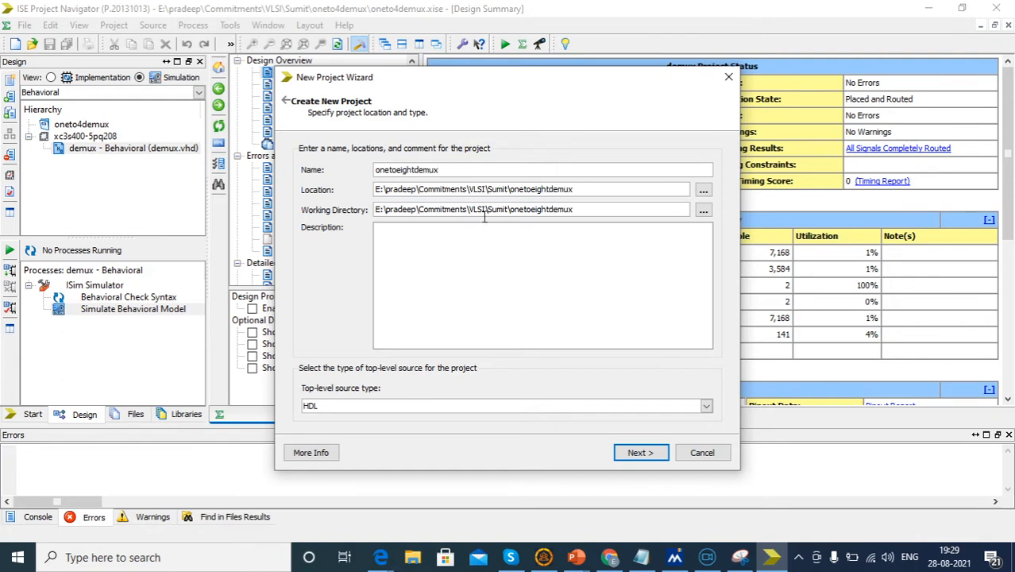
- Finish the project wizard with Spartan3 XC3S400 PQ208 and VHDL as preferred language
{"action": "left_click", "coordinate": [640, 452]}
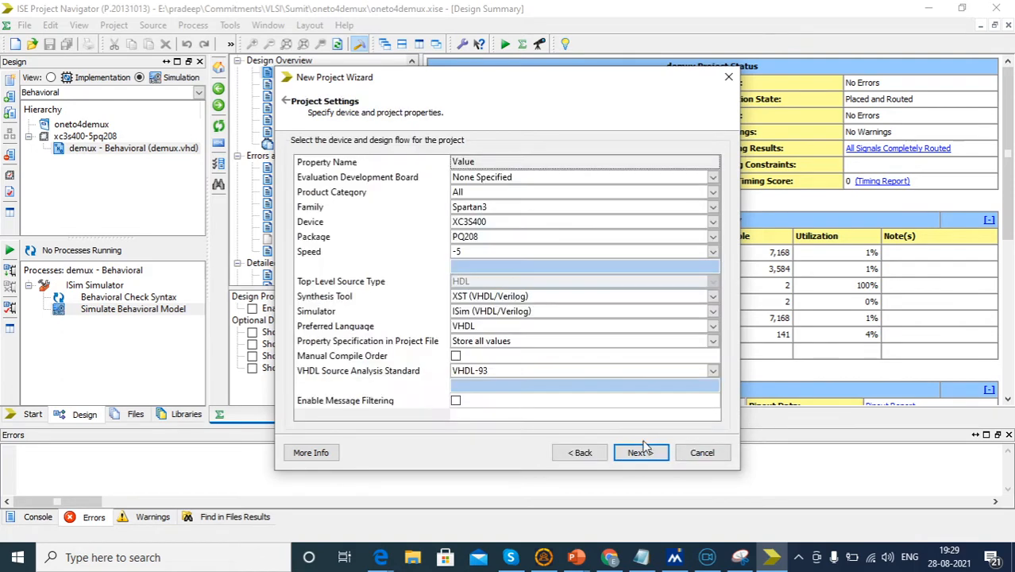
{"action": "mouse_move", "coordinate": [655, 337]}
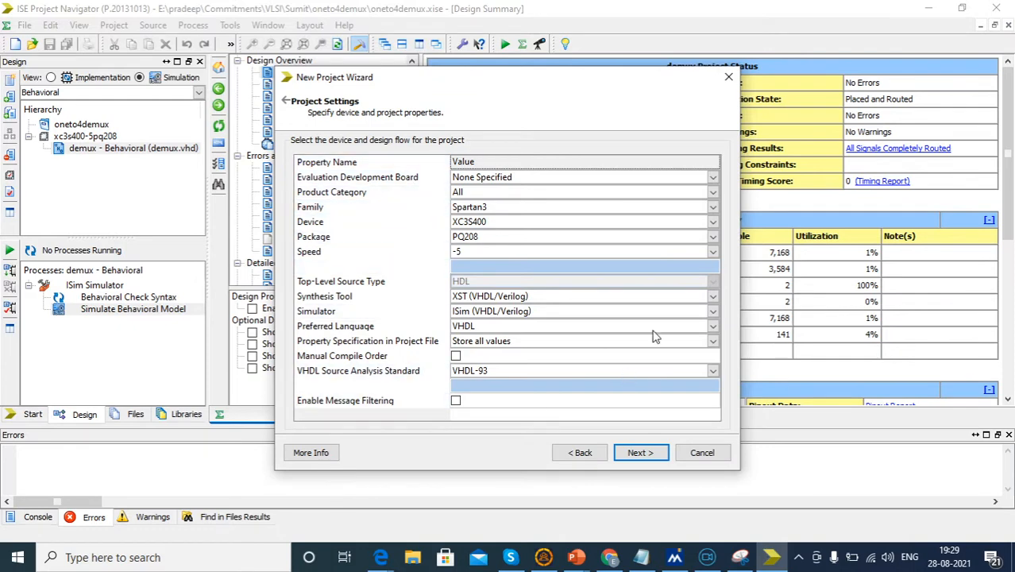
{"action": "mouse_move", "coordinate": [503, 211]}
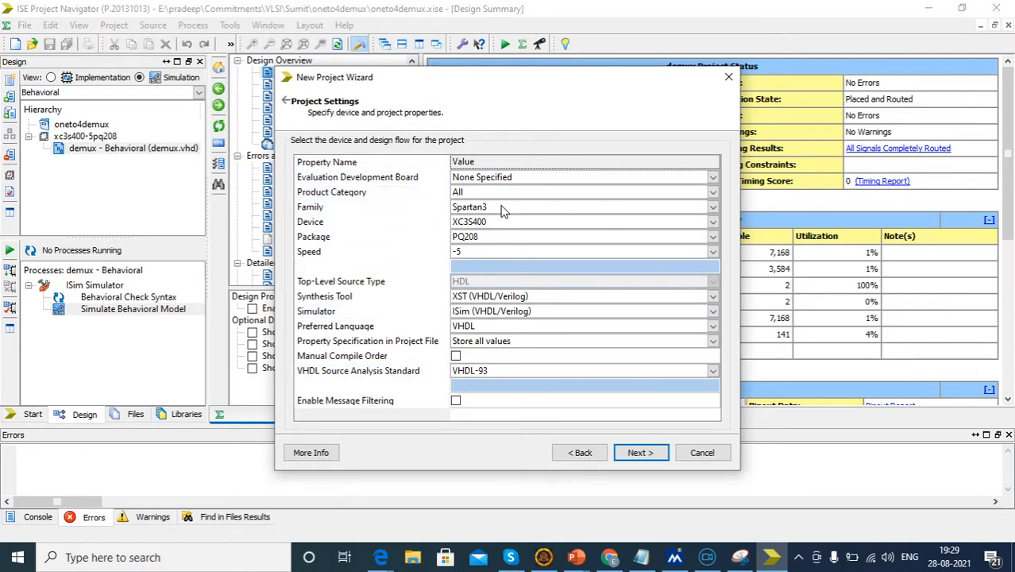
{"action": "mouse_move", "coordinate": [492, 325]}
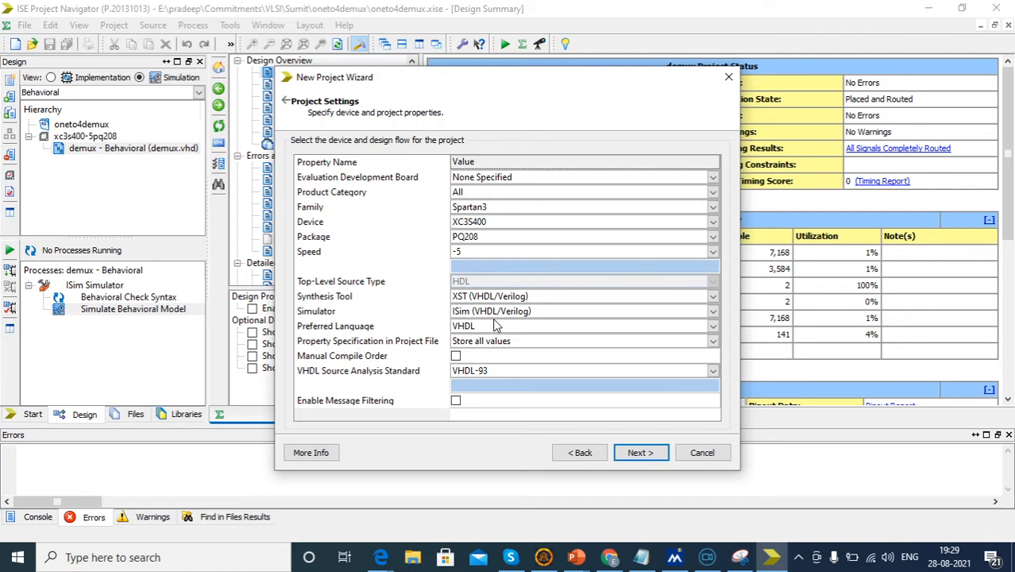
{"action": "mouse_move", "coordinate": [488, 332]}
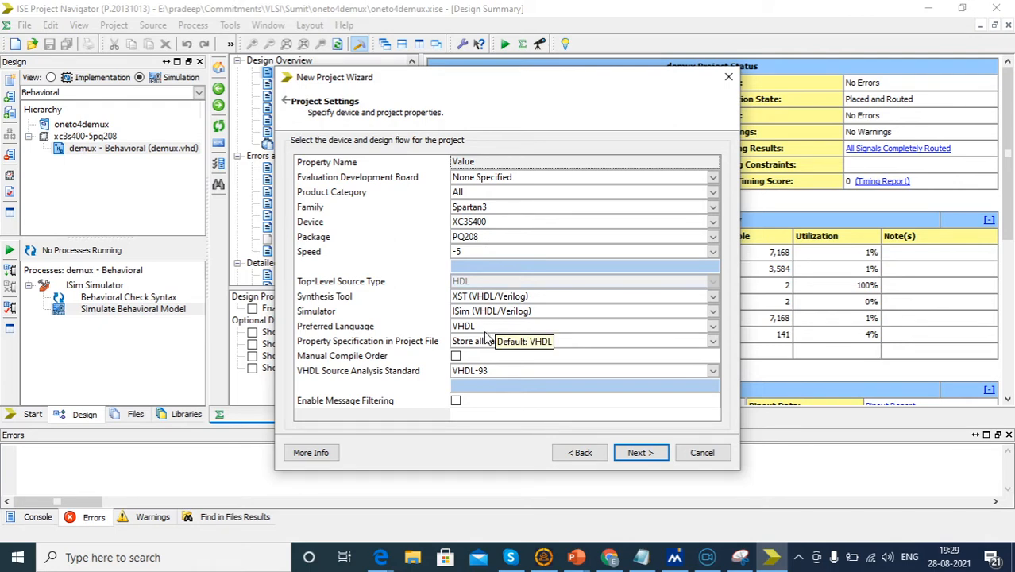
{"action": "left_click", "coordinate": [712, 326]}
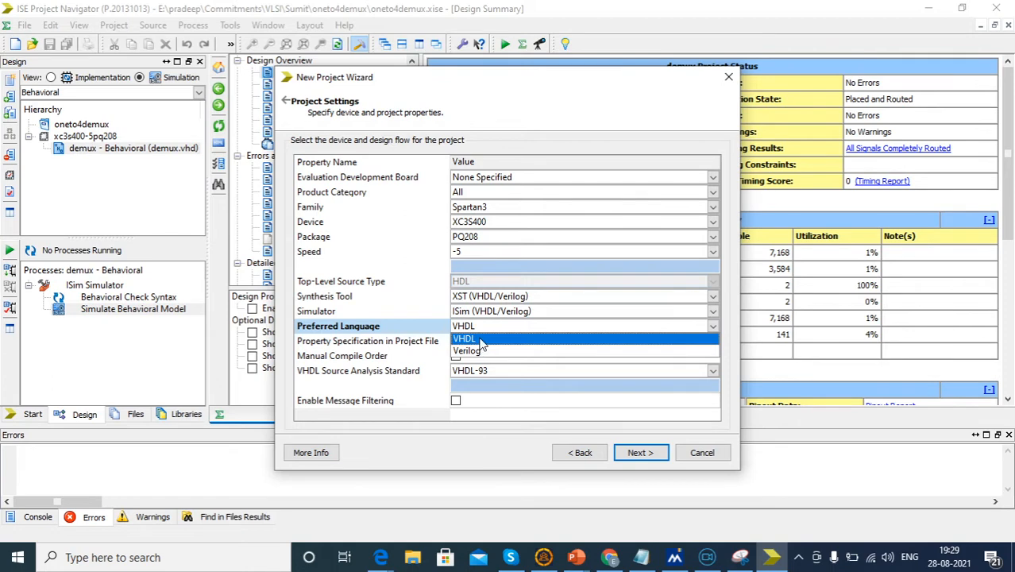
{"action": "left_click", "coordinate": [463, 326]}
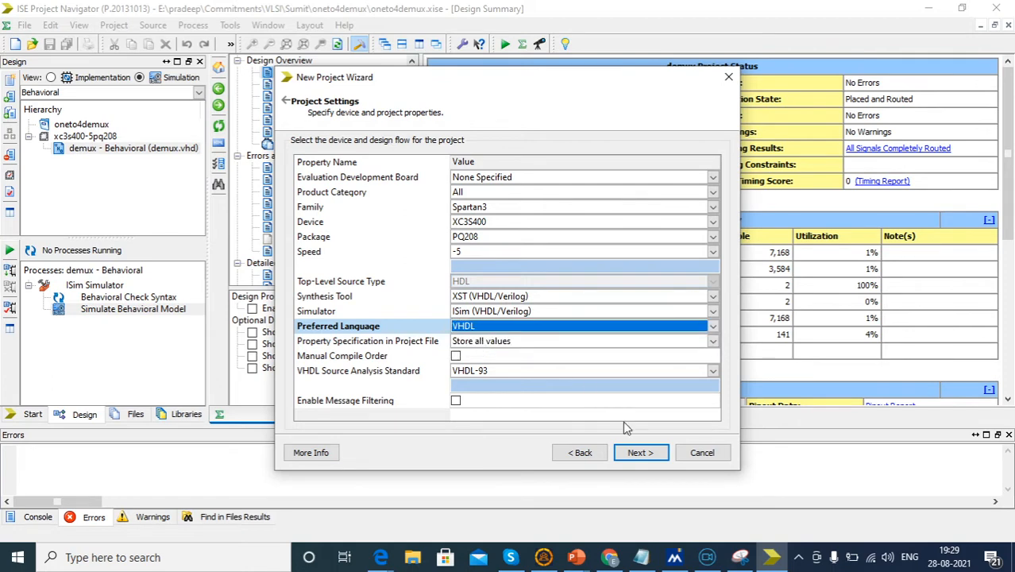
{"action": "left_click", "coordinate": [641, 452]}
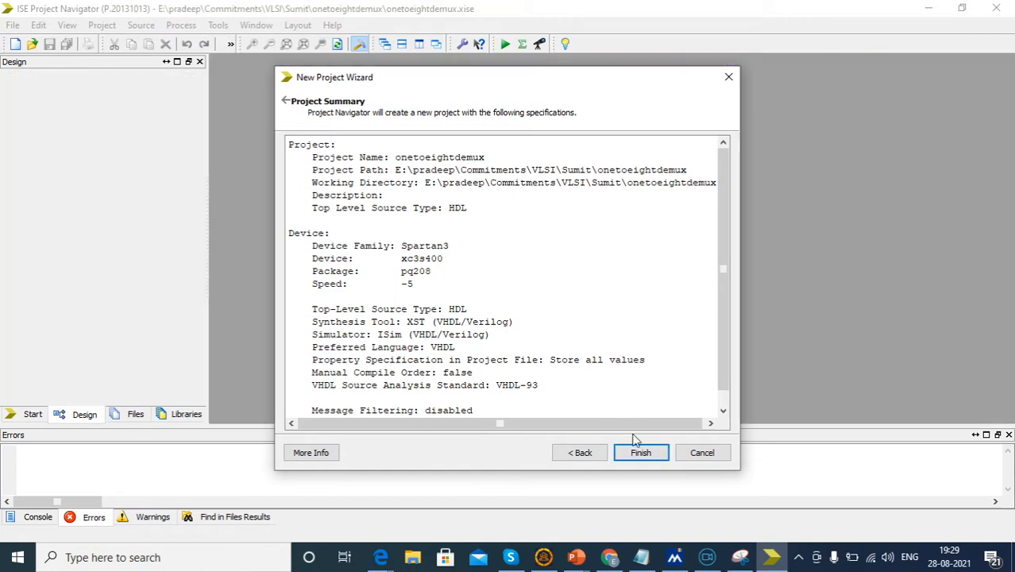
{"action": "left_click", "coordinate": [640, 452]}
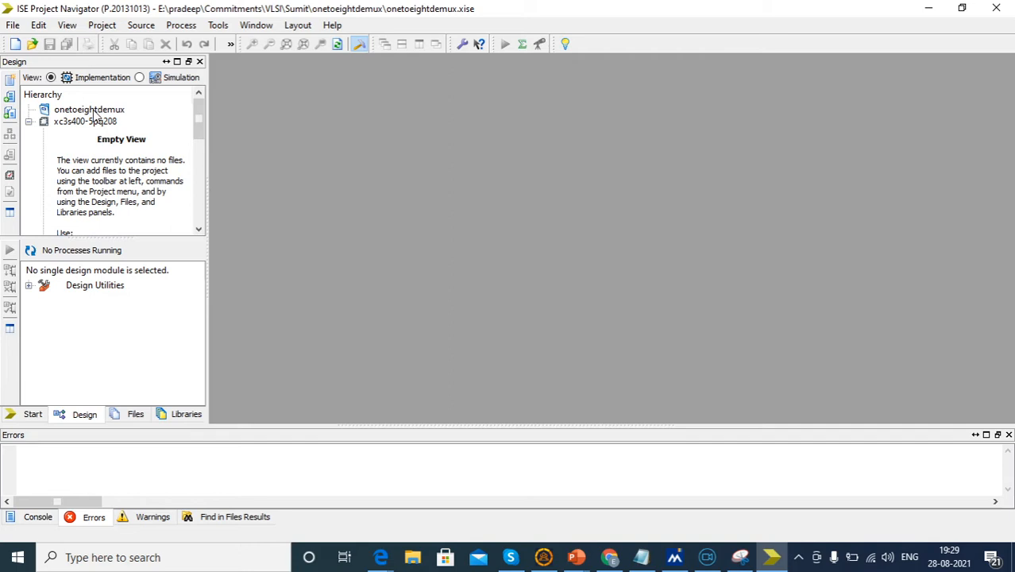
- Add a new VHDL Module source to the project with file name 'demux'
{"action": "right_click", "coordinate": [88, 108]}
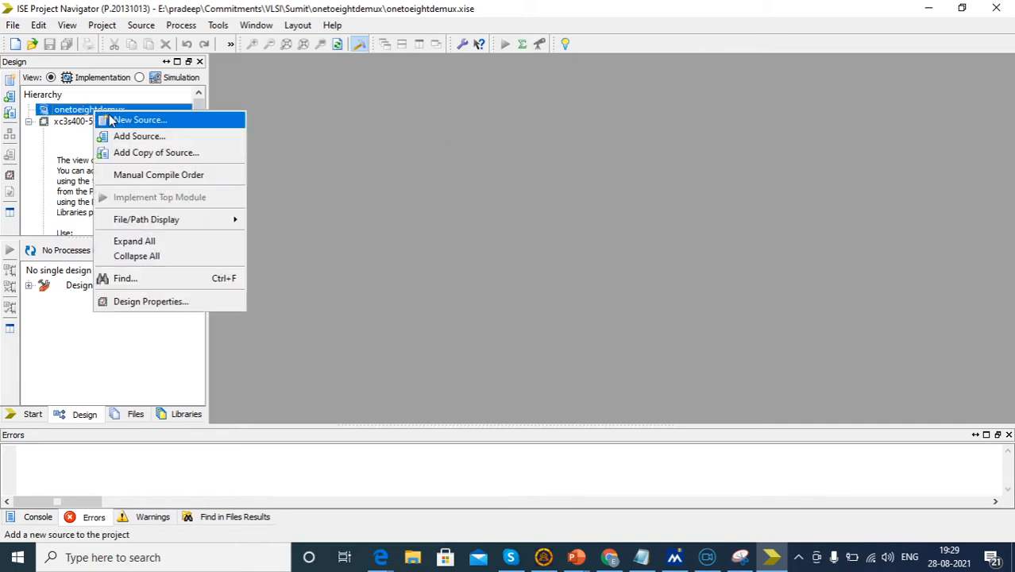
{"action": "left_click", "coordinate": [140, 119]}
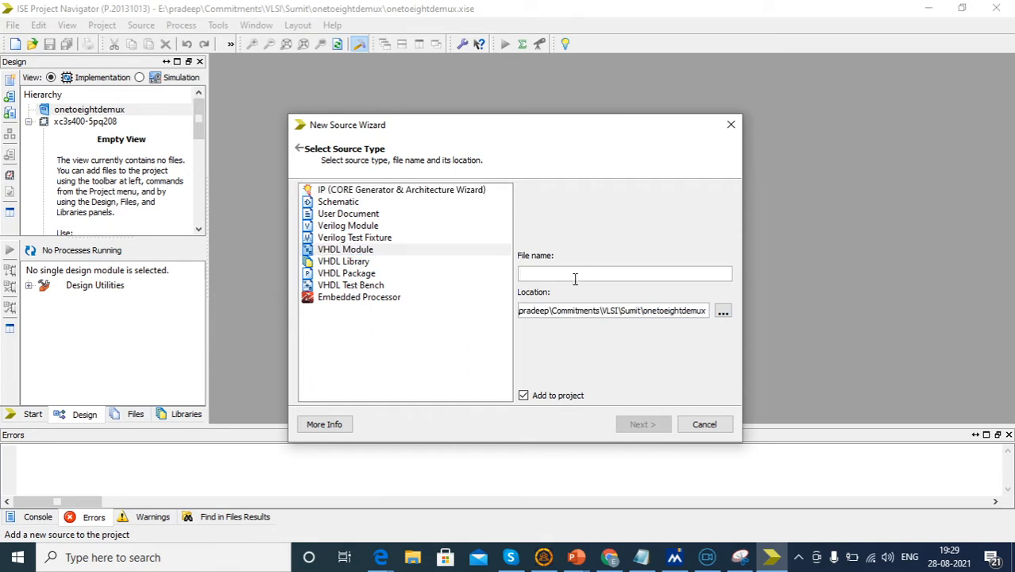
{"action": "type", "text": "demux"}
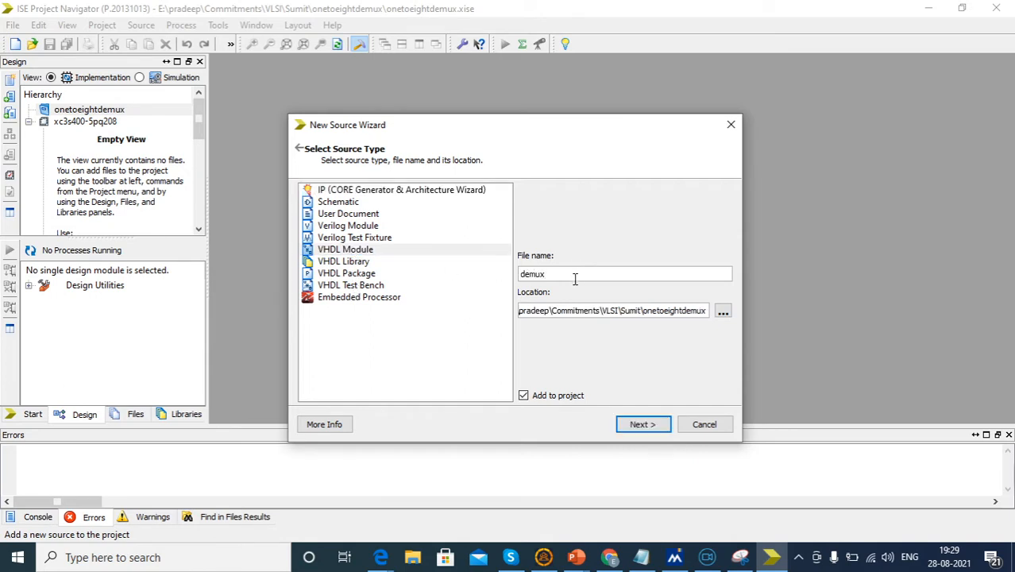
- Define input port I and inout port S0,S1,S2 on the Define Module page
{"action": "left_click", "coordinate": [643, 423]}
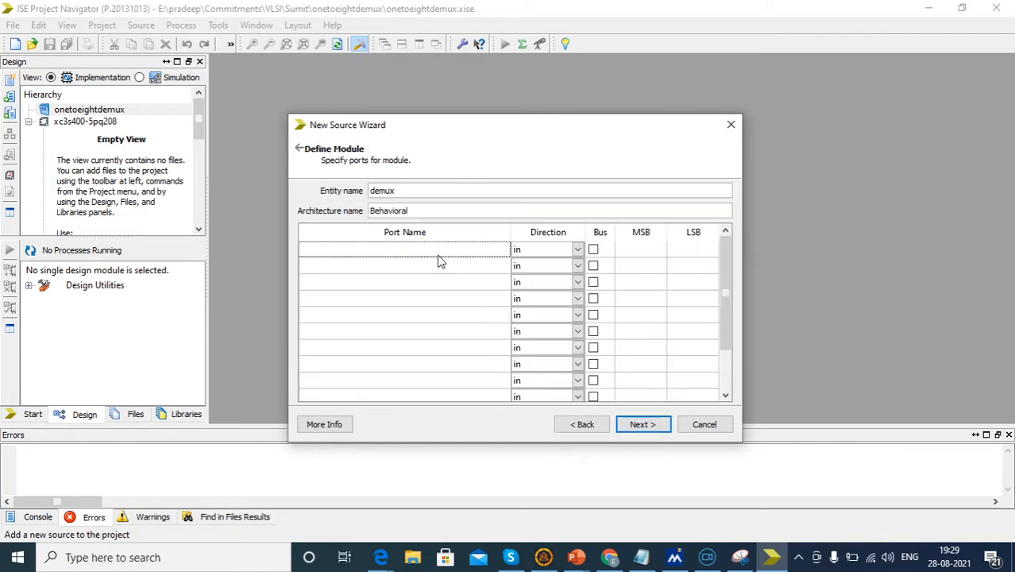
{"action": "mouse_move", "coordinate": [575, 557]}
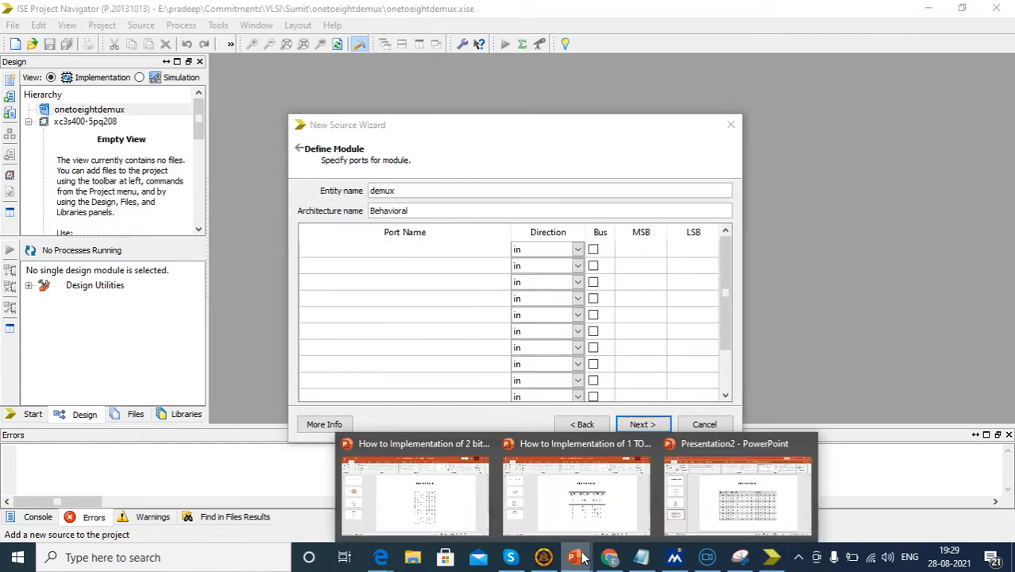
{"action": "left_click", "coordinate": [735, 489]}
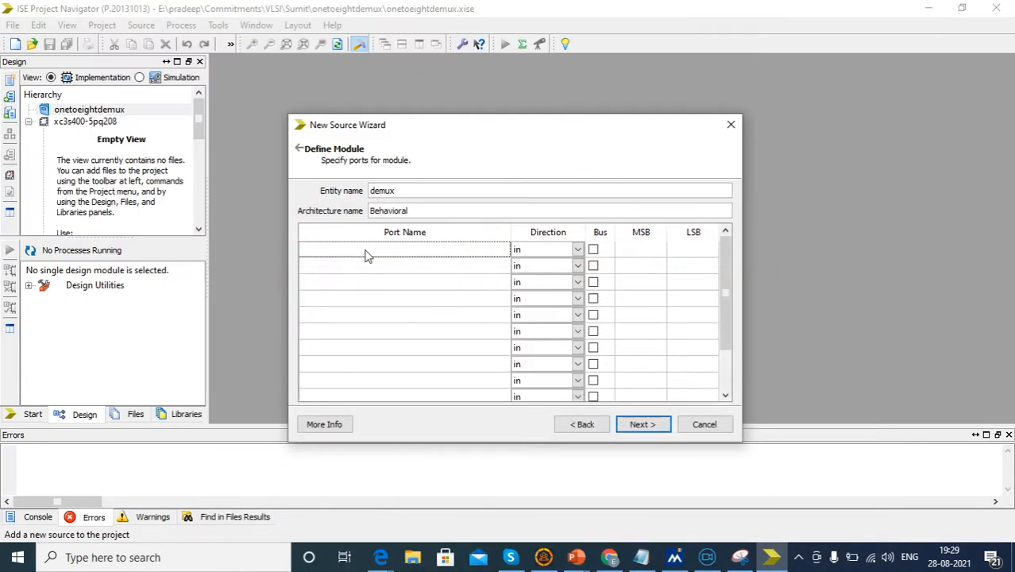
{"action": "type", "text": "1"}
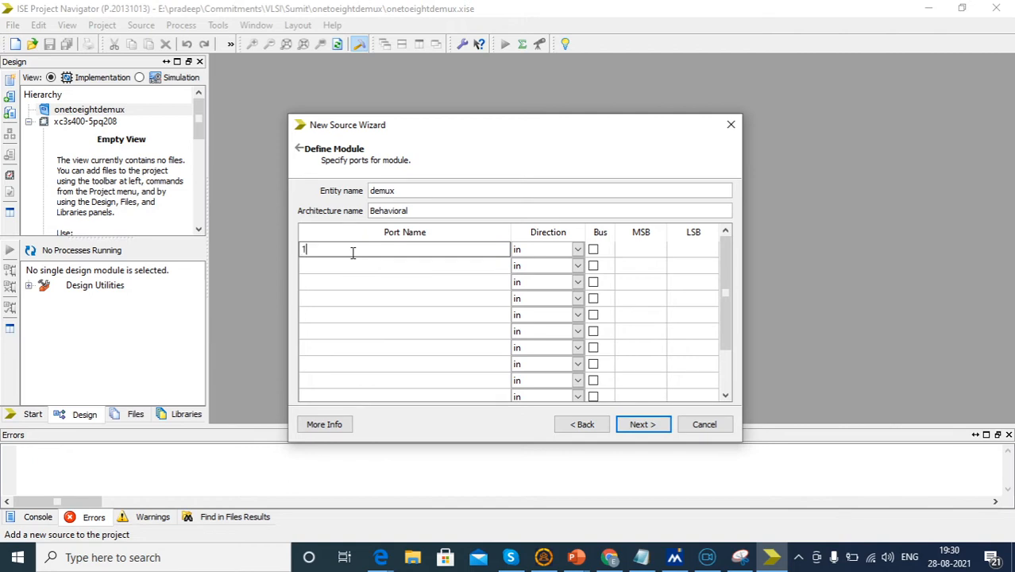
{"action": "key", "text": "Backspace"}
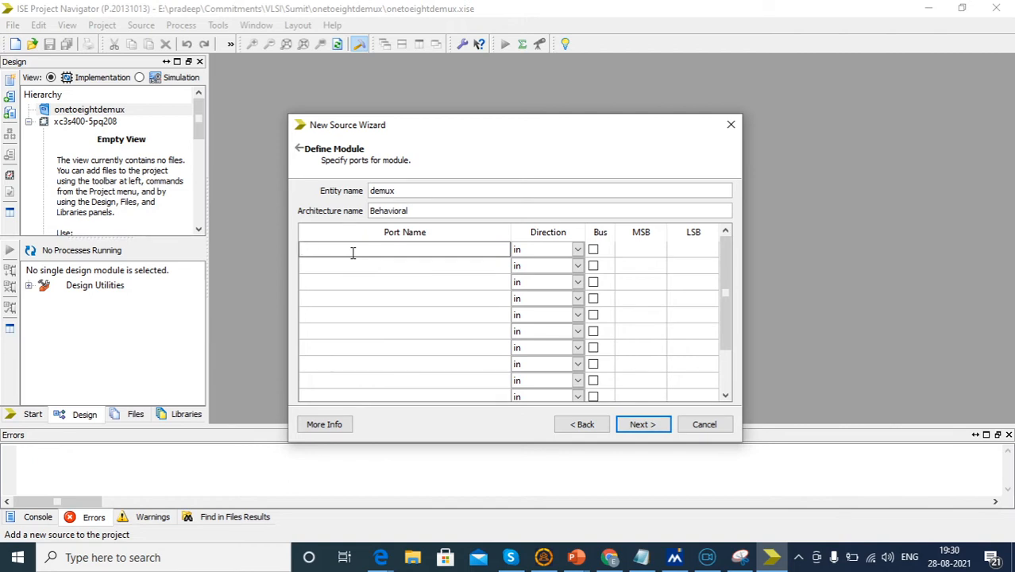
{"action": "type", "text": "in"}
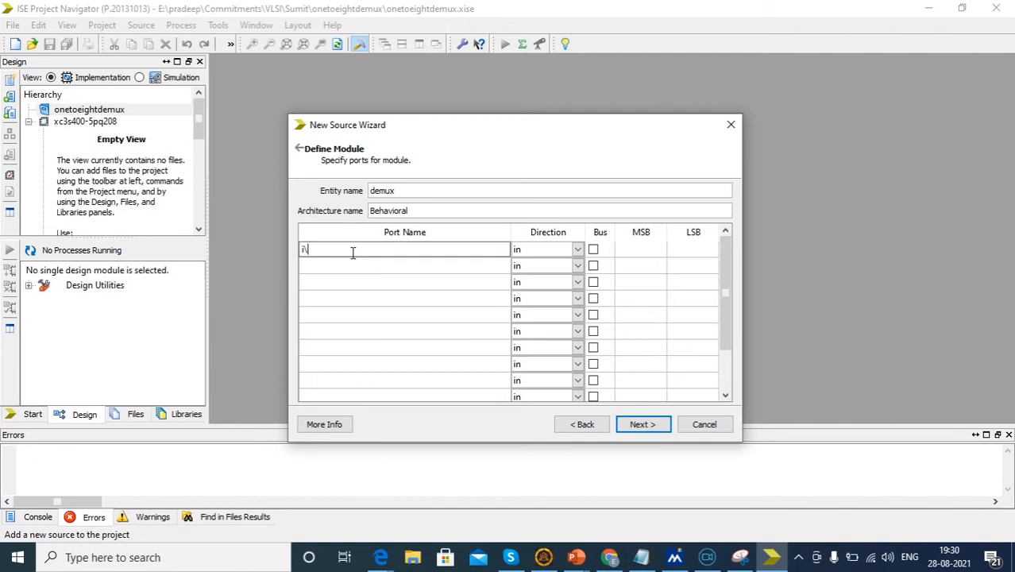
{"action": "key", "text": "Backspace"}
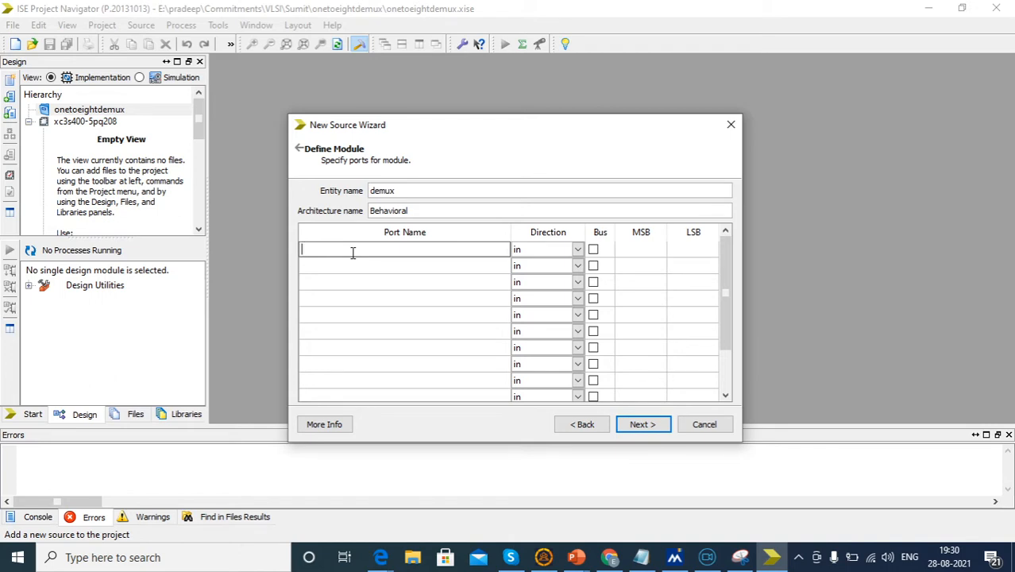
{"action": "left_click", "coordinate": [404, 265]}
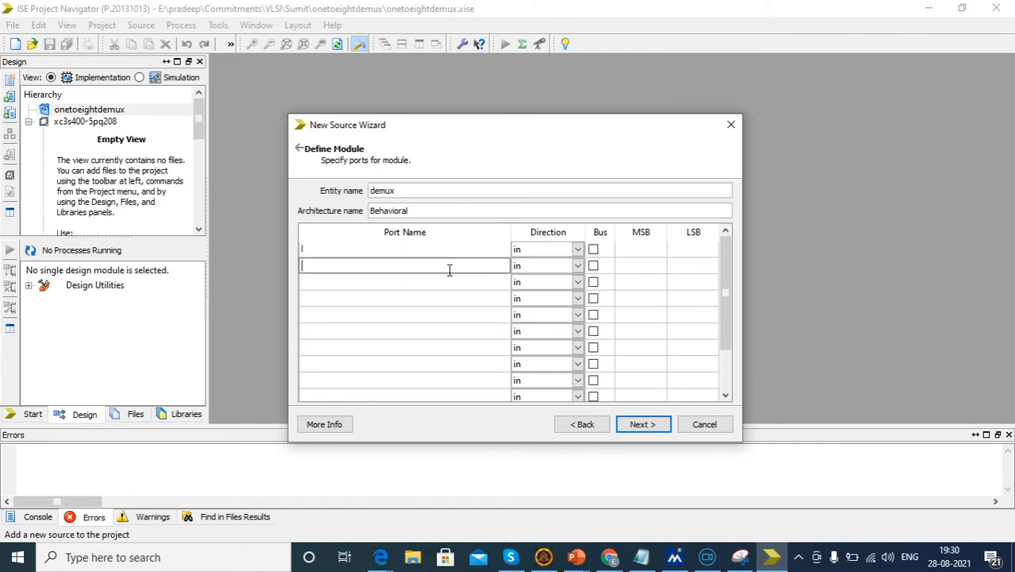
{"action": "type", "text": "S0"}
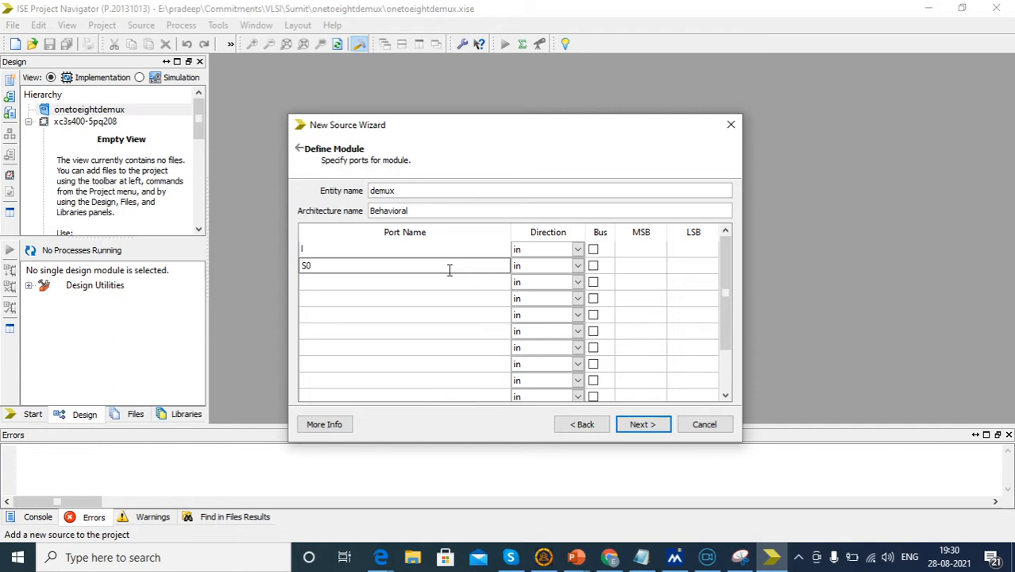
{"action": "type", "text": ",S1,"}
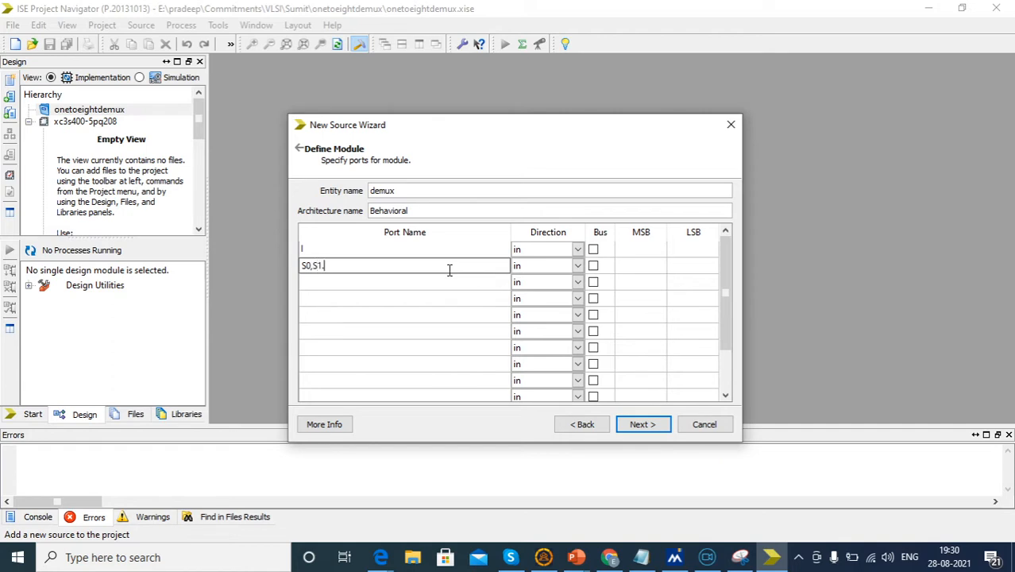
{"action": "type", "text": "S2"}
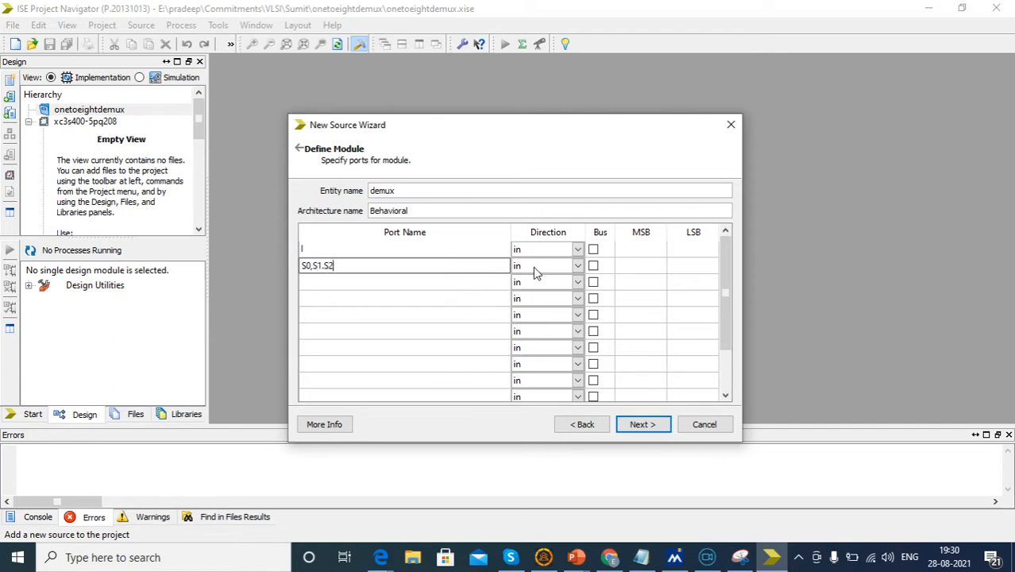
{"action": "left_click", "coordinate": [548, 265]}
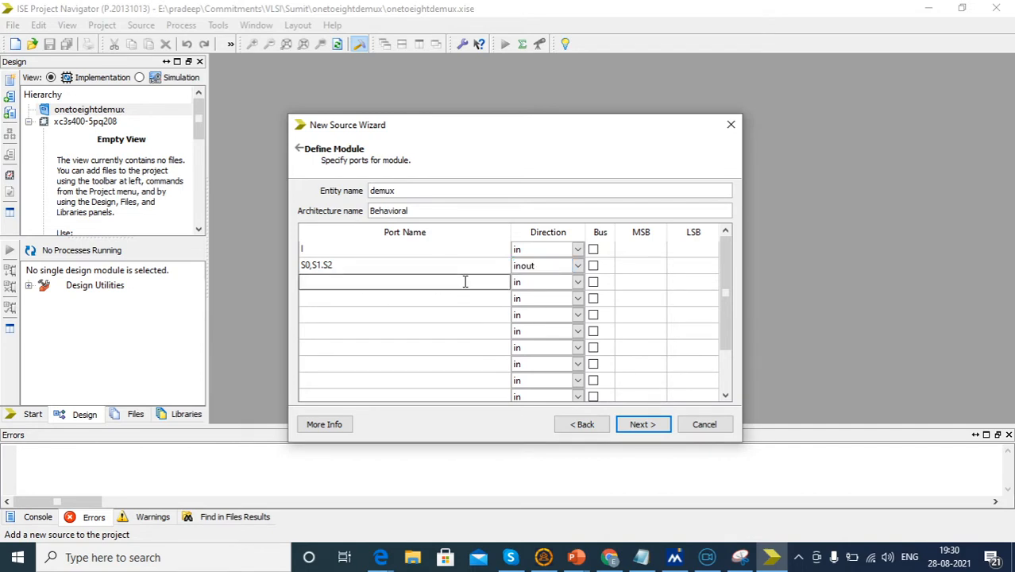
- Add output ports D0,D1,...,D7 and continue to the module summary
{"action": "type", "text": "D0"}
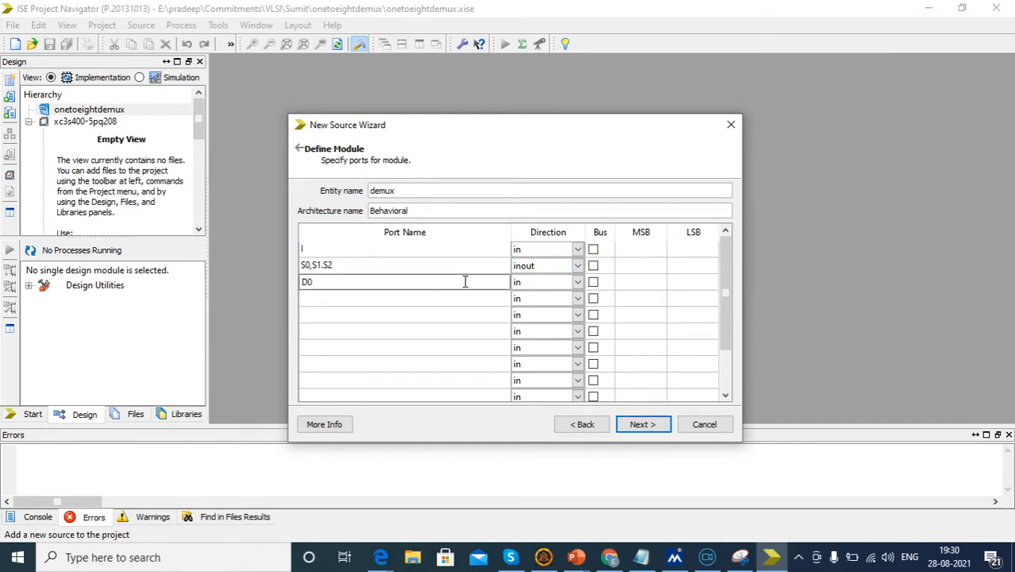
{"action": "type", "text": ",D1"}
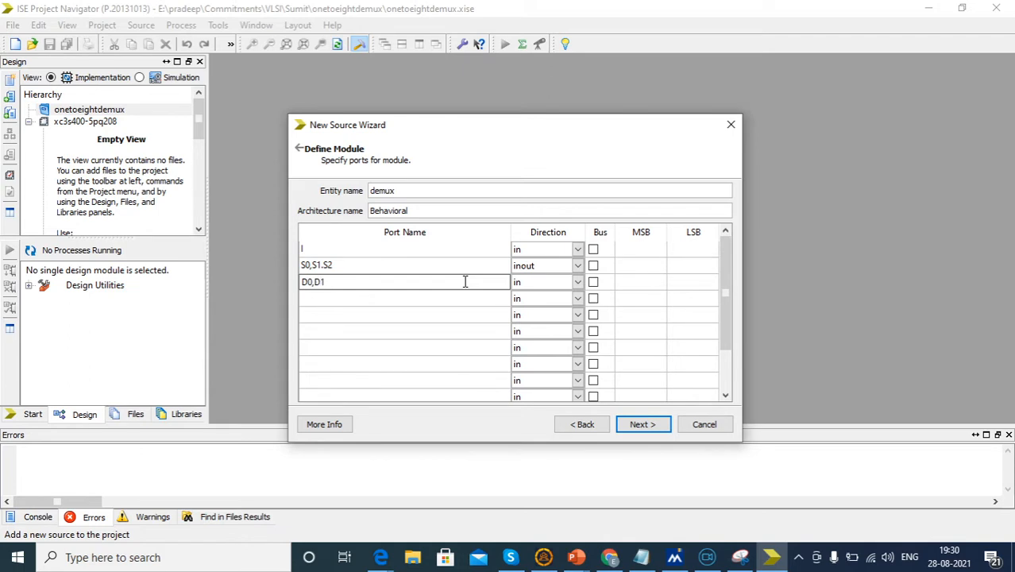
{"action": "type", "text": ",D2,"}
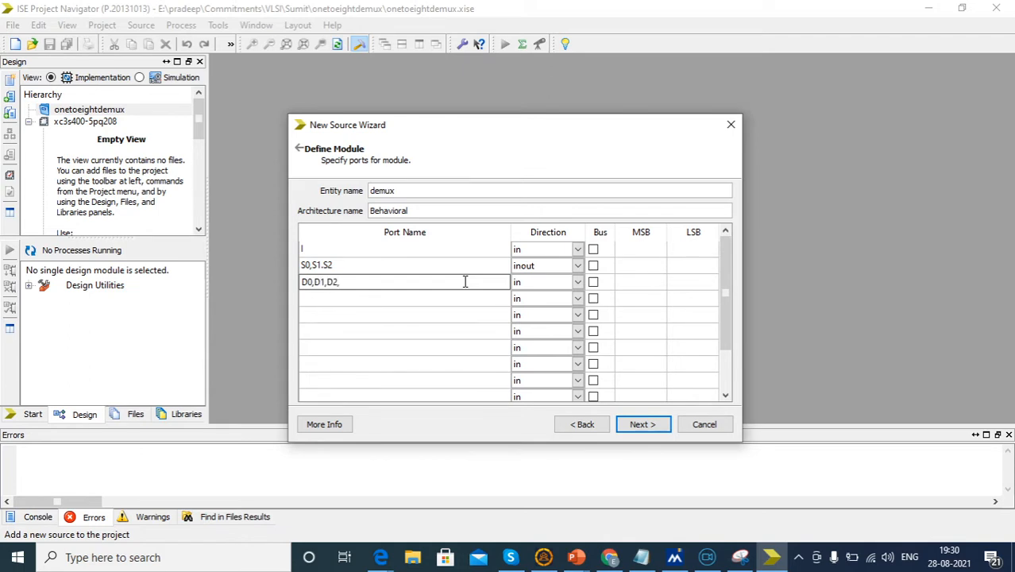
{"action": "type", "text": "D3,D"}
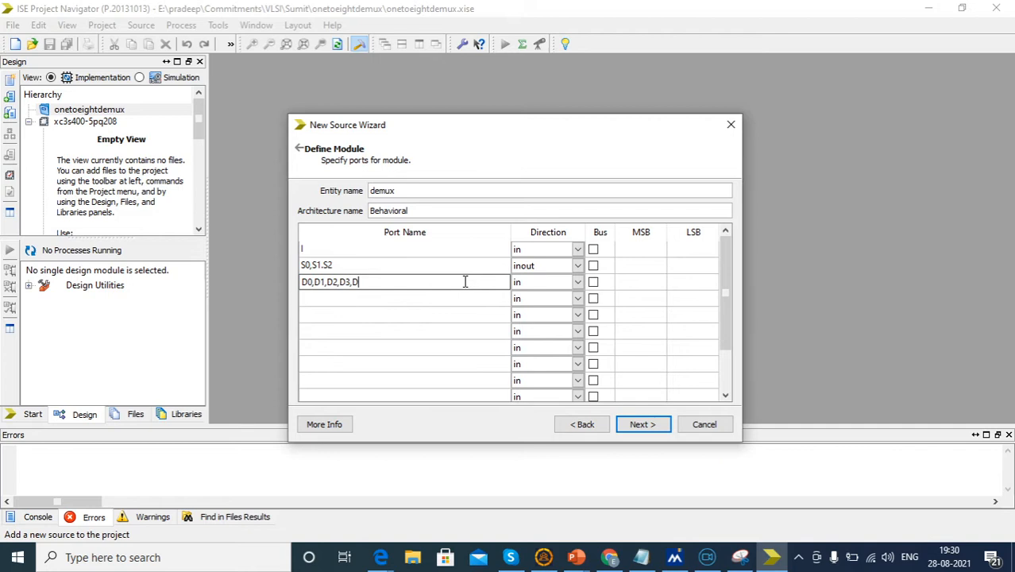
{"action": "type", "text": "4,D5"}
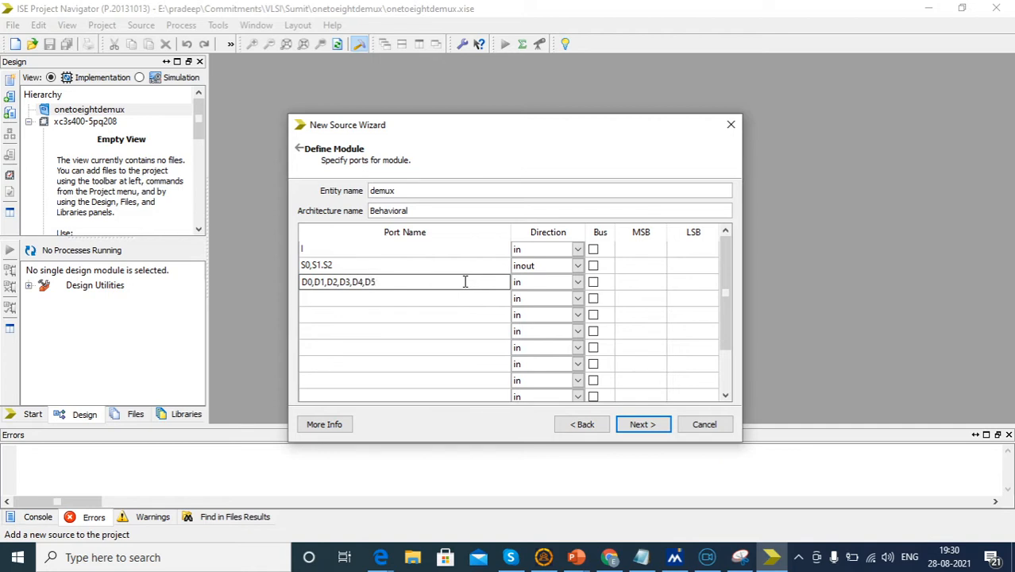
{"action": "type", "text": ",D6,"}
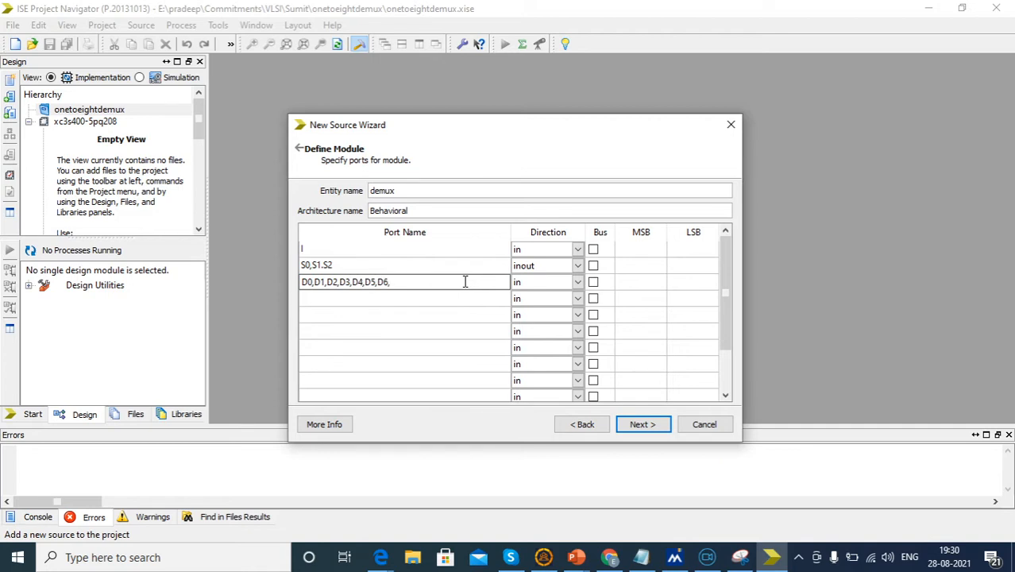
{"action": "type", "text": "D7"}
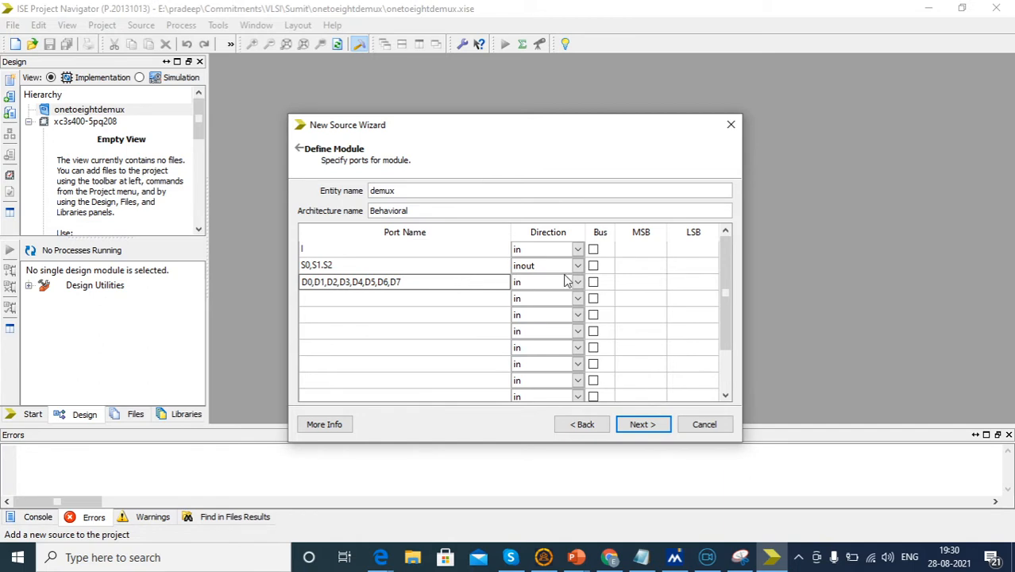
{"action": "left_click", "coordinate": [520, 282]}
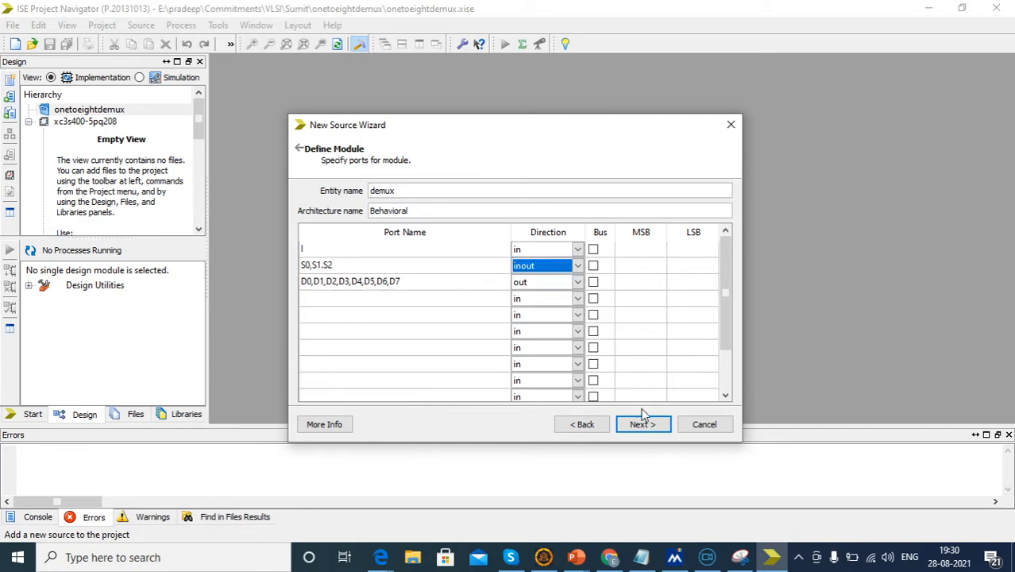
{"action": "left_click", "coordinate": [642, 423]}
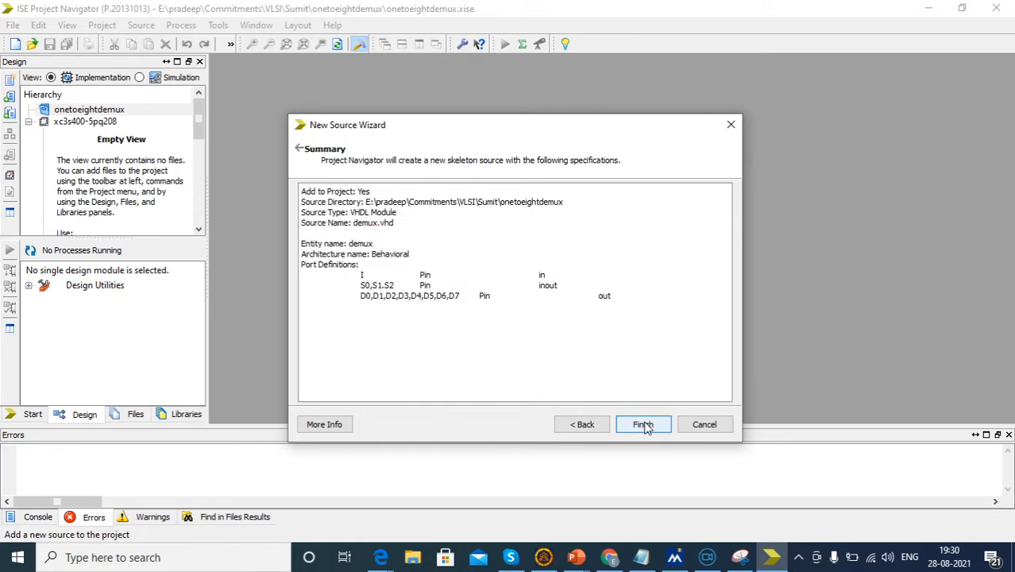
- Finish the wizard, review the generated demux.vhd skeleton and save it
{"action": "left_click", "coordinate": [643, 423]}
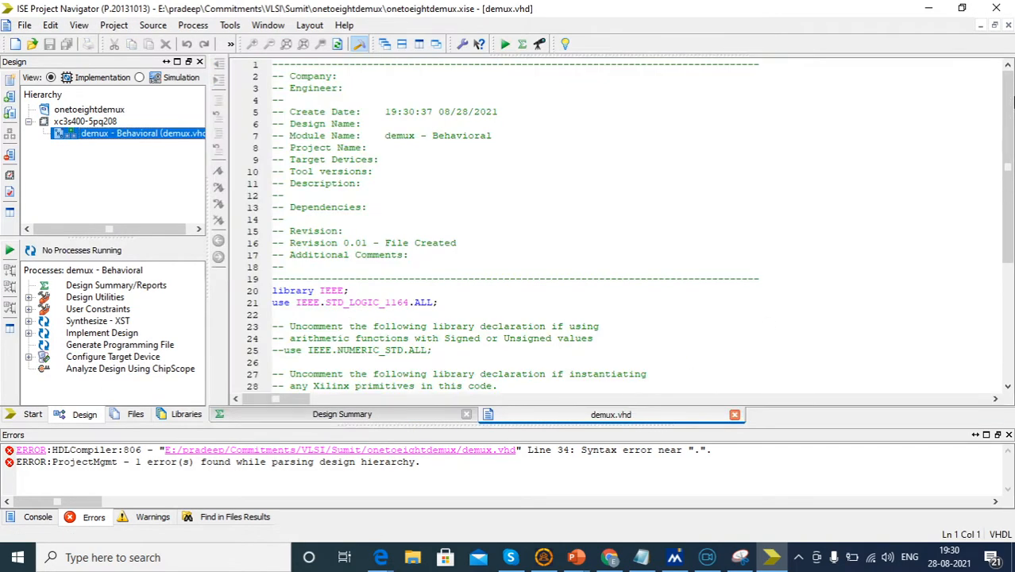
{"action": "scroll", "scroll_direction": "down", "scroll_amount": 3}
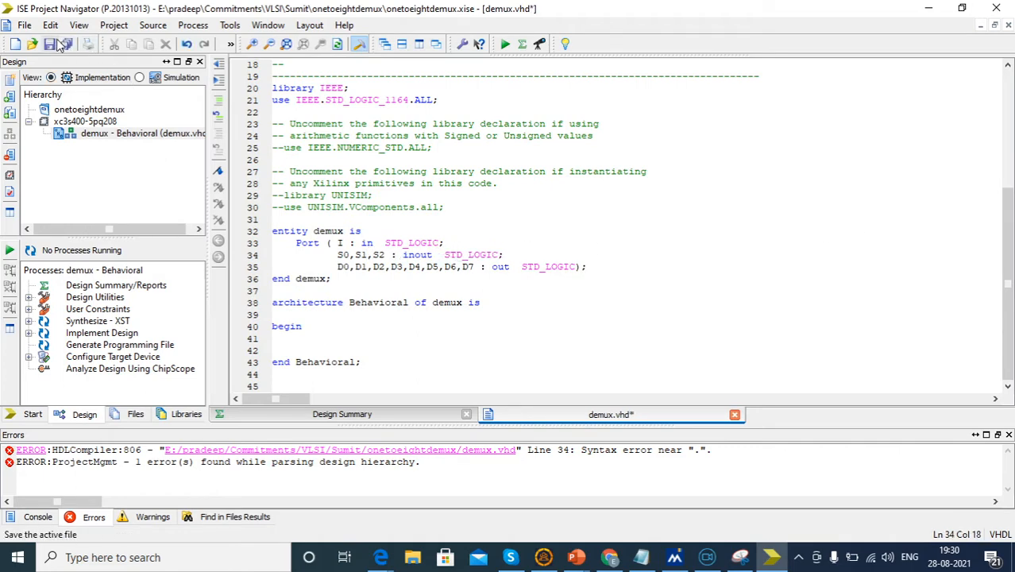
{"action": "left_click", "coordinate": [50, 44]}
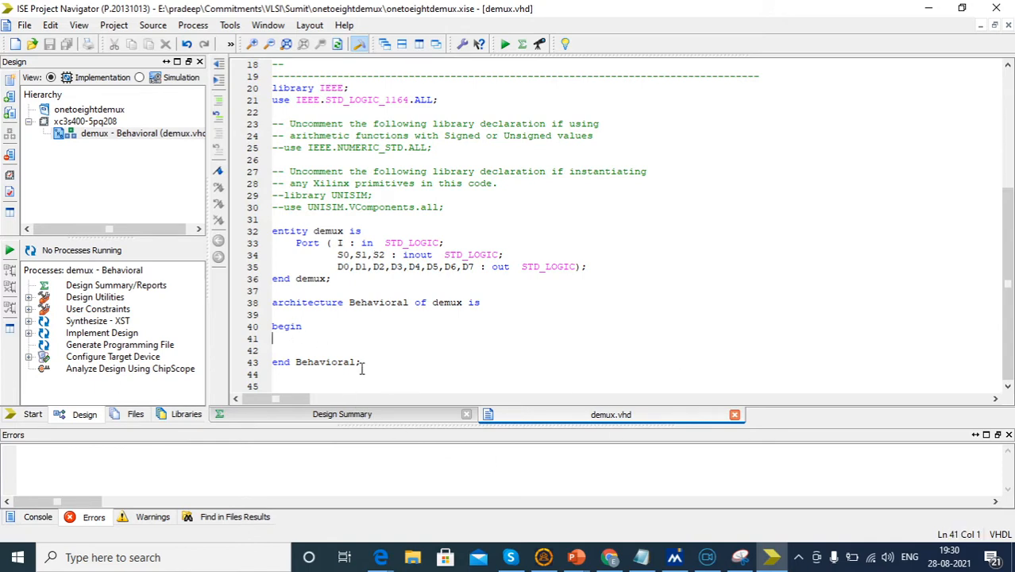
{"action": "mouse_move", "coordinate": [340, 362]}
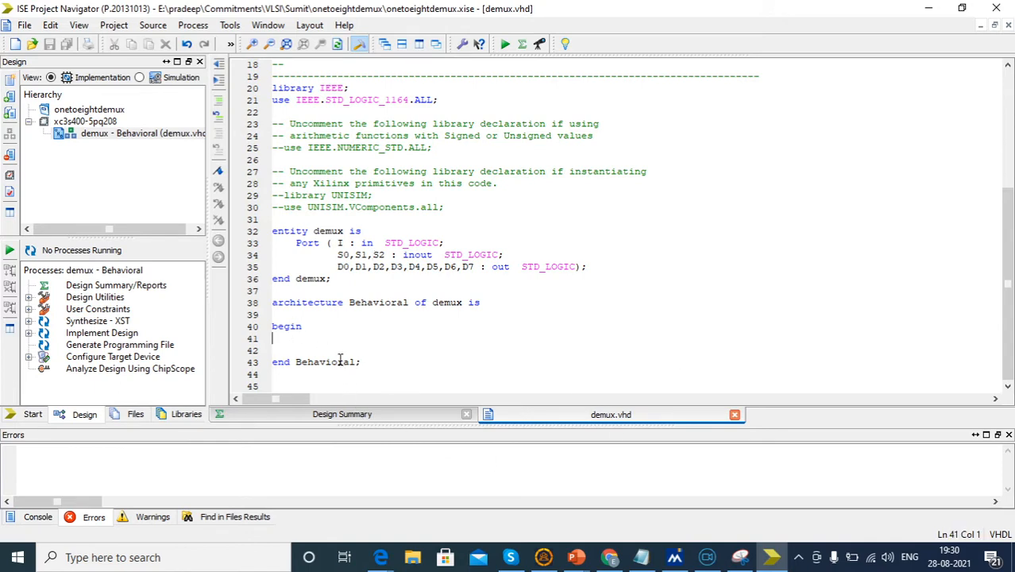
{"action": "mouse_move", "coordinate": [576, 556]}
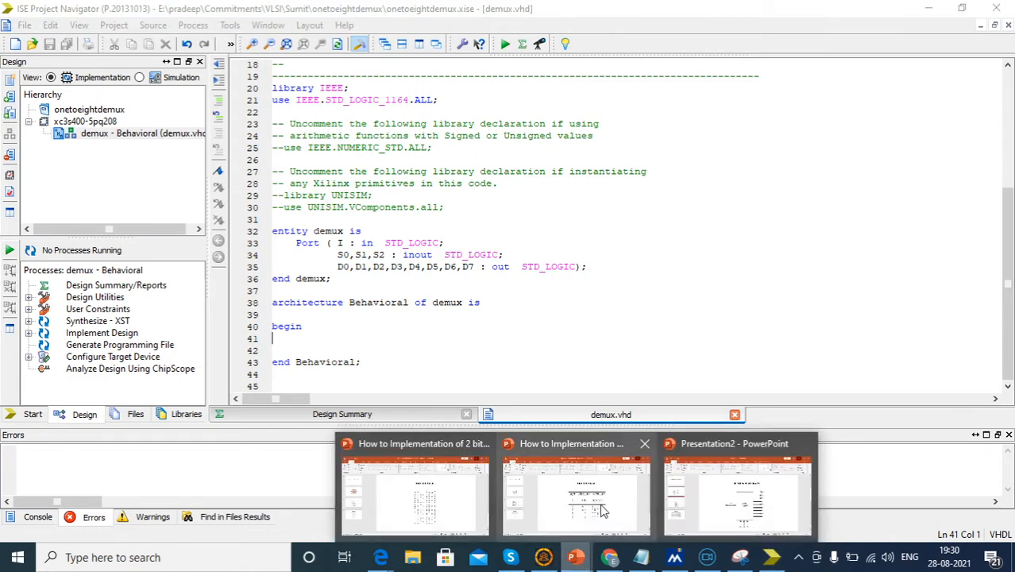
{"action": "left_click", "coordinate": [734, 493]}
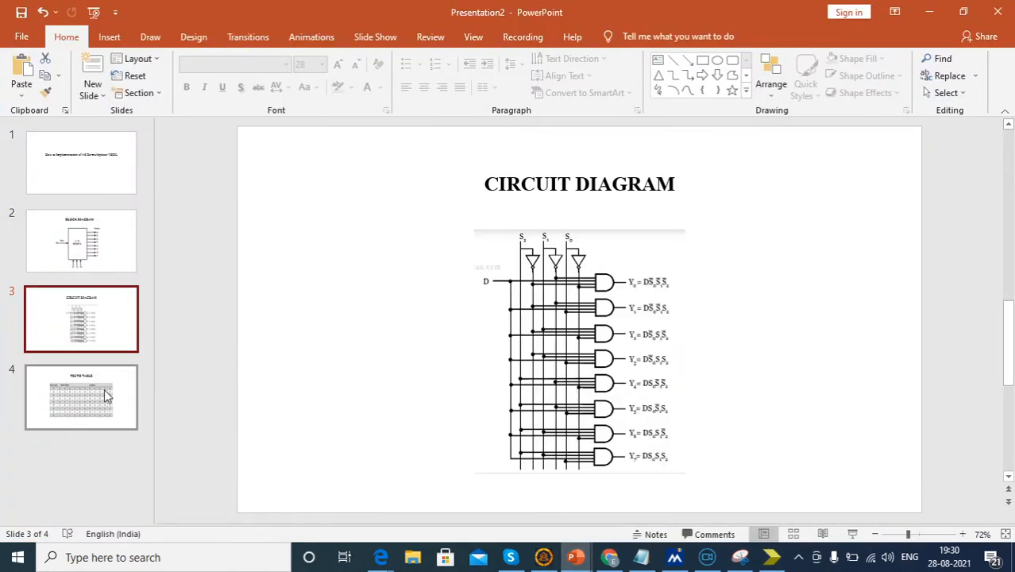
{"action": "left_click", "coordinate": [81, 396]}
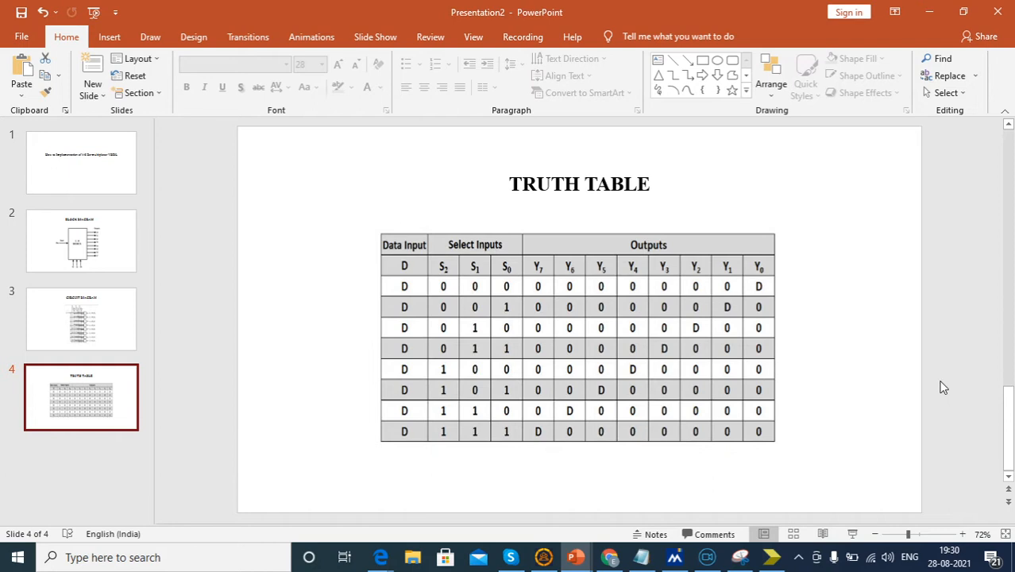
{"action": "mouse_move", "coordinate": [624, 258]}
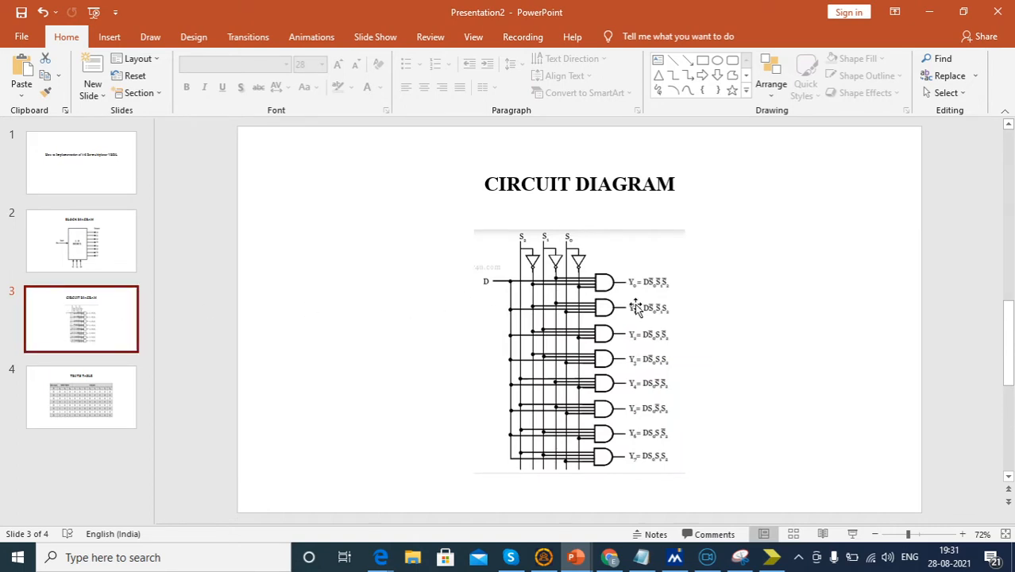
{"action": "mouse_move", "coordinate": [651, 298]}
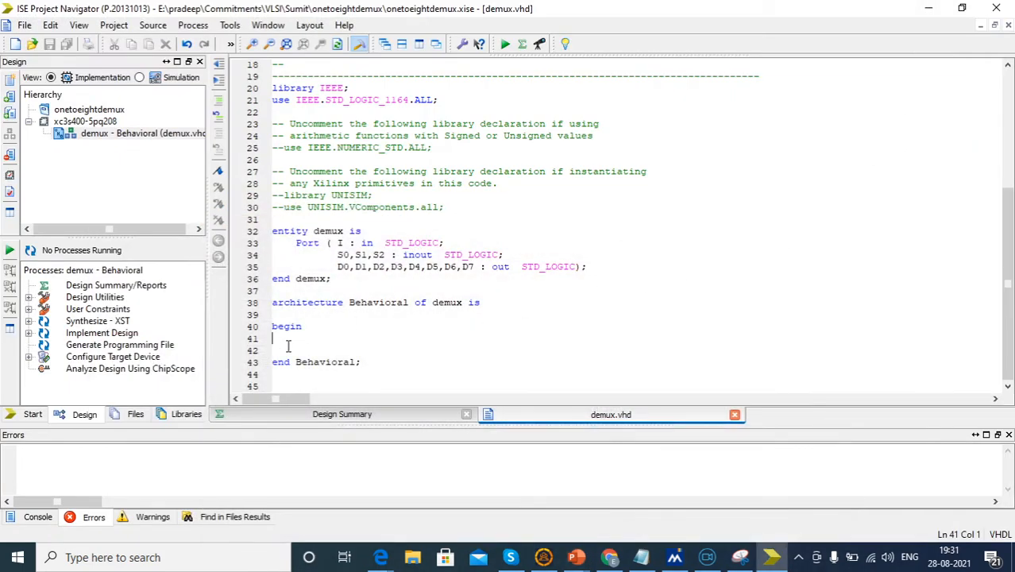
- Type D0<=I AND (NOT S0) AND (NOT S1) AND (NOT S2); then begin D1<=
{"action": "type", "text": "D0<="}
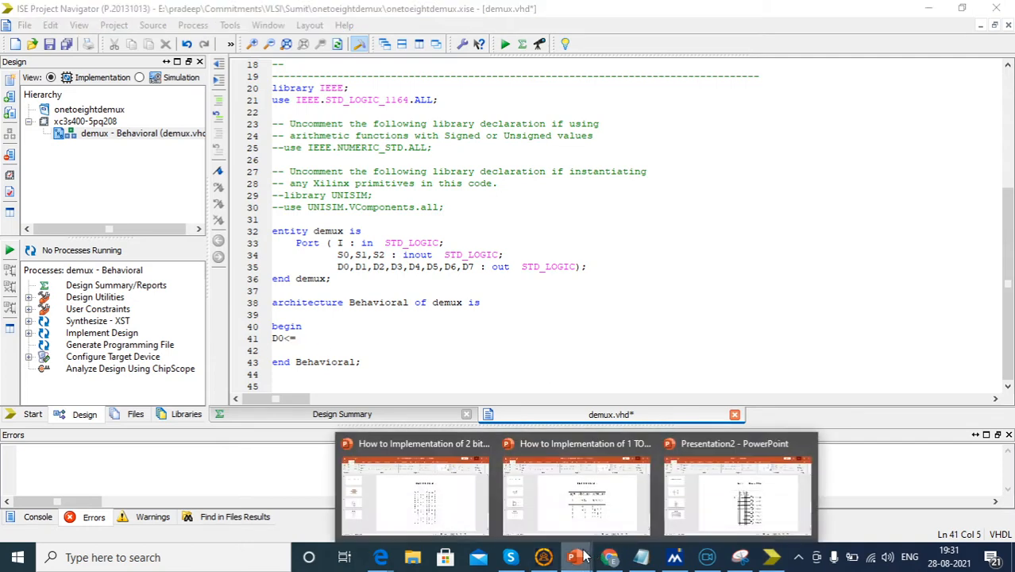
{"action": "left_click", "coordinate": [734, 485]}
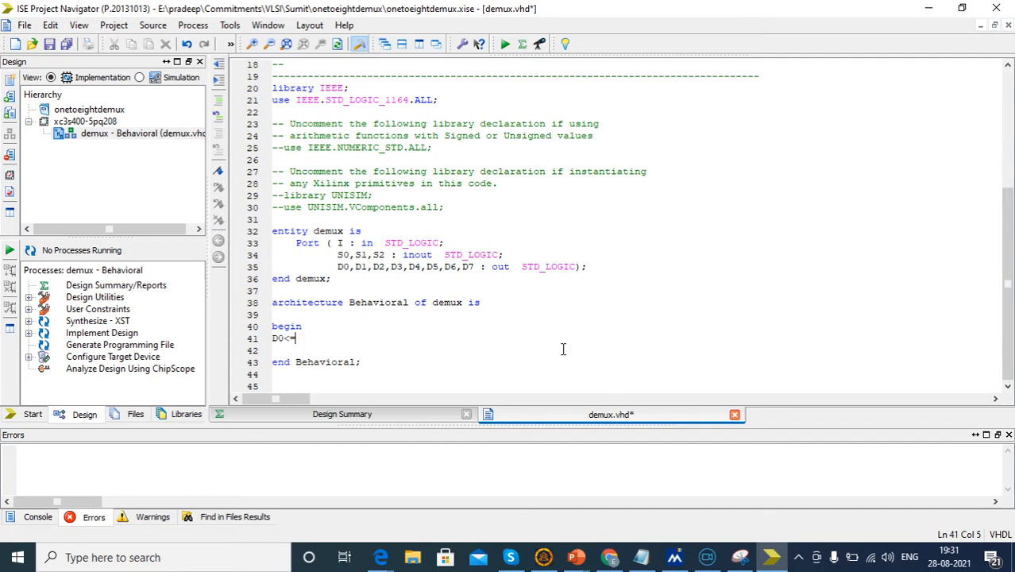
{"action": "type", "text": "=I AND"}
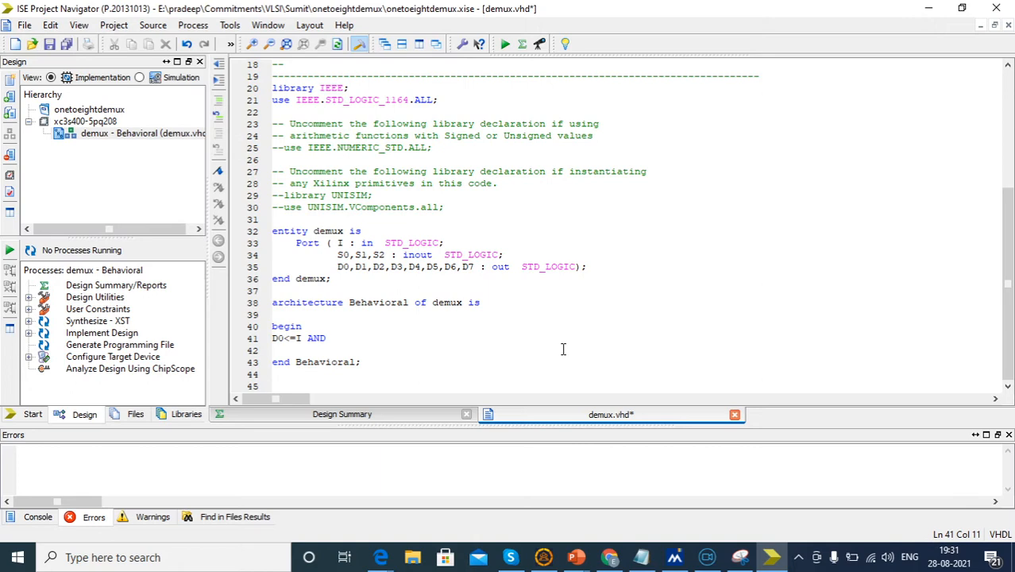
{"action": "type", "text": "(NOT"}
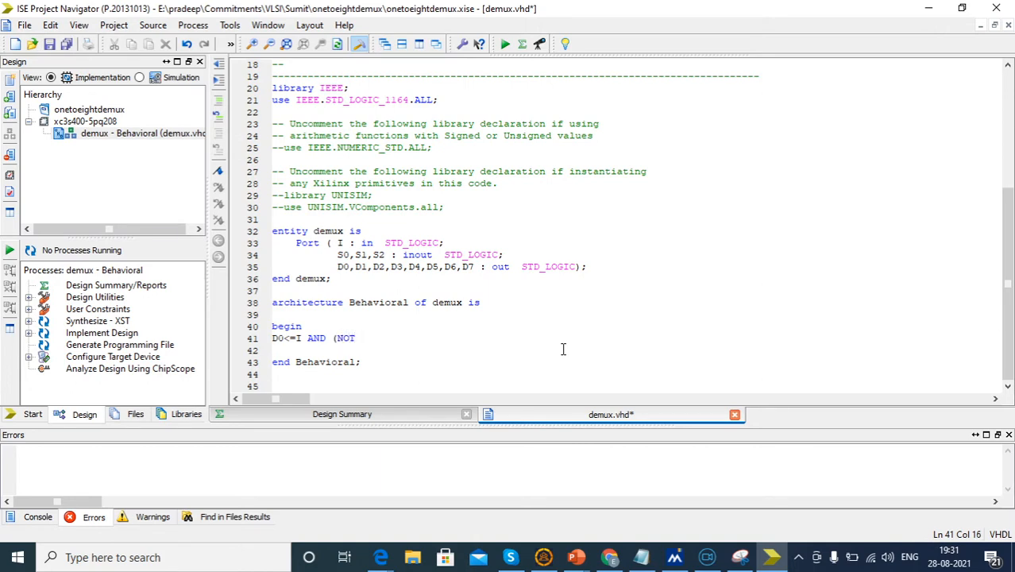
{"action": "type", "text": "S0)"}
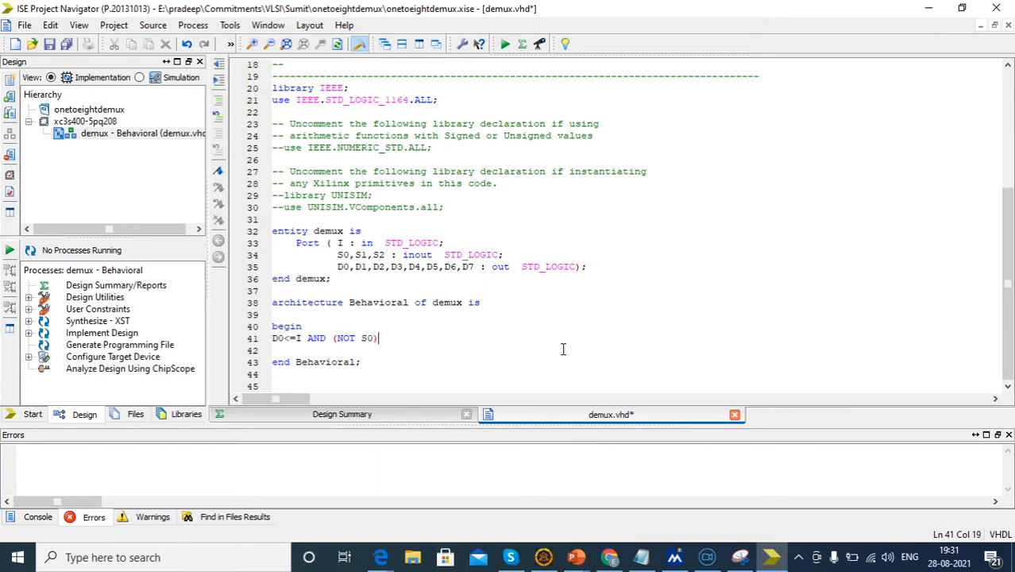
{"action": "type", "text": "AND"}
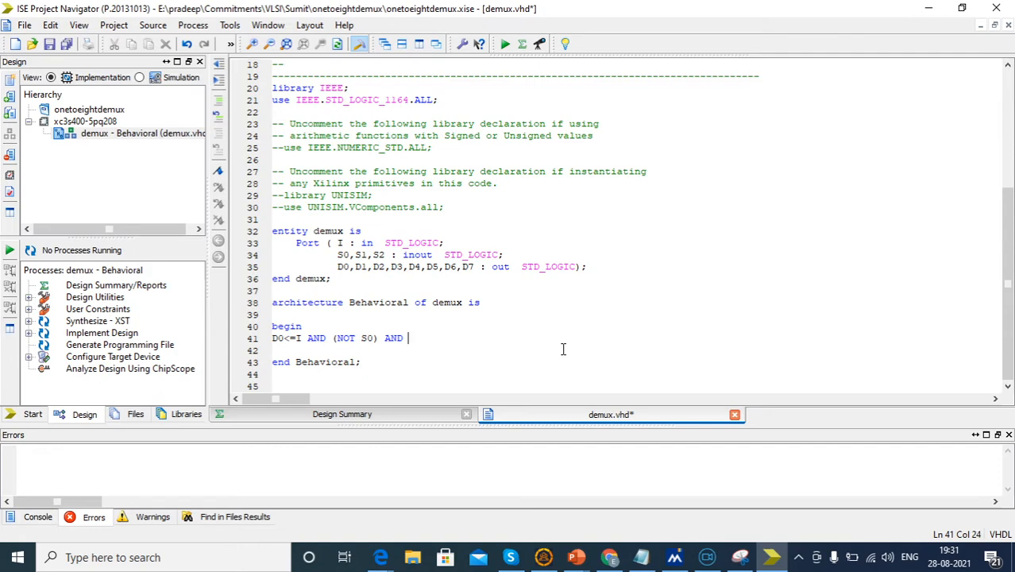
{"action": "type", "text": "(NOT"}
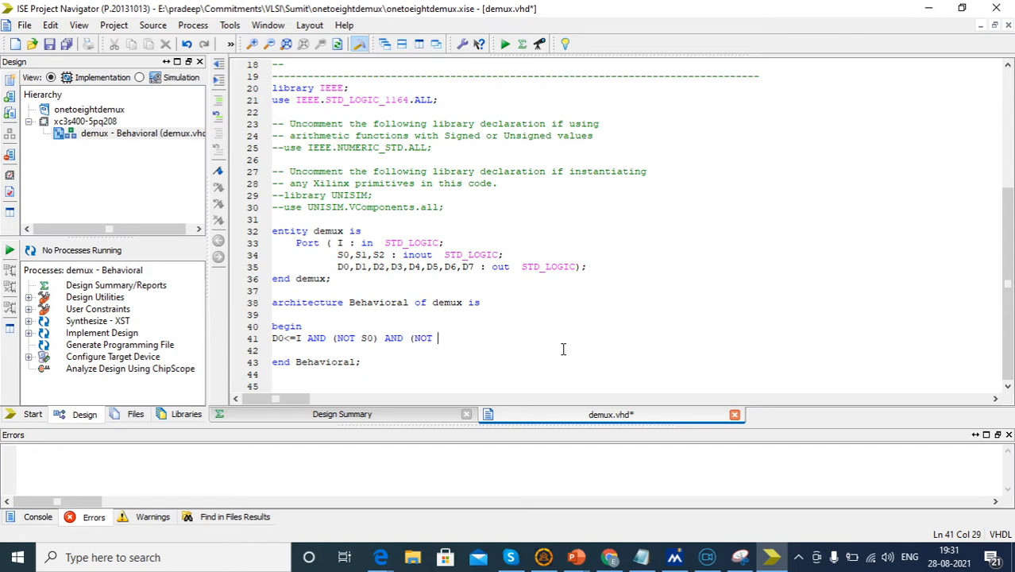
{"action": "type", "text": "S1)"}
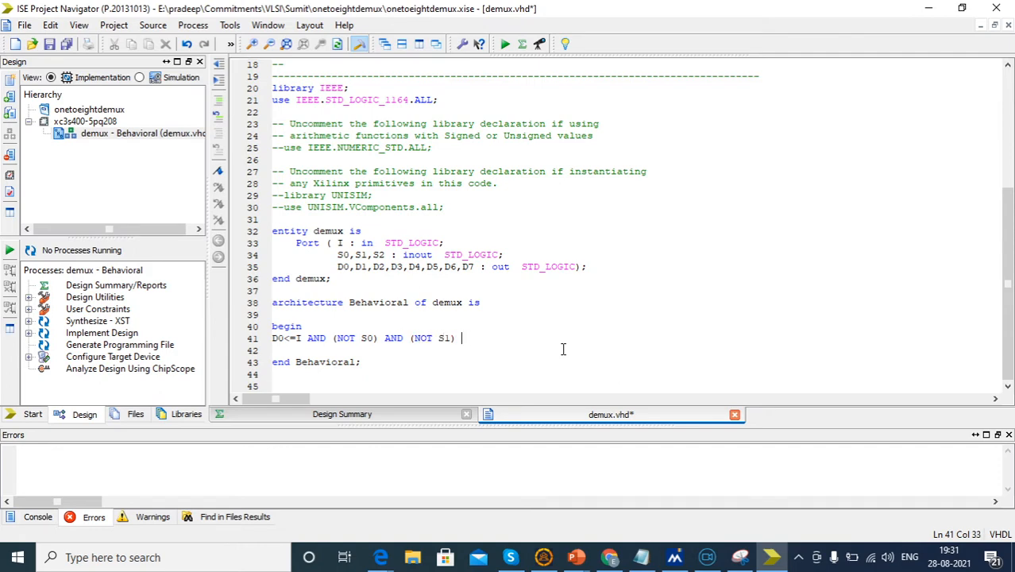
{"action": "type", "text": "AND ("}
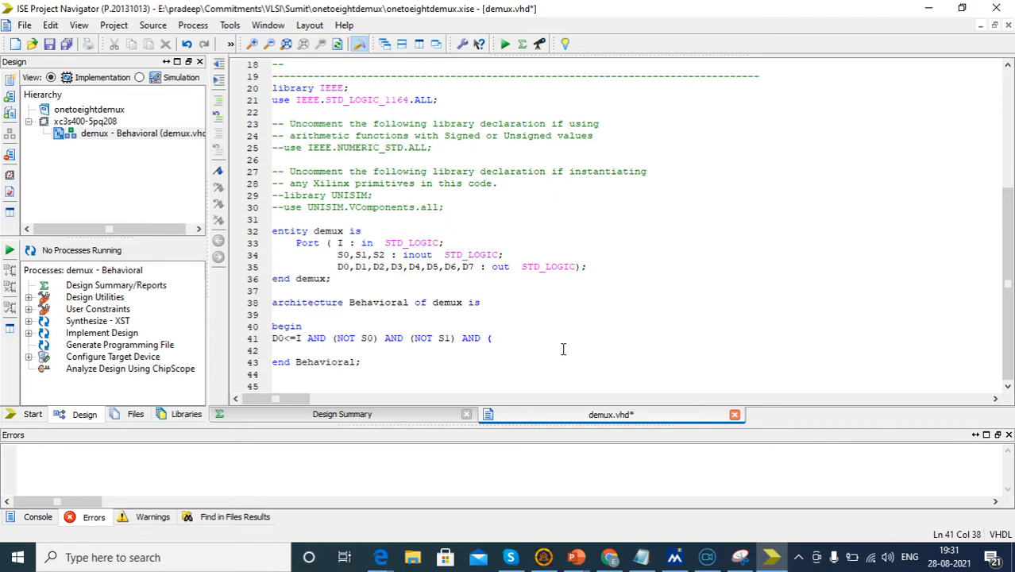
{"action": "type", "text": "NOT S"}
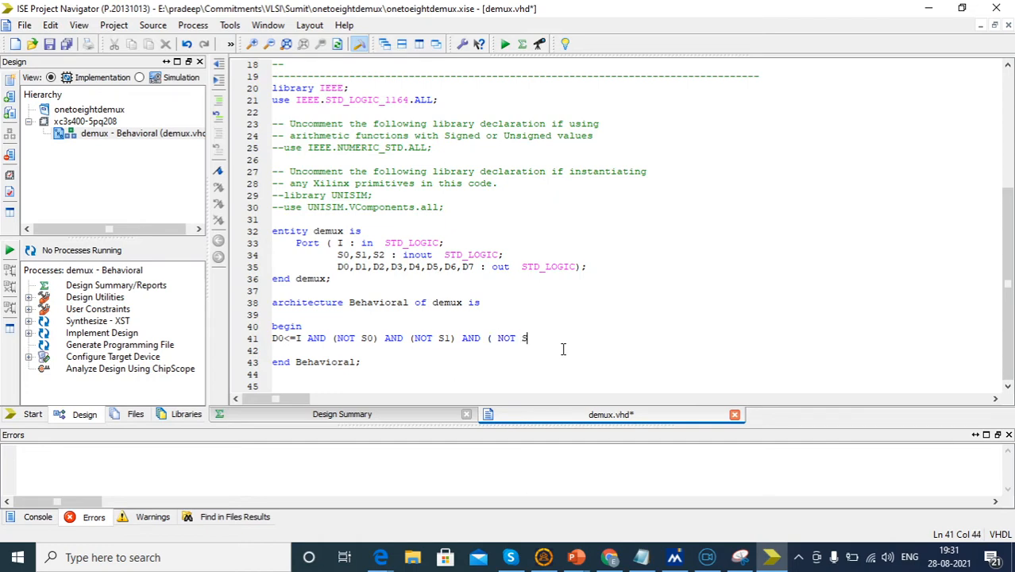
{"action": "type", "text": "2)"}
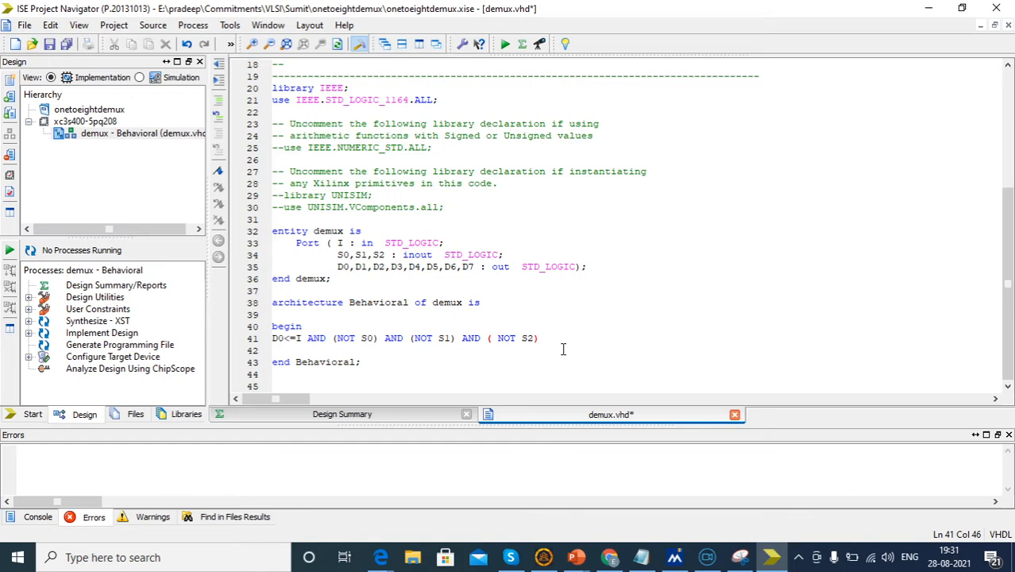
{"action": "type", "text": "D1"}
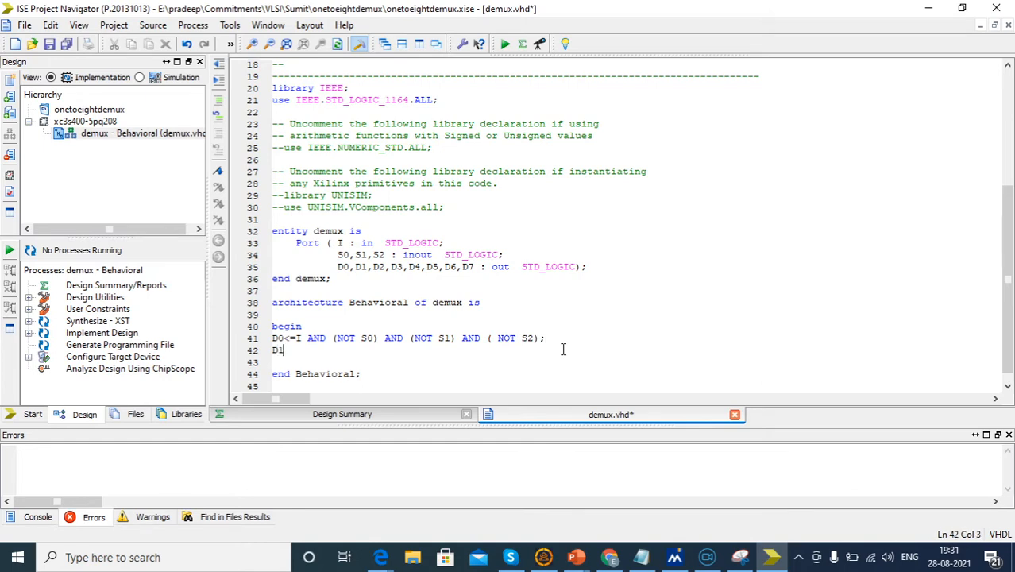
{"action": "type", "text": "<="}
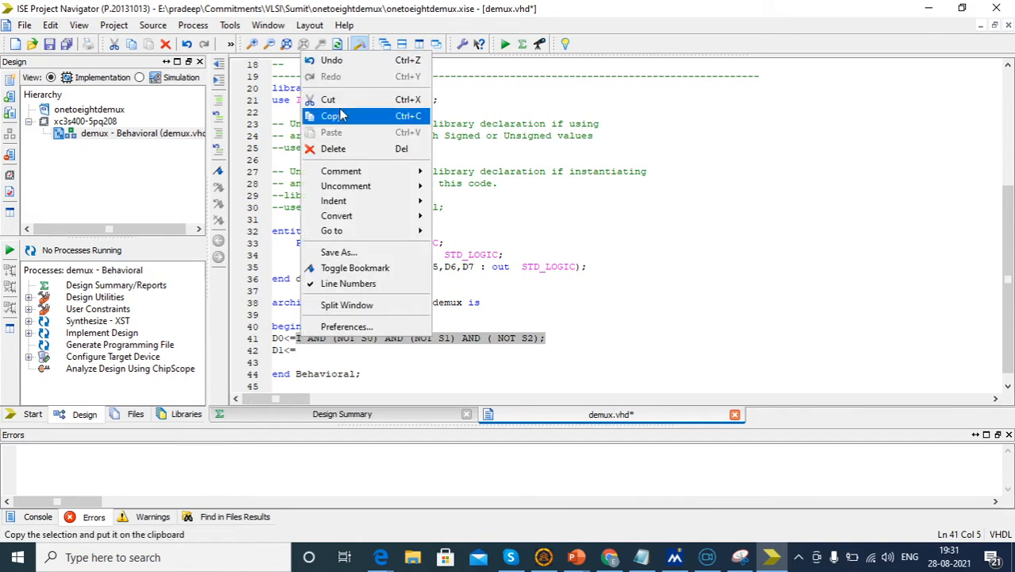
- Copy the D0 expression for D1 and bring up the browser's demux truth table
{"action": "left_click", "coordinate": [331, 116]}
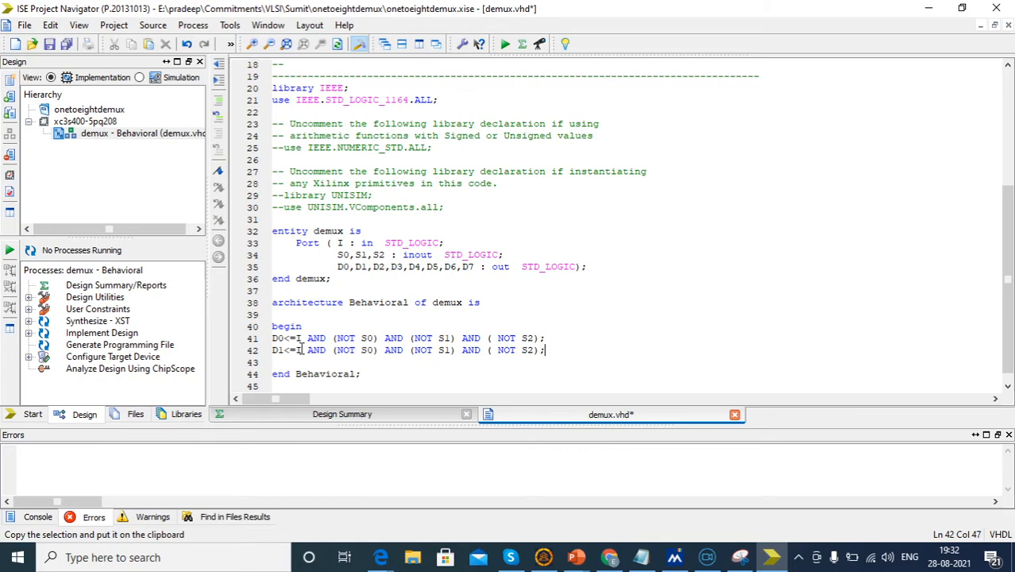
{"action": "left_click", "coordinate": [610, 557]}
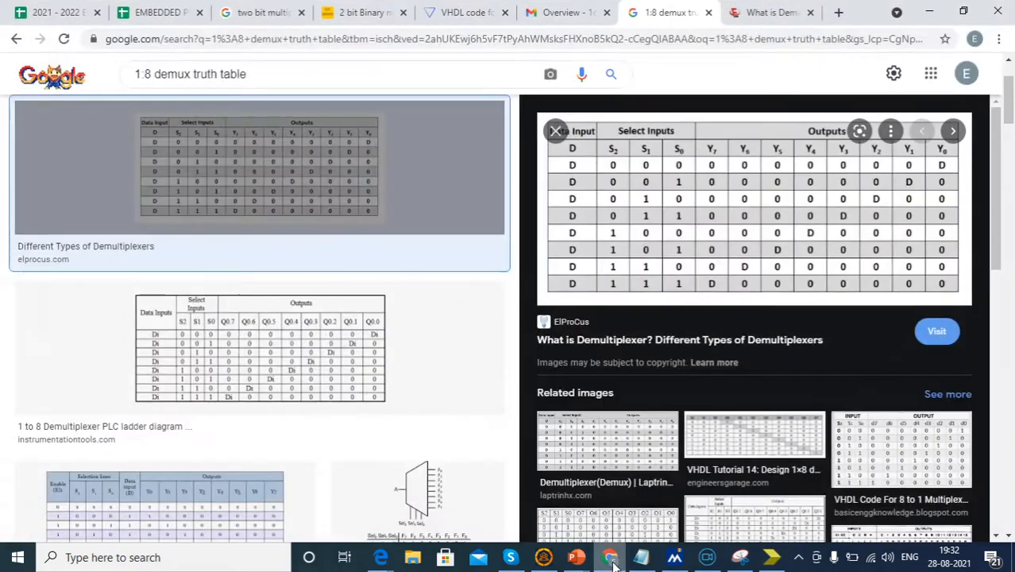
- Show PowerPoint's circuit diagram slide with each output's AND-gate expression
{"action": "left_click", "coordinate": [576, 557]}
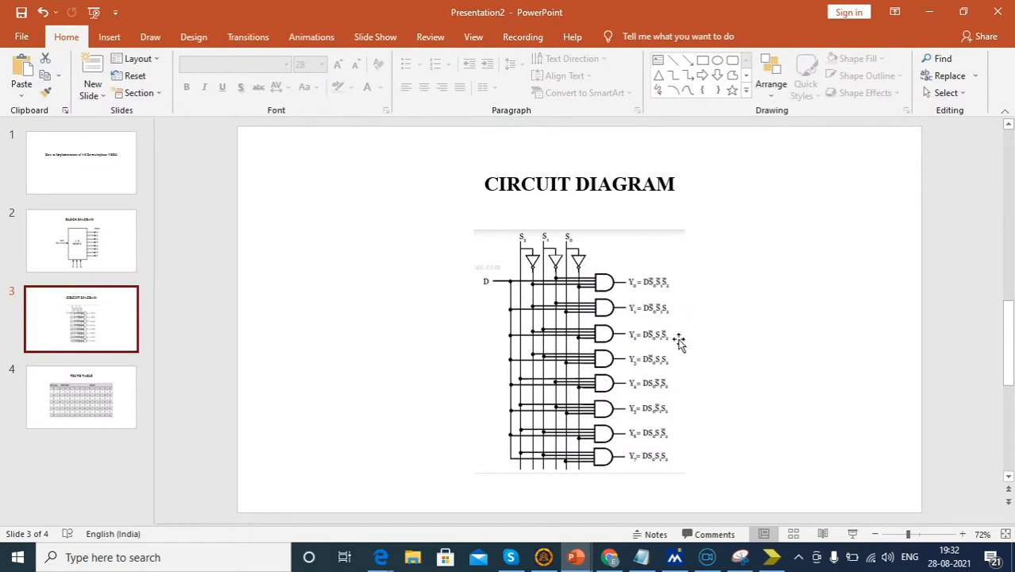
{"action": "mouse_move", "coordinate": [658, 330]}
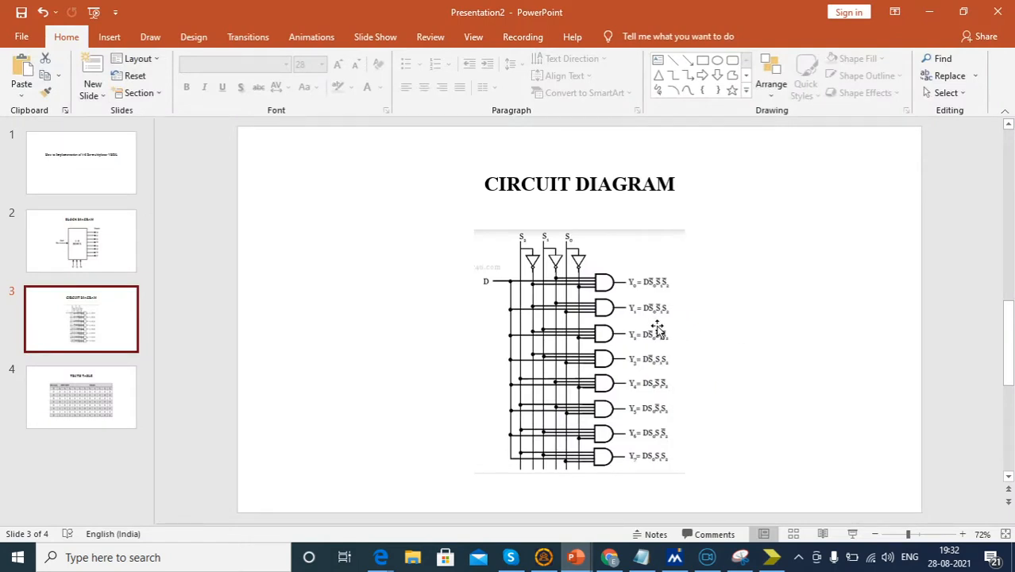
{"action": "mouse_move", "coordinate": [1005, 83]}
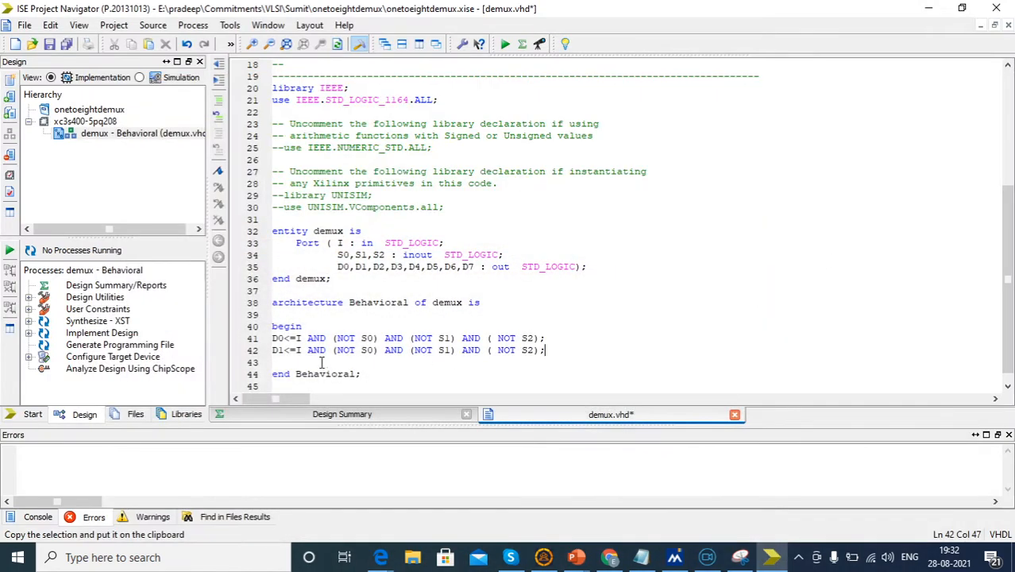
- Change D1's select term to S2 and begin D2<=, checking the circuit diagram
{"action": "left_click", "coordinate": [517, 350]}
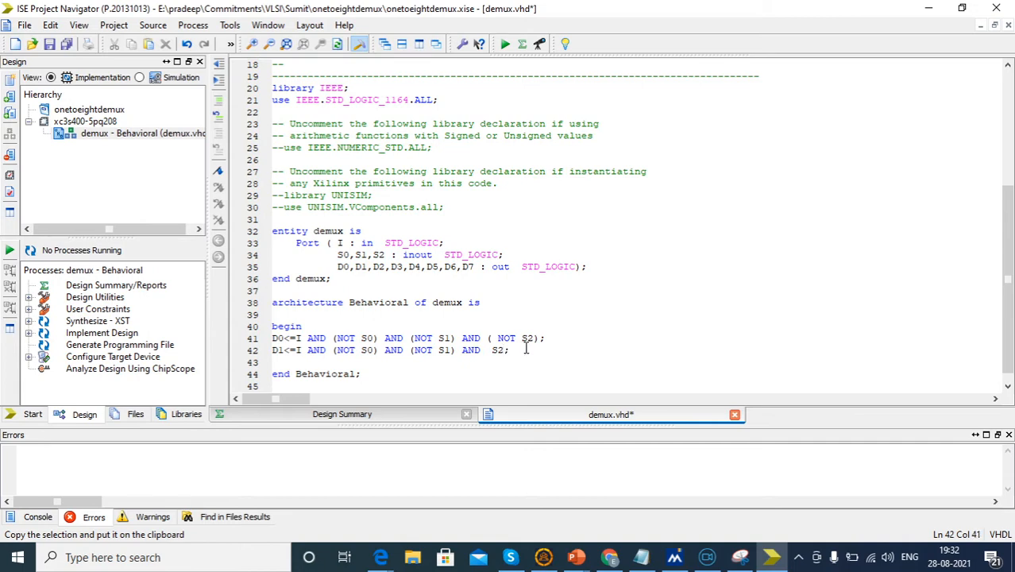
{"action": "type", "text": "D2"}
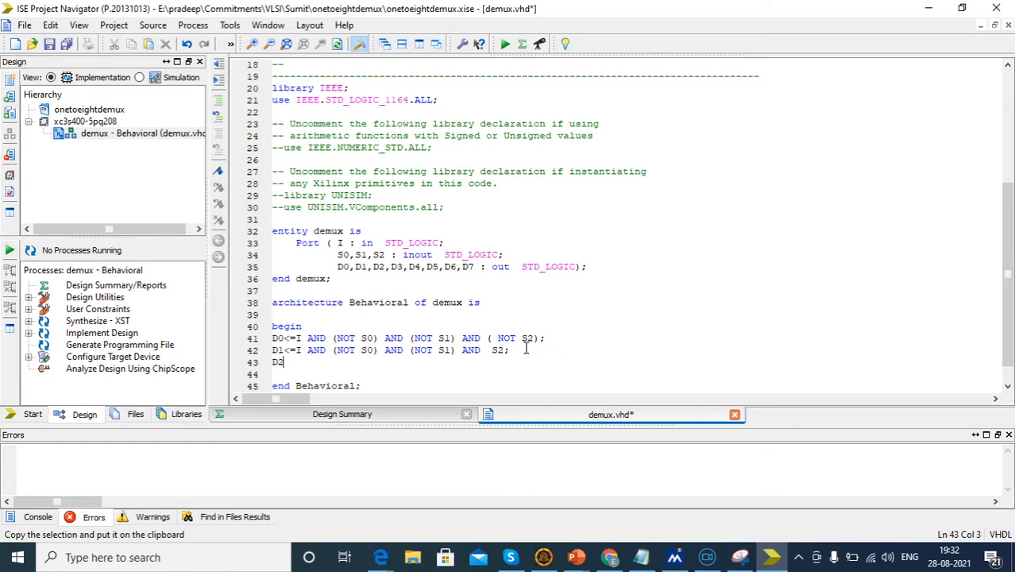
{"action": "type", "text": "<="}
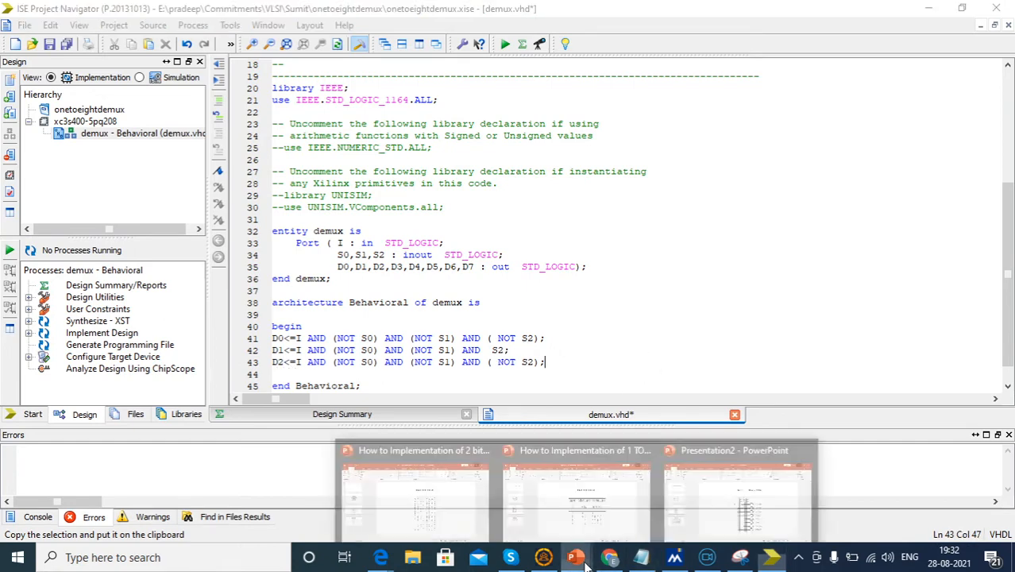
{"action": "left_click", "coordinate": [736, 451]}
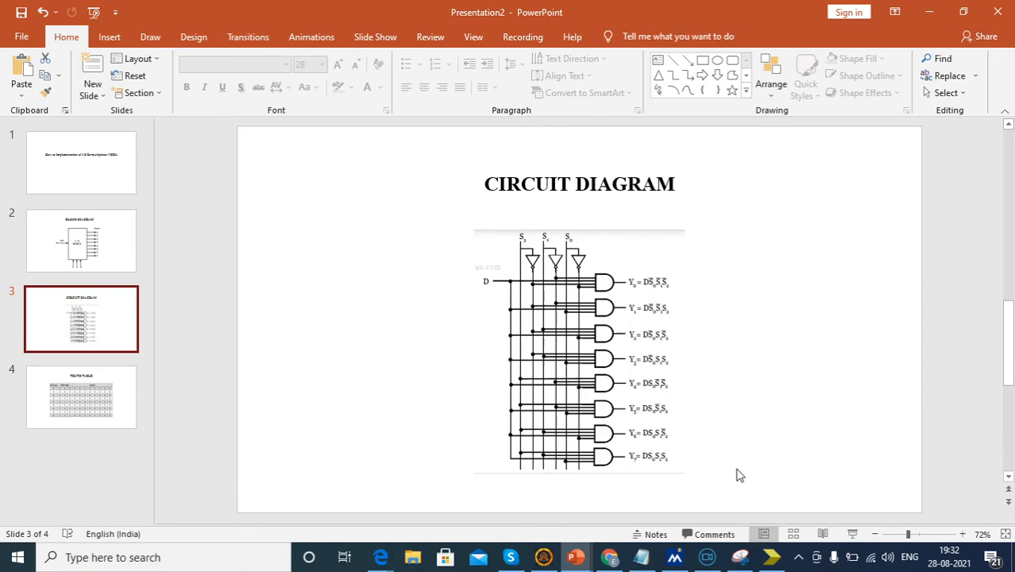
{"action": "mouse_move", "coordinate": [940, 31]}
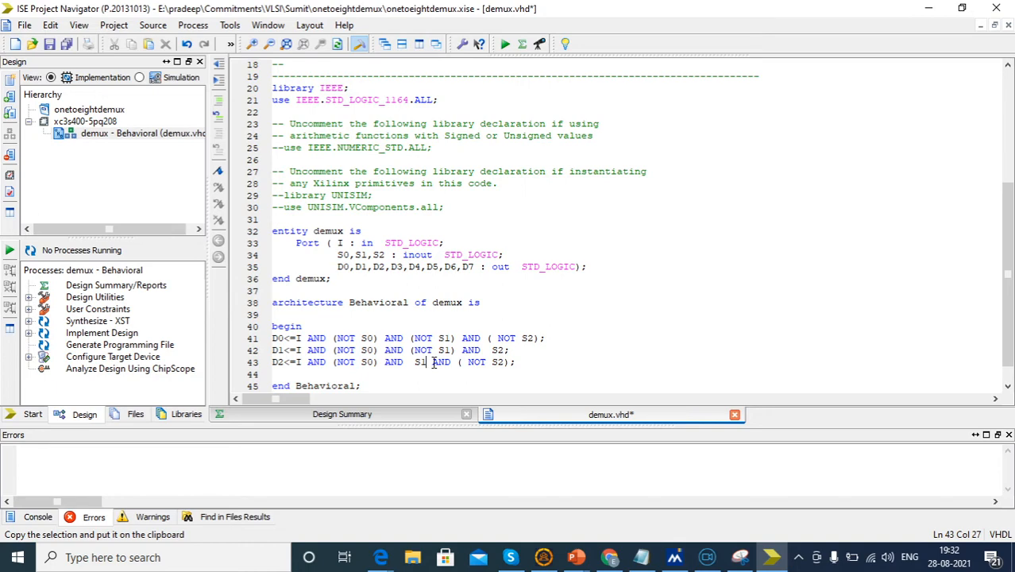
- Add the D3 assignment from the circuit diagram and start a new line
{"action": "left_click", "coordinate": [515, 362]}
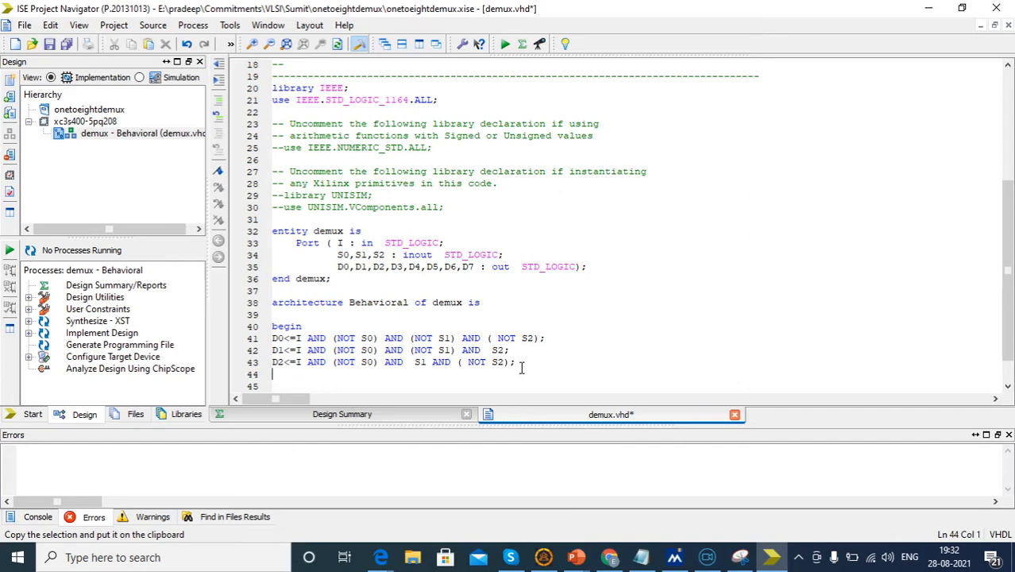
{"action": "type", "text": "D3<"}
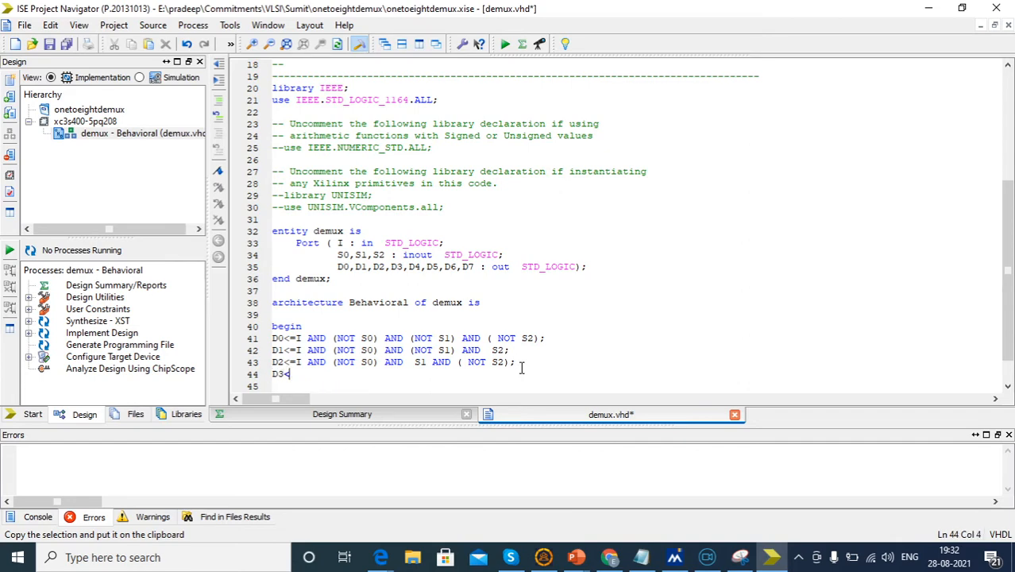
{"action": "type", "text": "=I AND (NOT S0) AND (NOT S1) AND ( NOT S2);"}
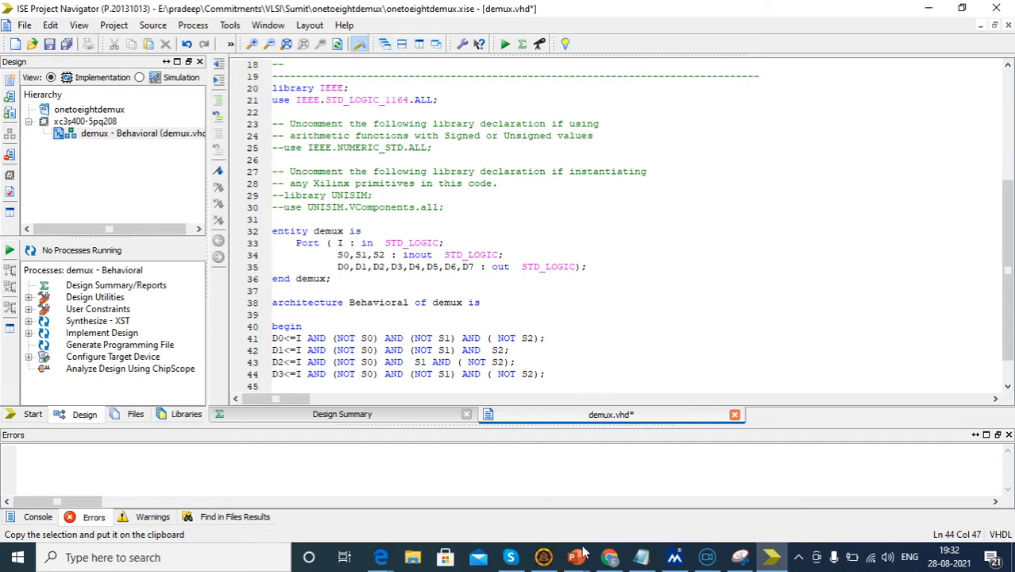
{"action": "left_click", "coordinate": [575, 557]}
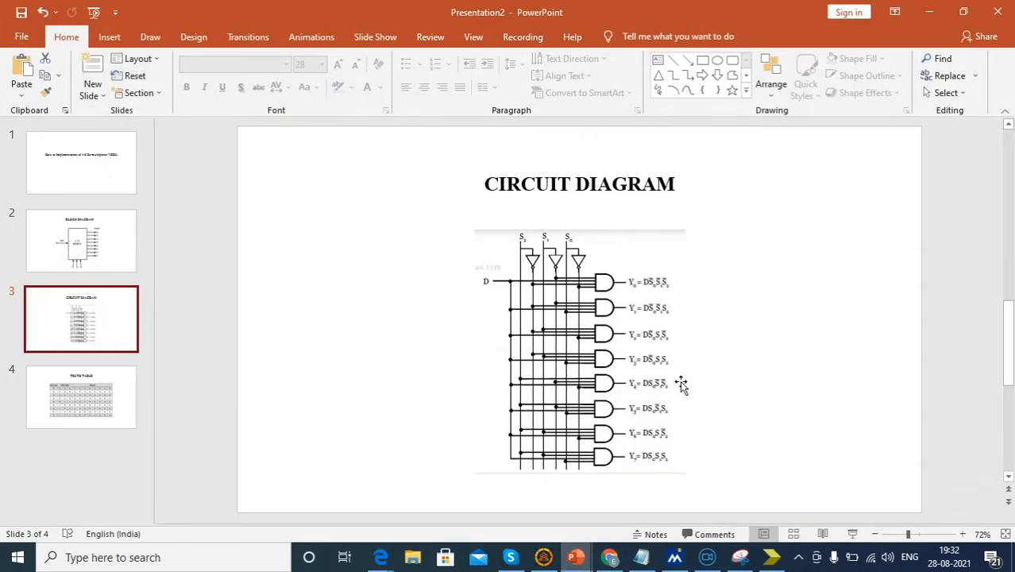
{"action": "mouse_move", "coordinate": [675, 373]}
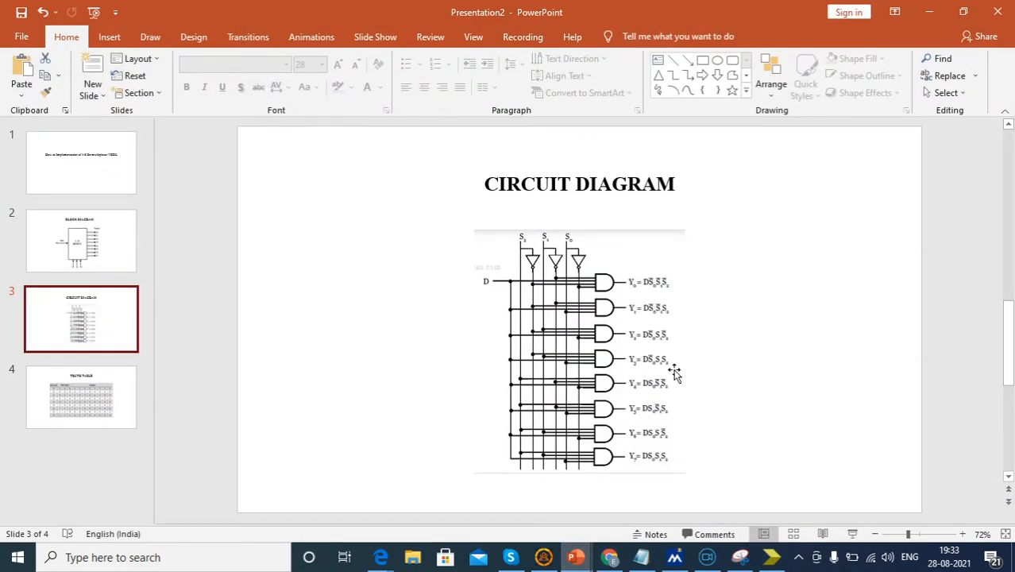
{"action": "mouse_move", "coordinate": [929, 14]}
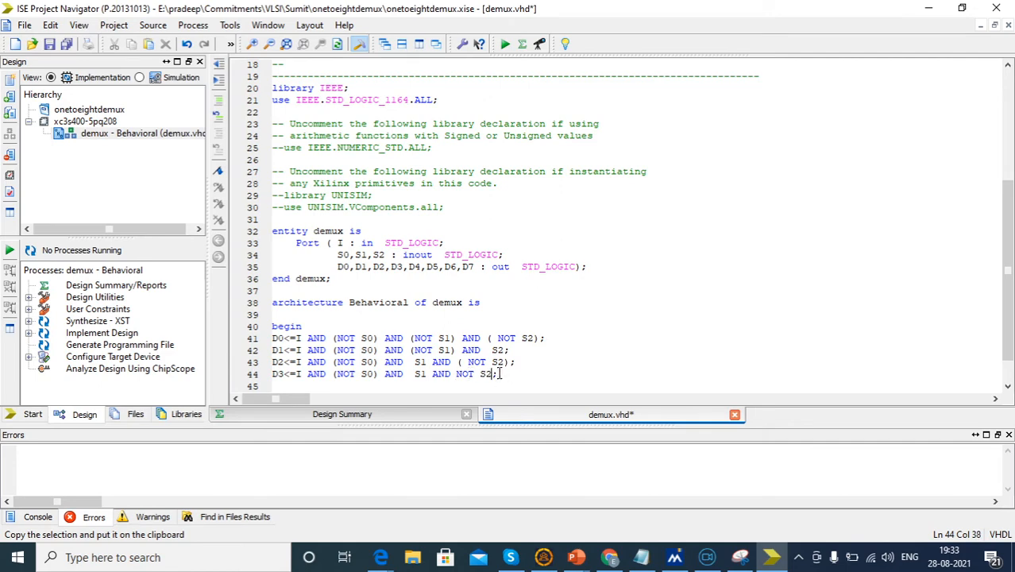
{"action": "key", "text": "Return"}
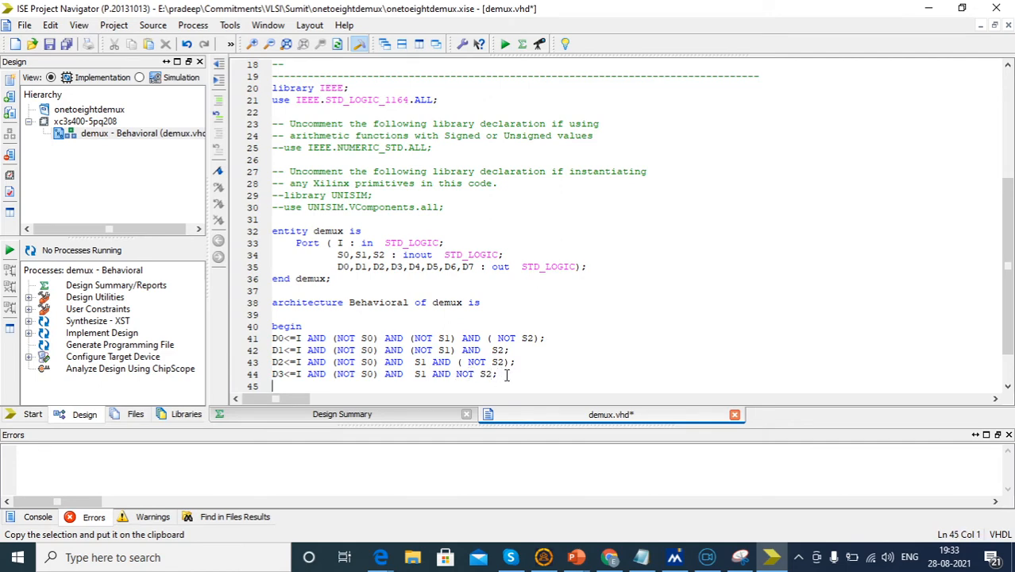
- Add D4 and D5 lines with I AND (NOT S0) AND (NOT S1) AND (NOT S2), checking the diagram slides
{"action": "type", "text": "D4<="}
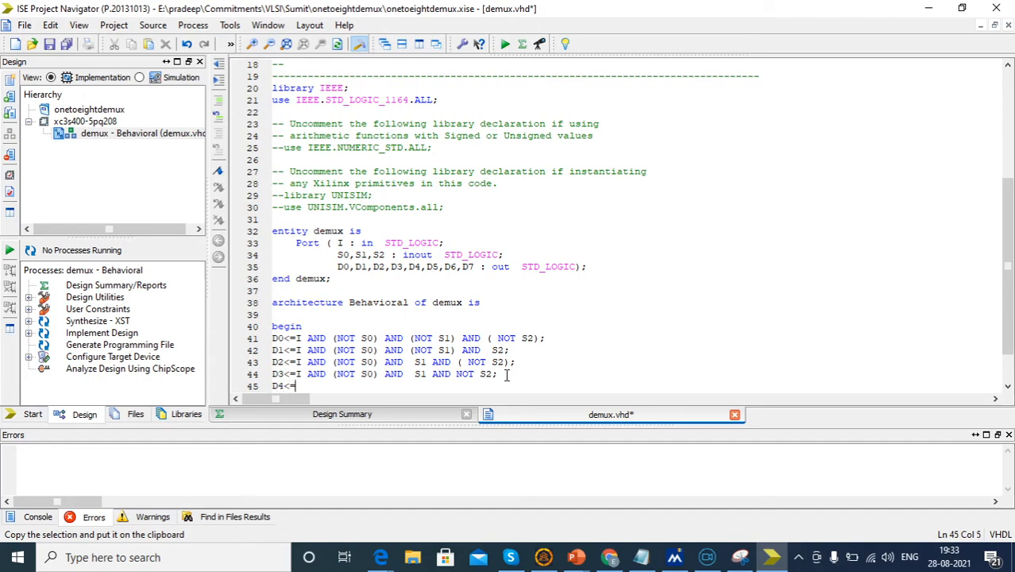
{"action": "type", "text": "I AND (NOT S0) AND (NOT S1) AND ( NOT S2);"}
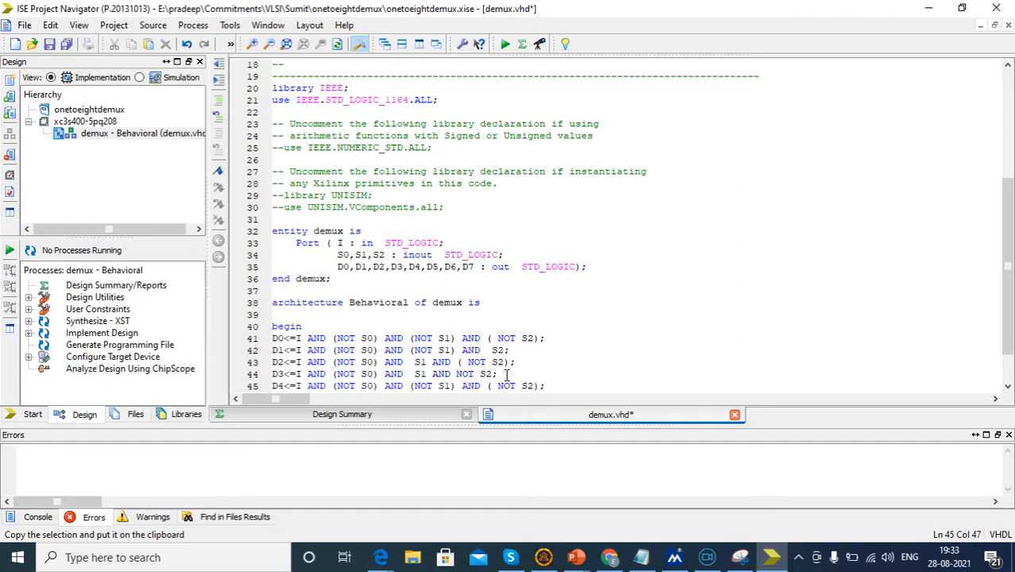
{"action": "left_click", "coordinate": [610, 557]}
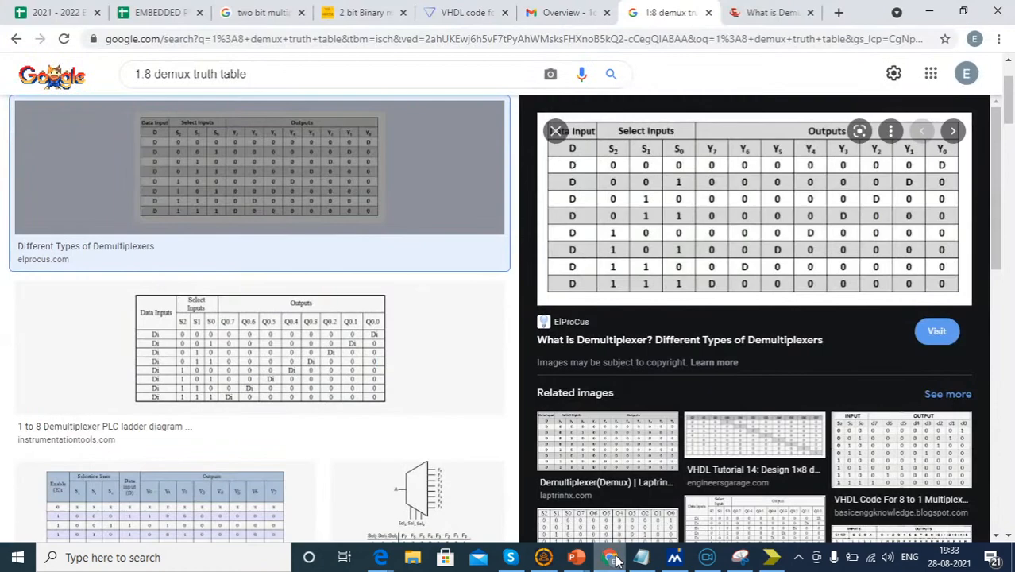
{"action": "left_click", "coordinate": [575, 557]}
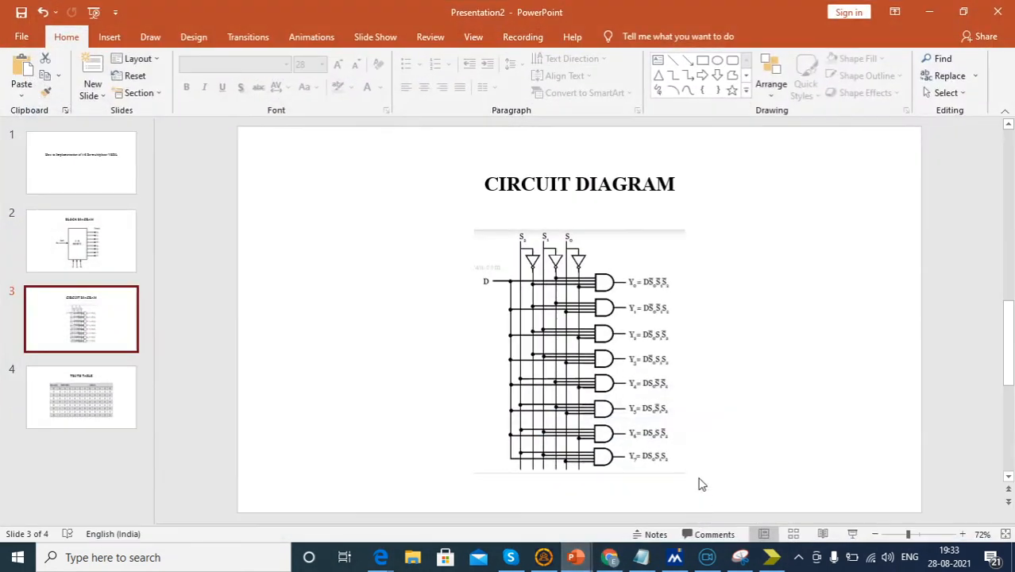
{"action": "mouse_move", "coordinate": [814, 298]}
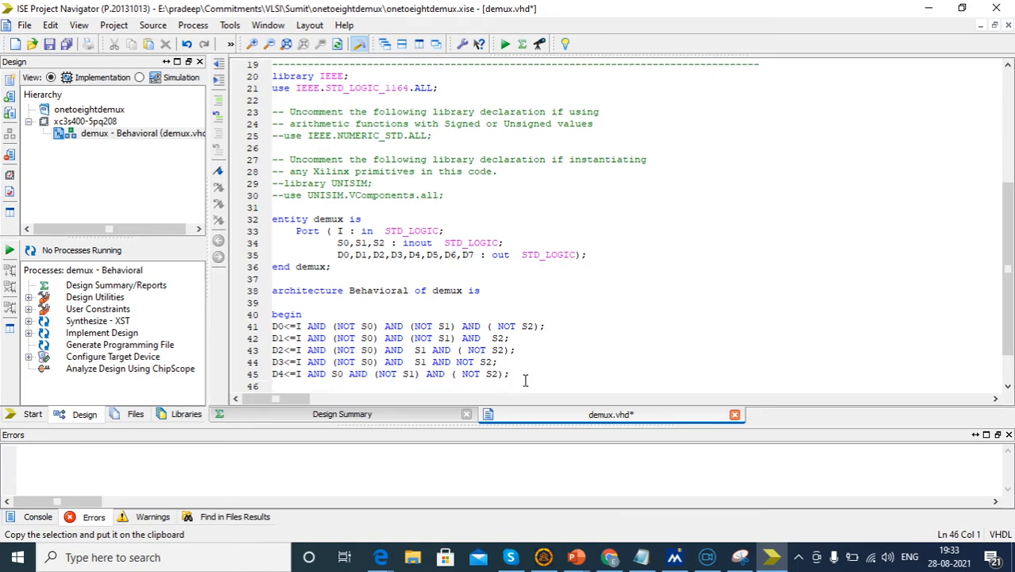
{"action": "type", "text": "D5<="}
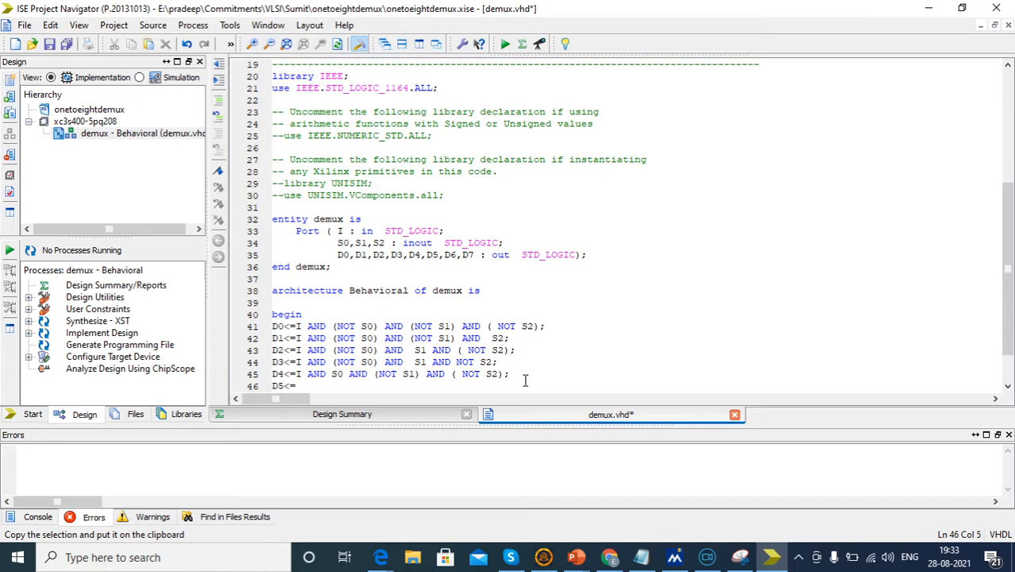
{"action": "type", "text": "I AND (NOT S0) AND (NOT S1) AND ( NOT S2);"}
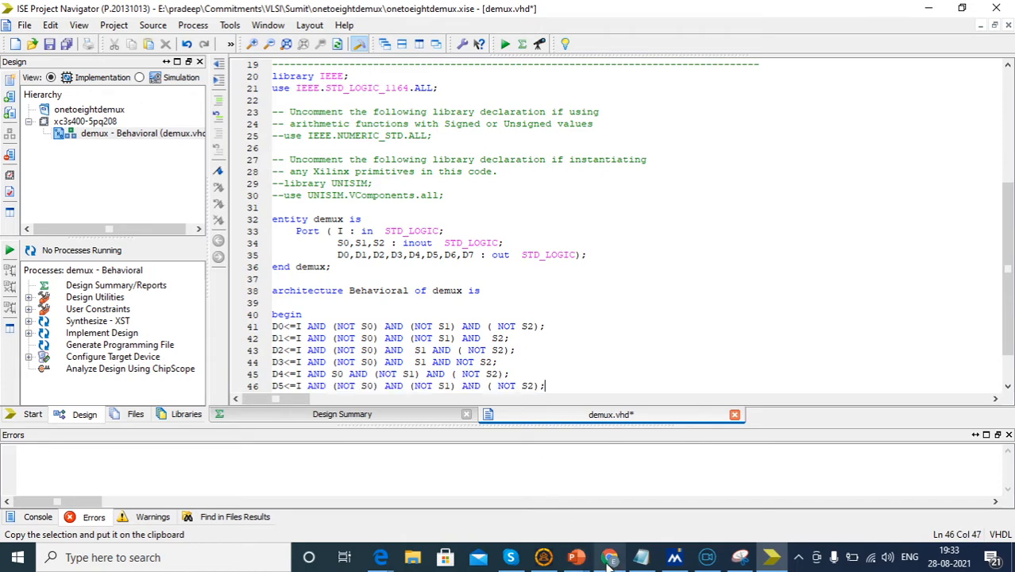
{"action": "left_click", "coordinate": [576, 557]}
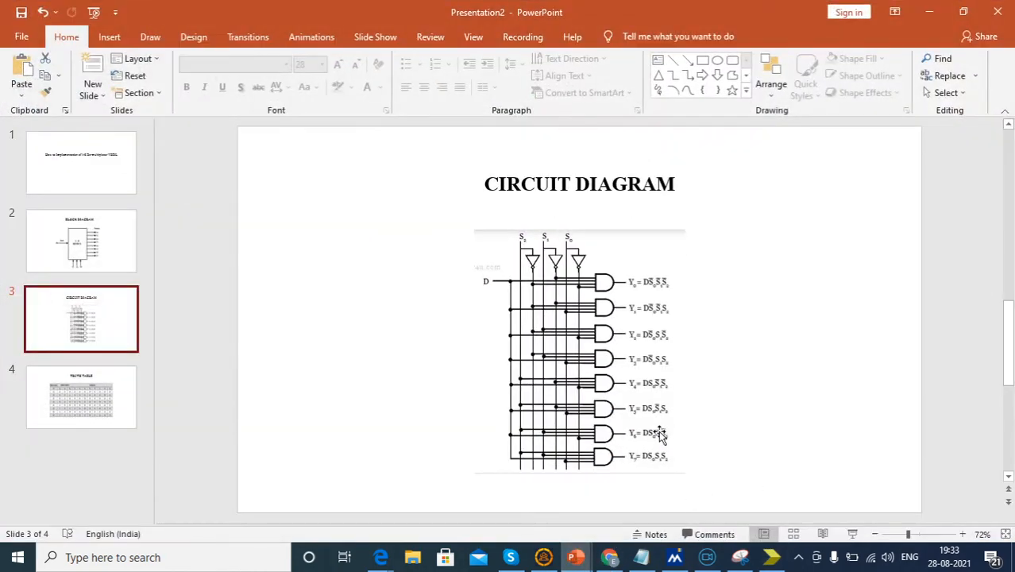
{"action": "mouse_move", "coordinate": [921, 33]}
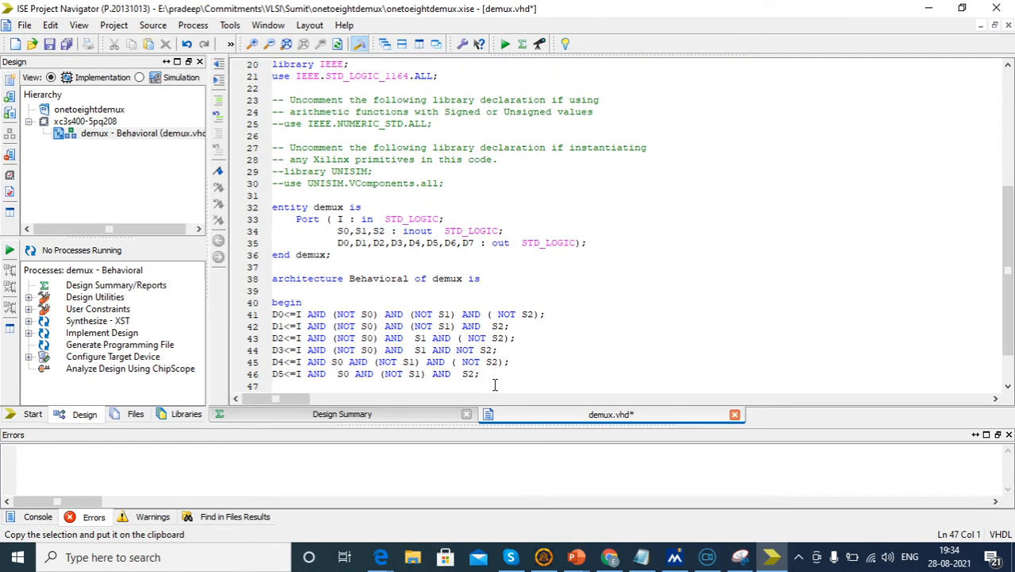
- Add the D6 assignment line and start editing its select terms per the circuit diagram
{"action": "type", "text": "D6<="}
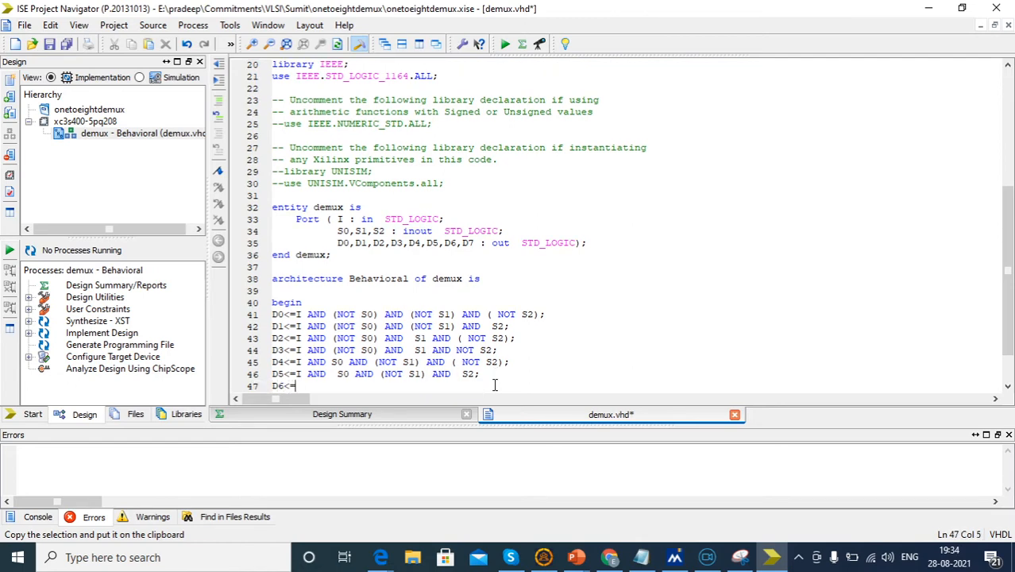
{"action": "type", "text": "I AND (NOT S0) AND (NOT S1) AND ( NOT S2);"}
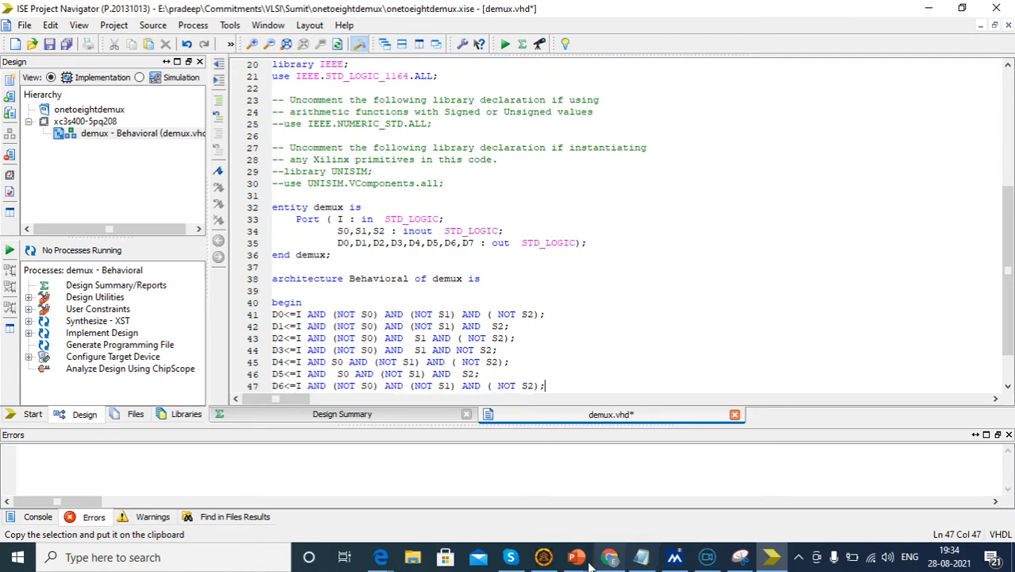
{"action": "left_click", "coordinate": [575, 557]}
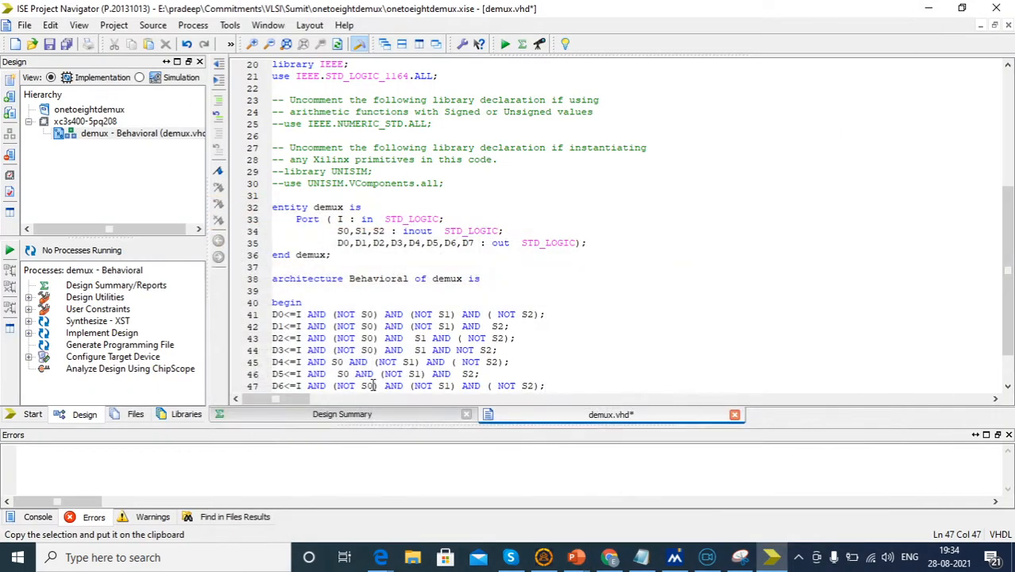
{"action": "left_click", "coordinate": [359, 386]}
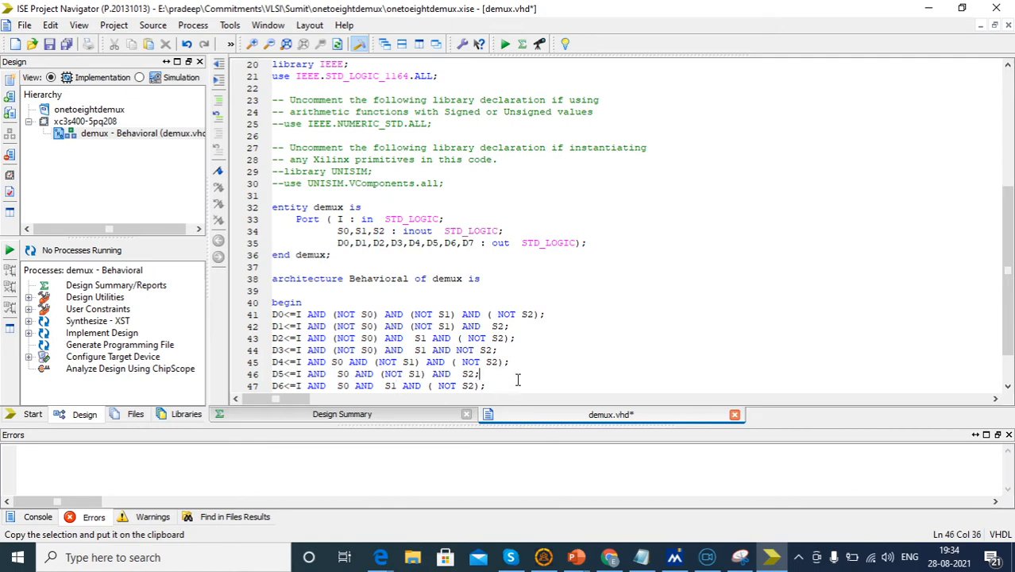
- Add the D7 assignment line, recheck the circuit diagram slides, then minimize PowerPoint
{"action": "type", "text": "\\"}
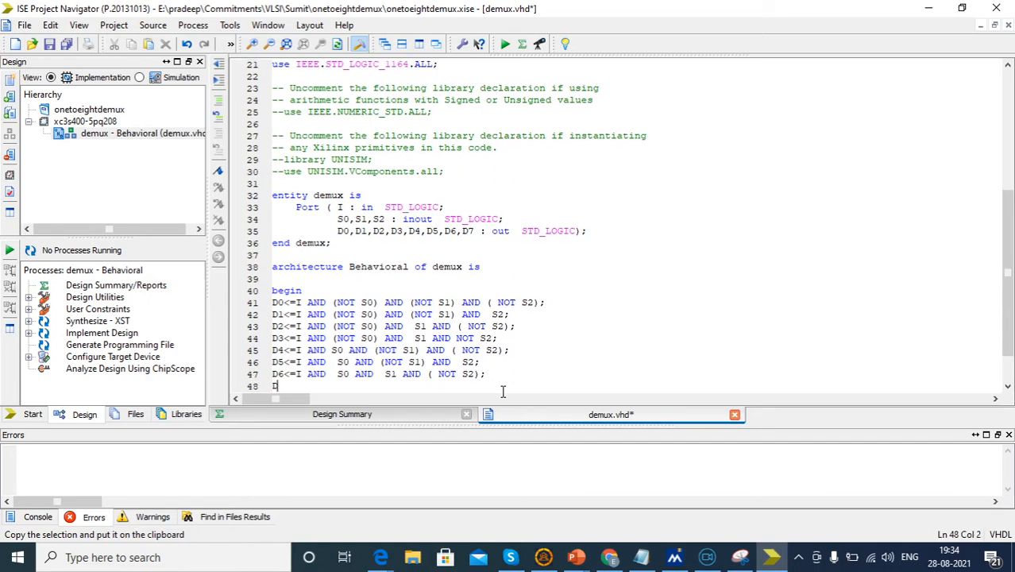
{"action": "type", "text": "7<="}
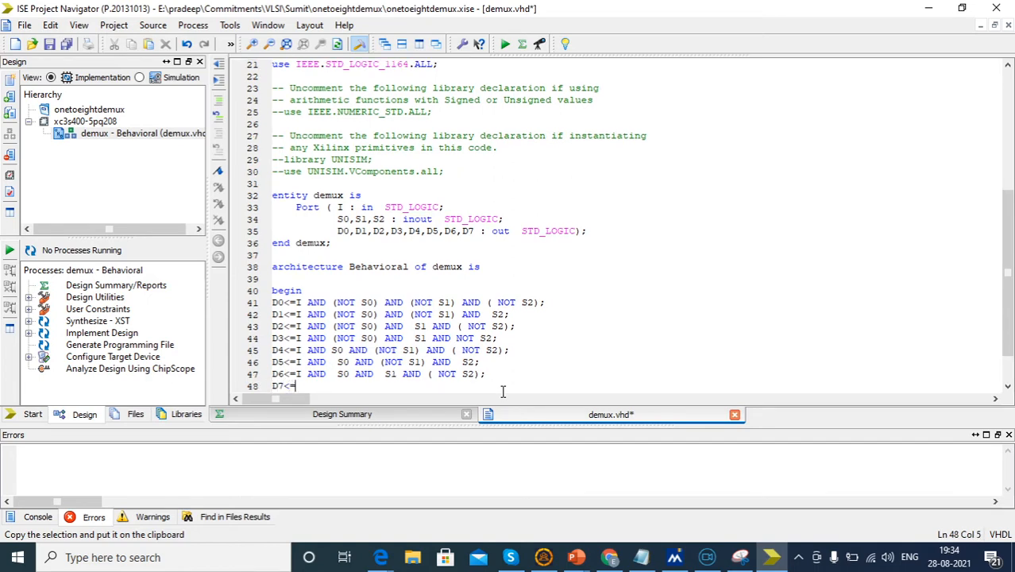
{"action": "type", "text": "I AND (NOT S0) AND (NOT S1) AND ( NOT S2);"}
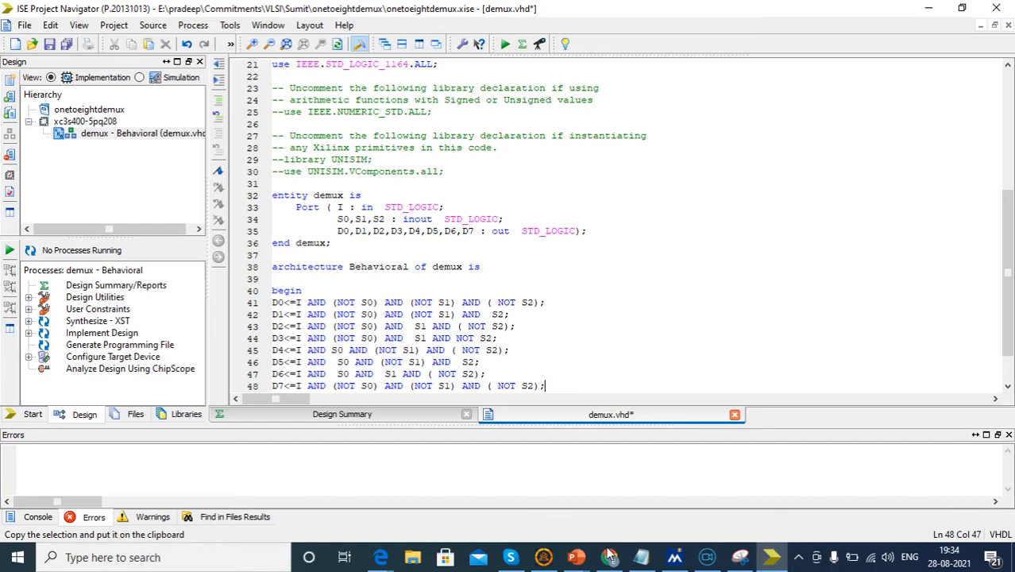
{"action": "mouse_move", "coordinate": [575, 557]}
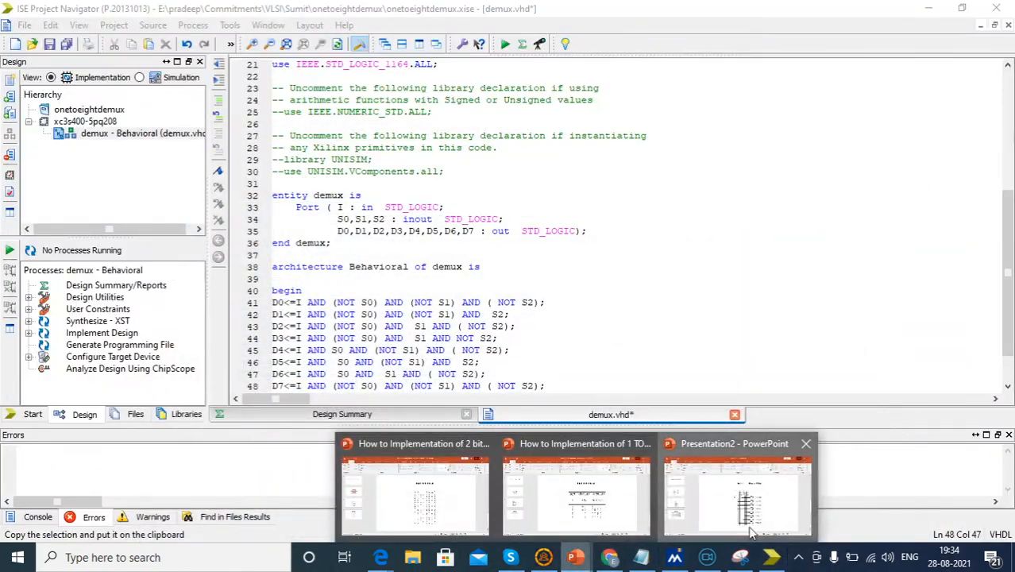
{"action": "left_click", "coordinate": [736, 492]}
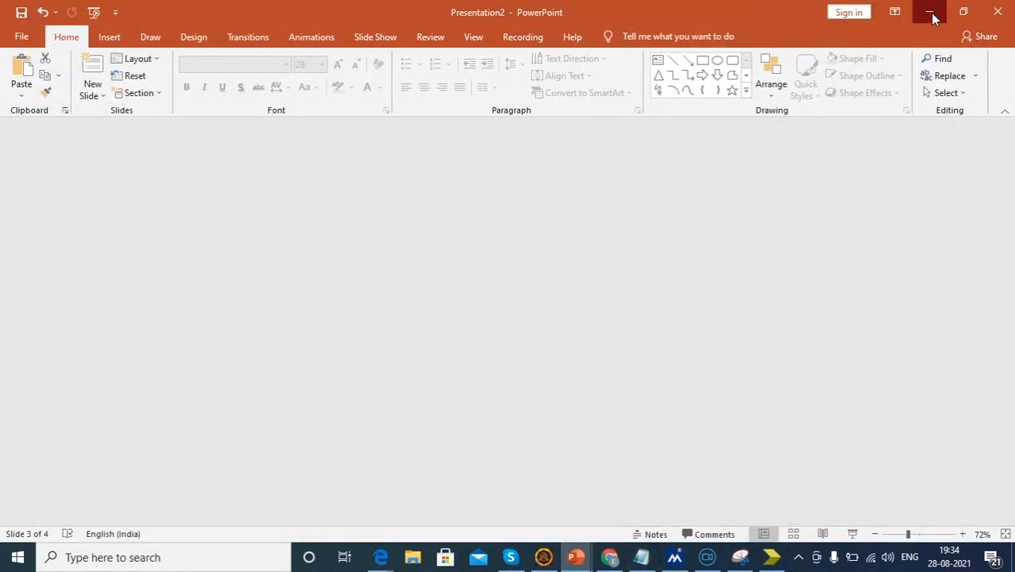
{"action": "left_click", "coordinate": [931, 12]}
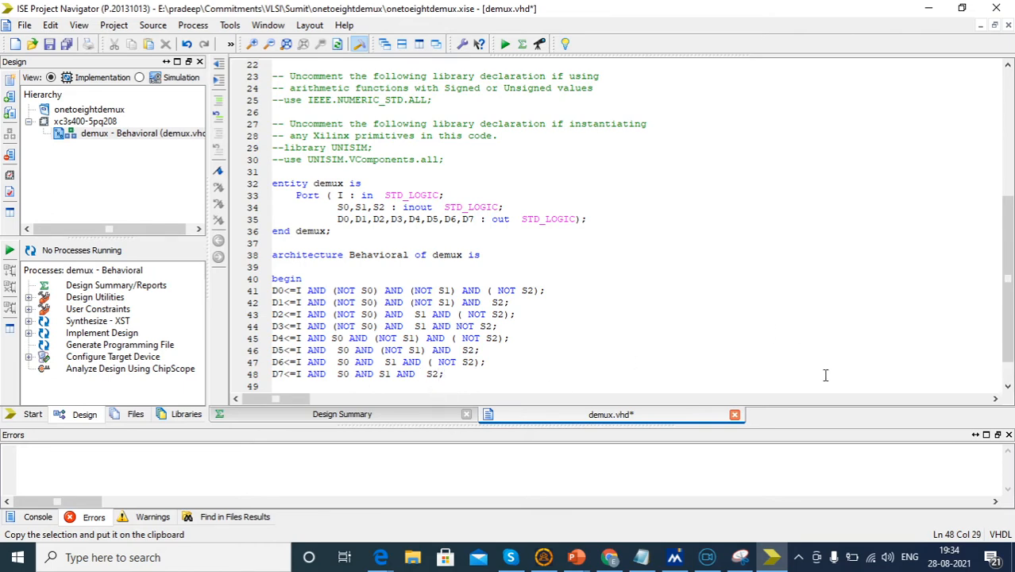
{"action": "scroll", "scroll_direction": "down", "scroll_amount": 3}
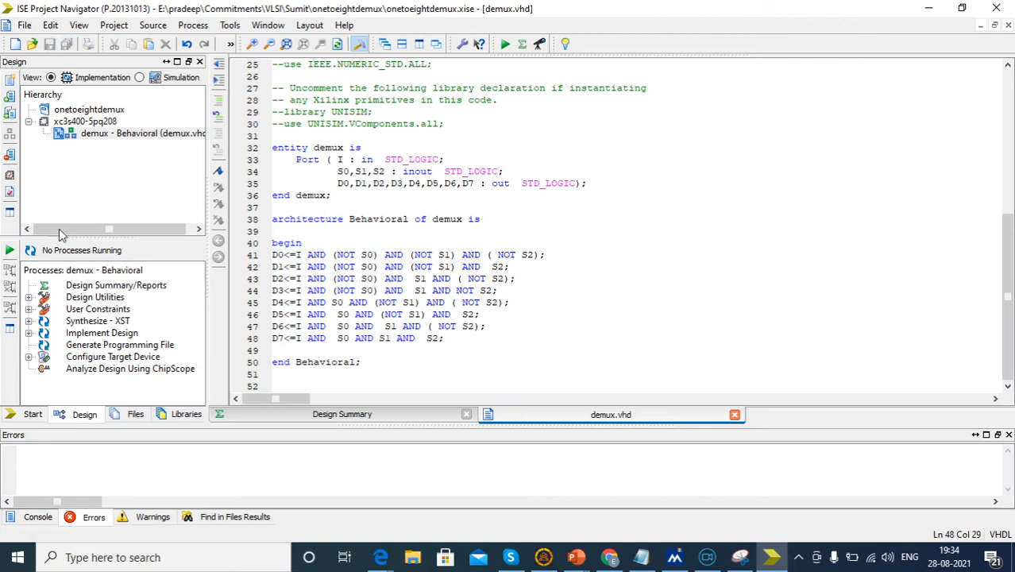
- Expand Implement Design and run Synthesize - XST on the demux design
{"action": "left_click", "coordinate": [28, 333]}
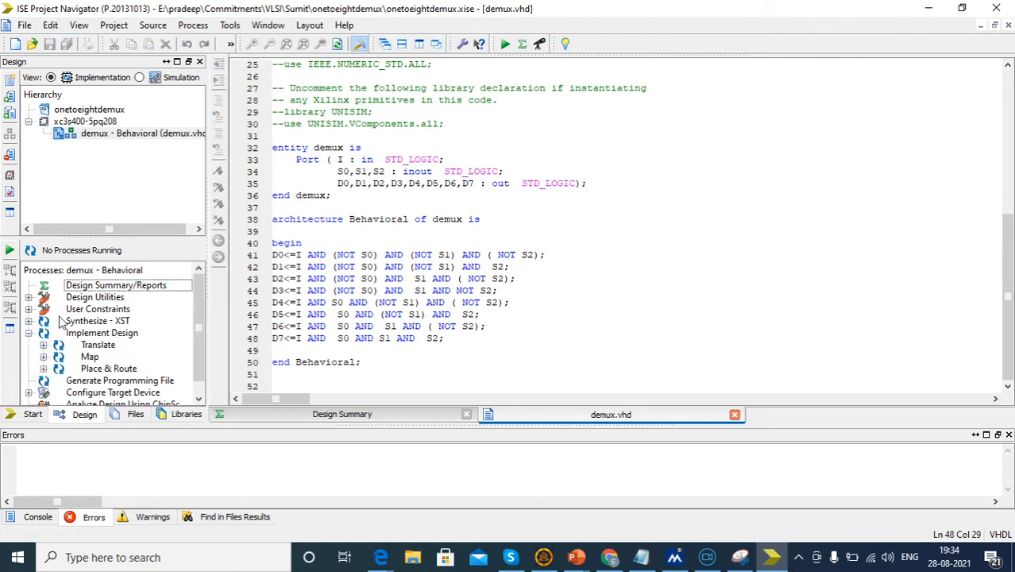
{"action": "double_click", "coordinate": [107, 356]}
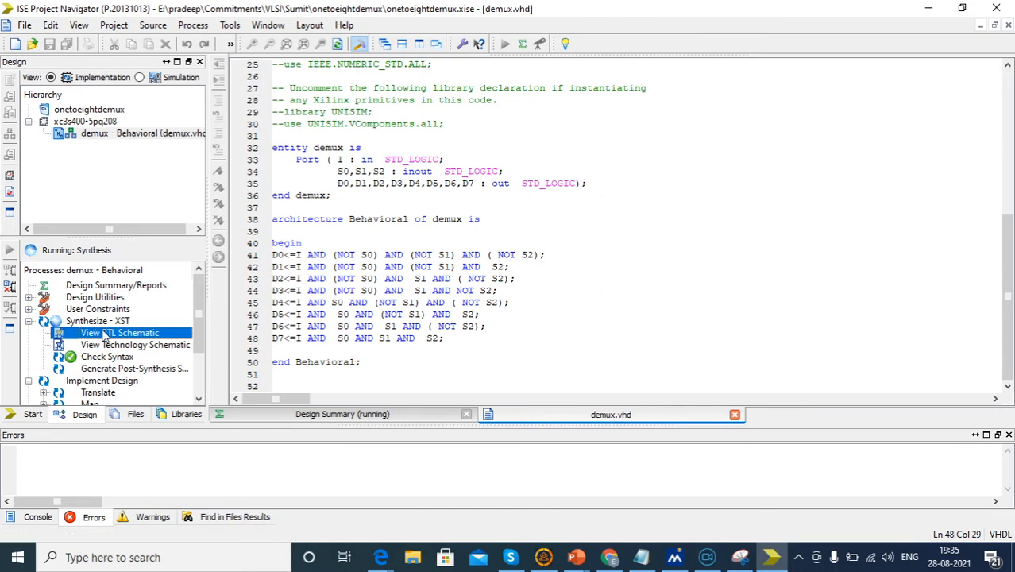
- Open View RTL Schematic, choosing the top-level block startup mode
{"action": "double_click", "coordinate": [119, 332]}
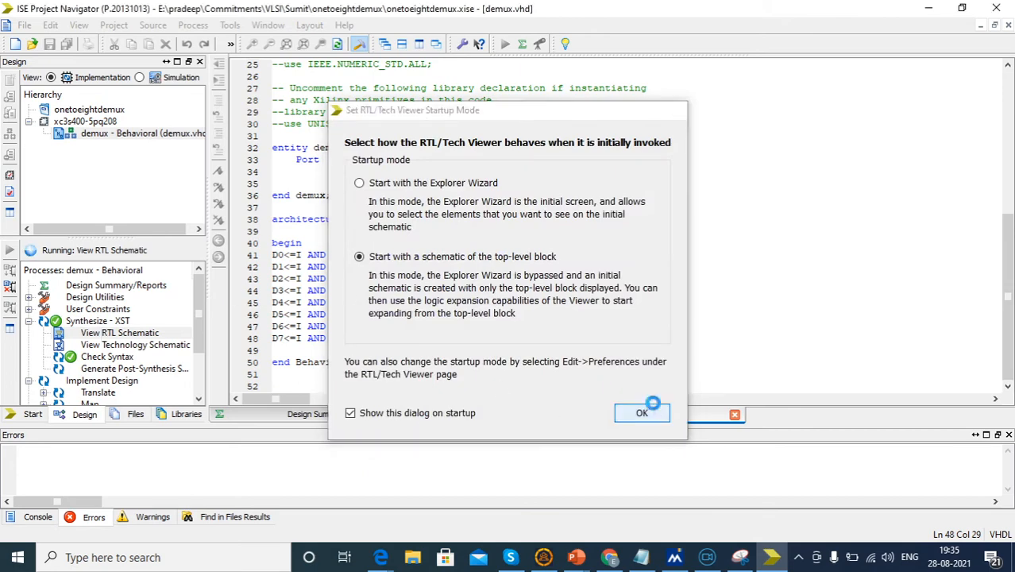
{"action": "left_click", "coordinate": [642, 412]}
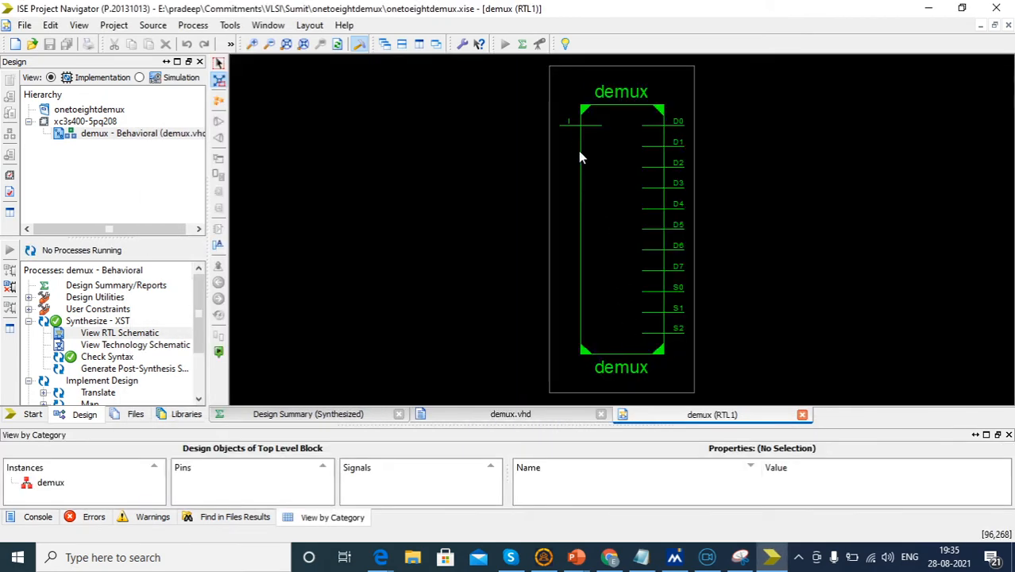
{"action": "mouse_move", "coordinate": [699, 286]}
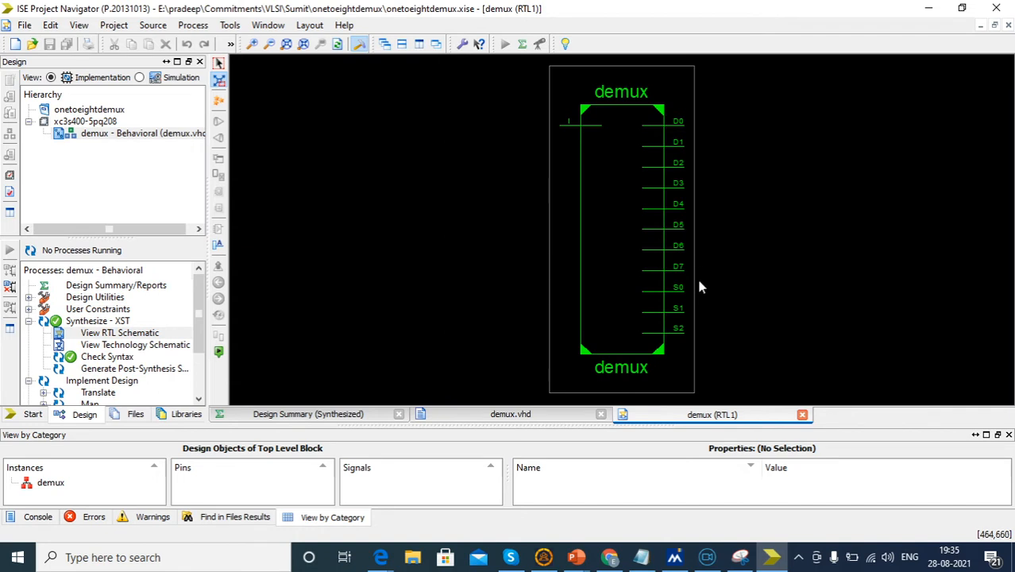
{"action": "mouse_move", "coordinate": [679, 308]}
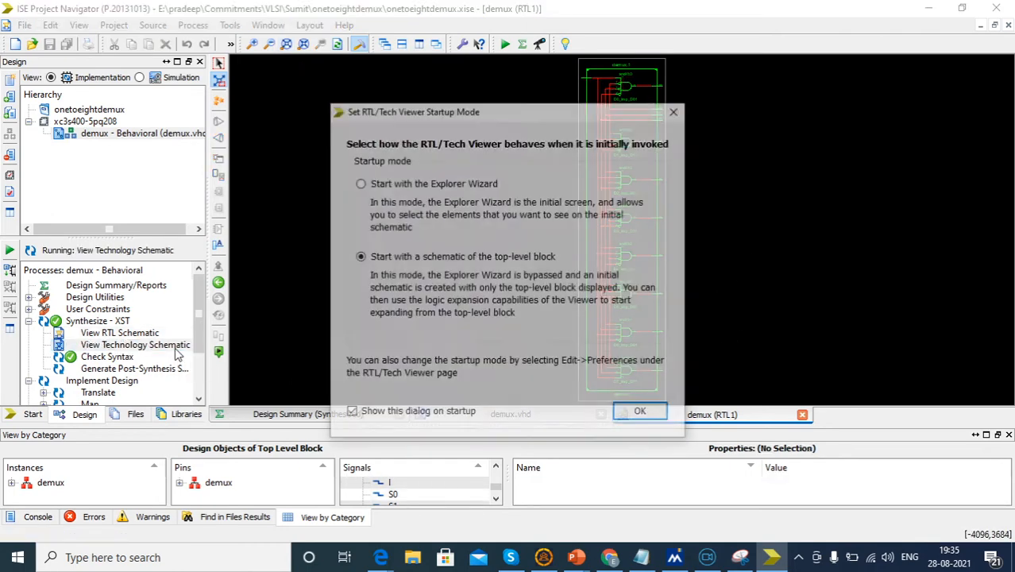
- Open the technology schematic, view a LUT's TruthTab, then close the LUT Dialog
{"action": "left_click", "coordinate": [639, 410]}
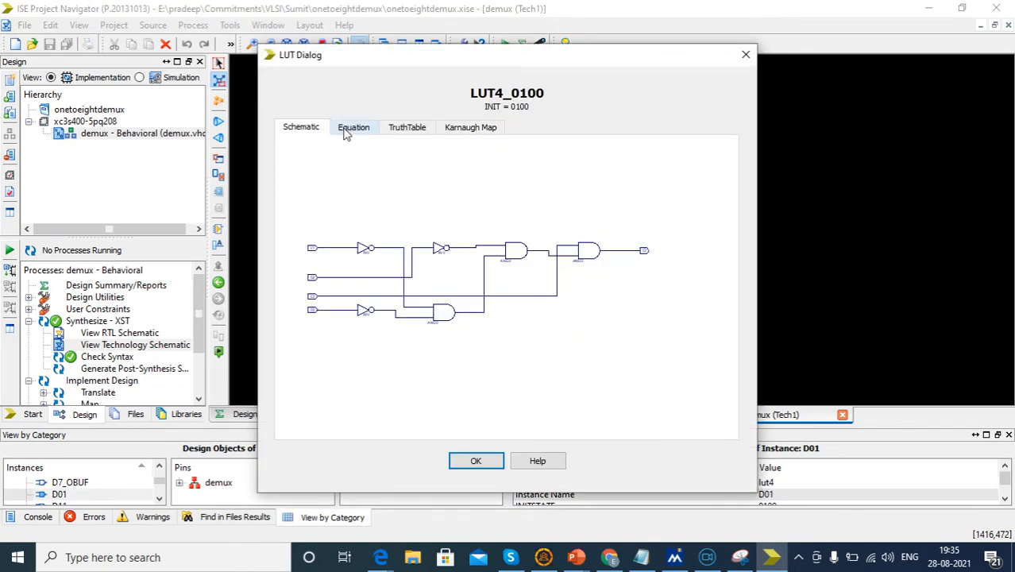
{"action": "left_click", "coordinate": [407, 127]}
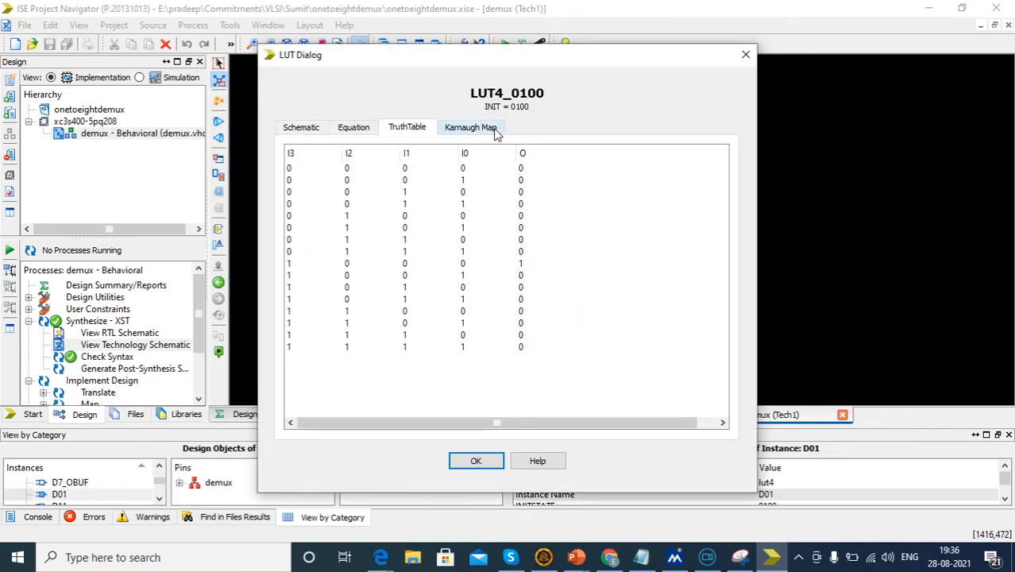
{"action": "left_click", "coordinate": [476, 461]}
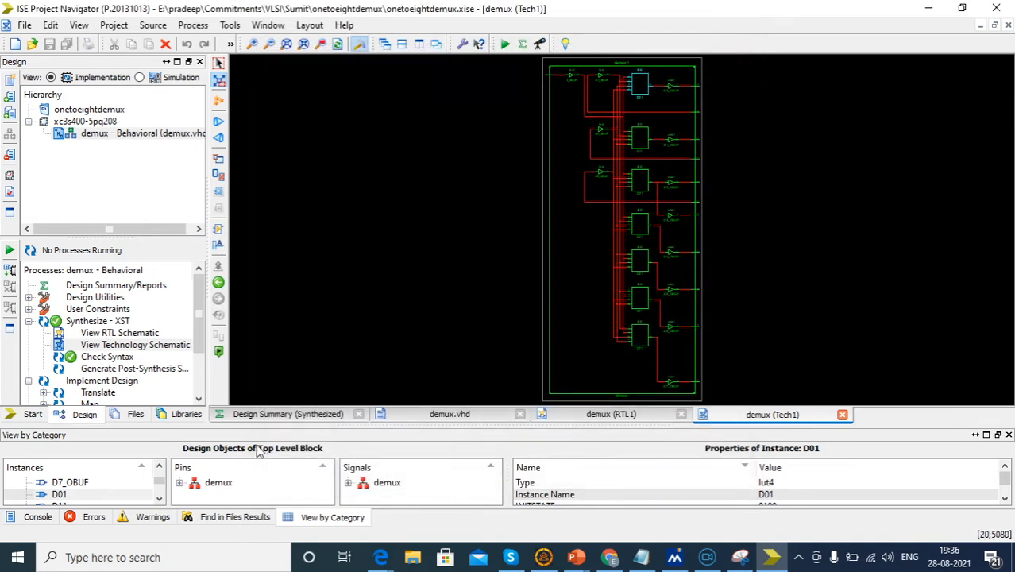
{"action": "mouse_move", "coordinate": [260, 421]}
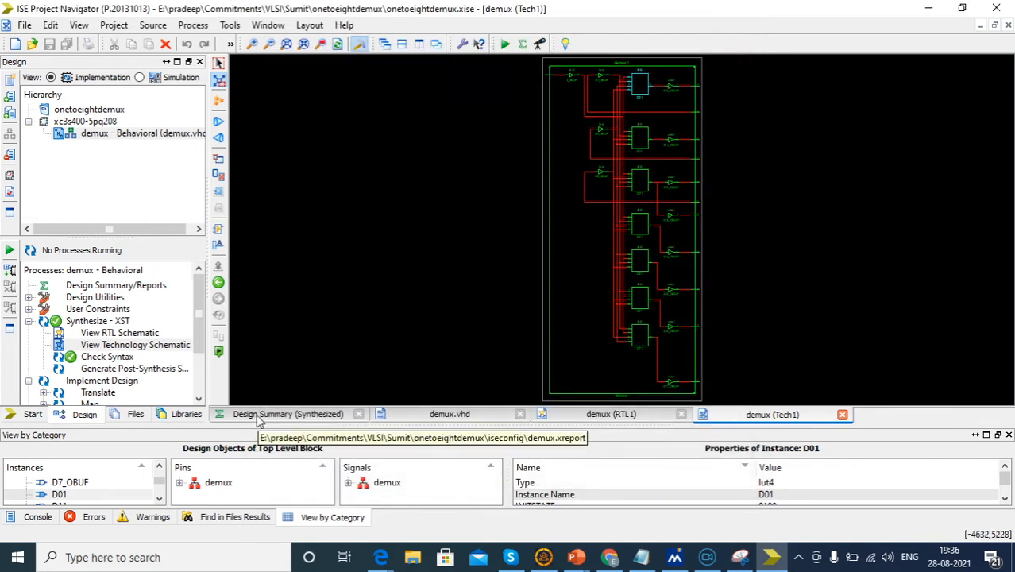
- Scroll the synthesized Design Summary to 7 LUT4s, 12 IOBs and 8.050 ns maximum delay
{"action": "left_click", "coordinate": [288, 414]}
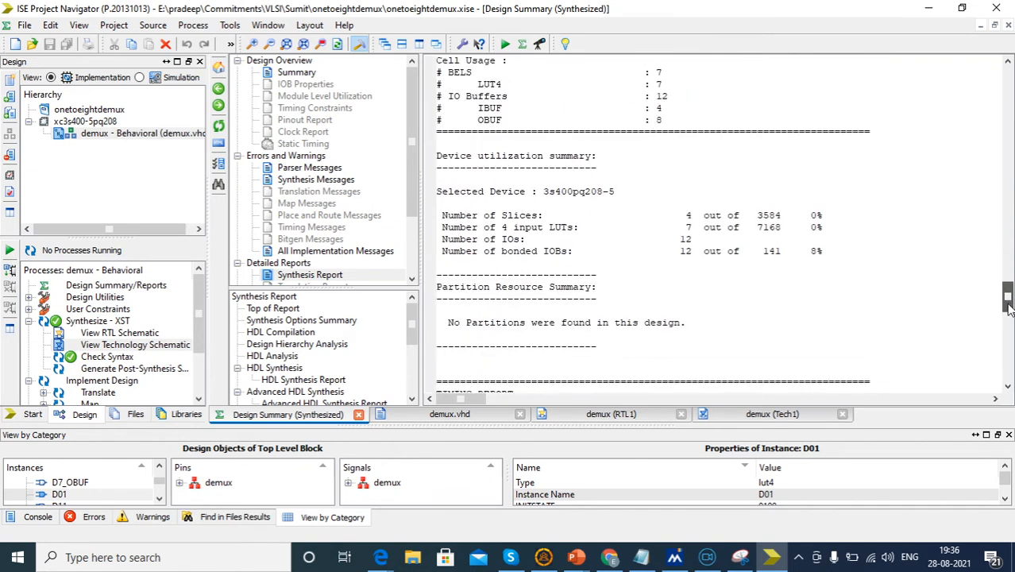
{"action": "scroll", "scroll_direction": "up", "scroll_amount": 3}
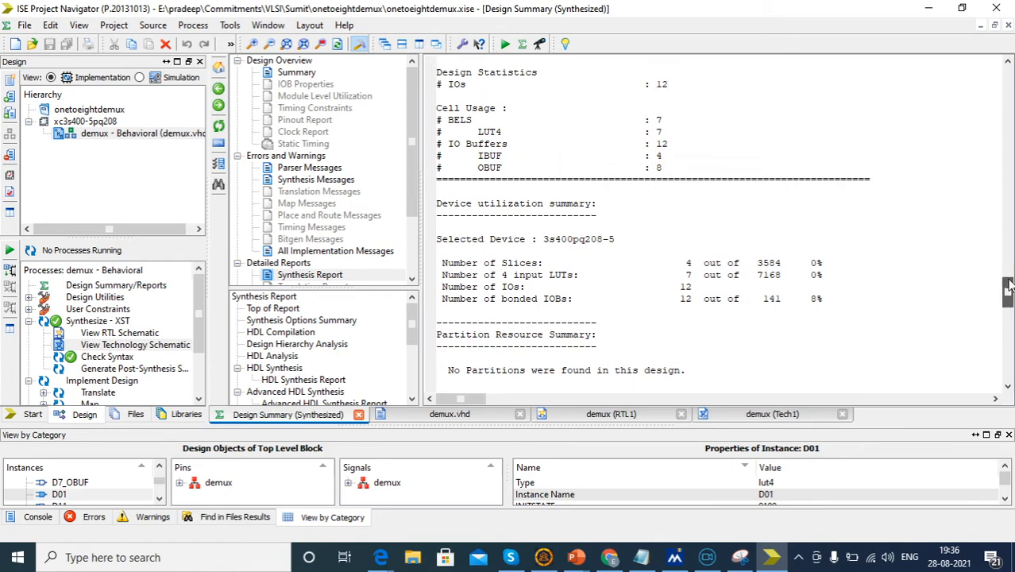
{"action": "scroll", "scroll_direction": "up", "scroll_amount": 3}
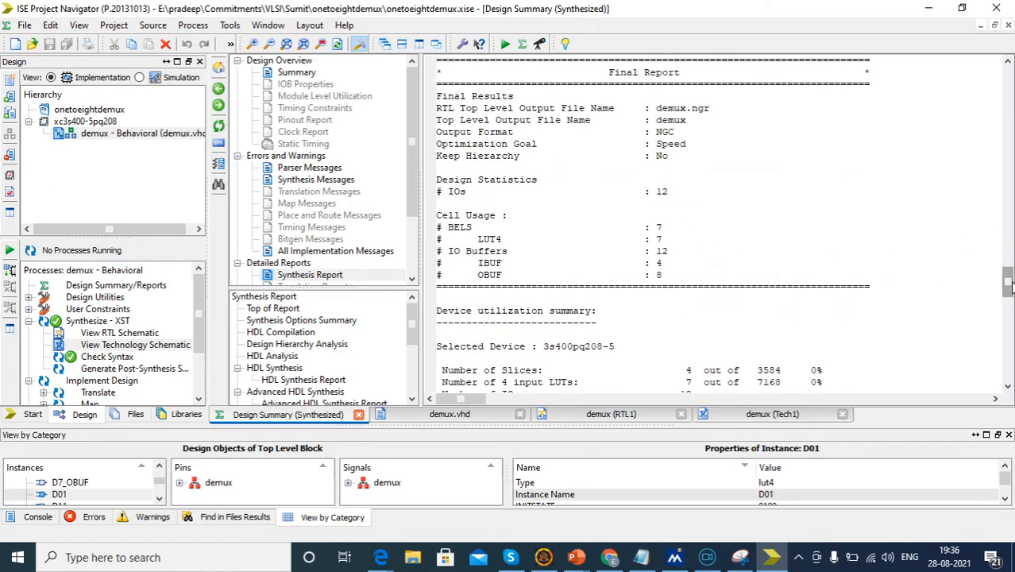
{"action": "scroll", "scroll_direction": "down", "scroll_amount": 3}
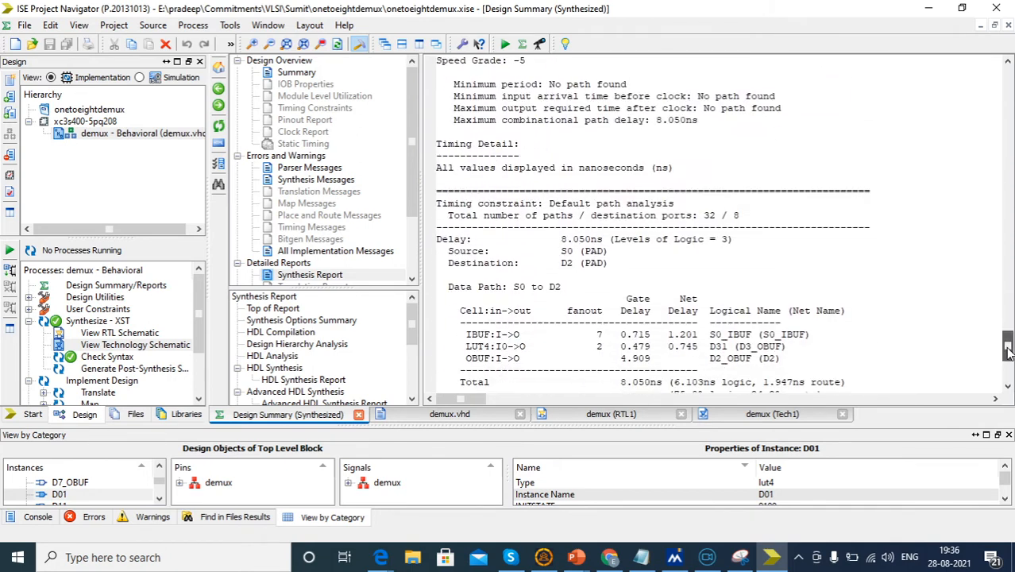
{"action": "scroll", "scroll_direction": "down", "scroll_amount": 3}
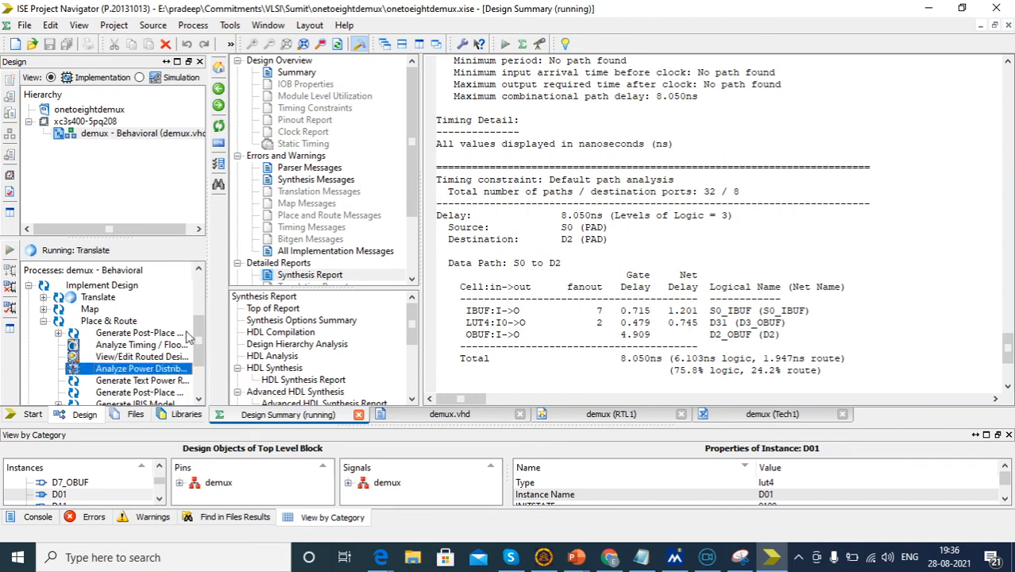
{"action": "mouse_move", "coordinate": [141, 368]}
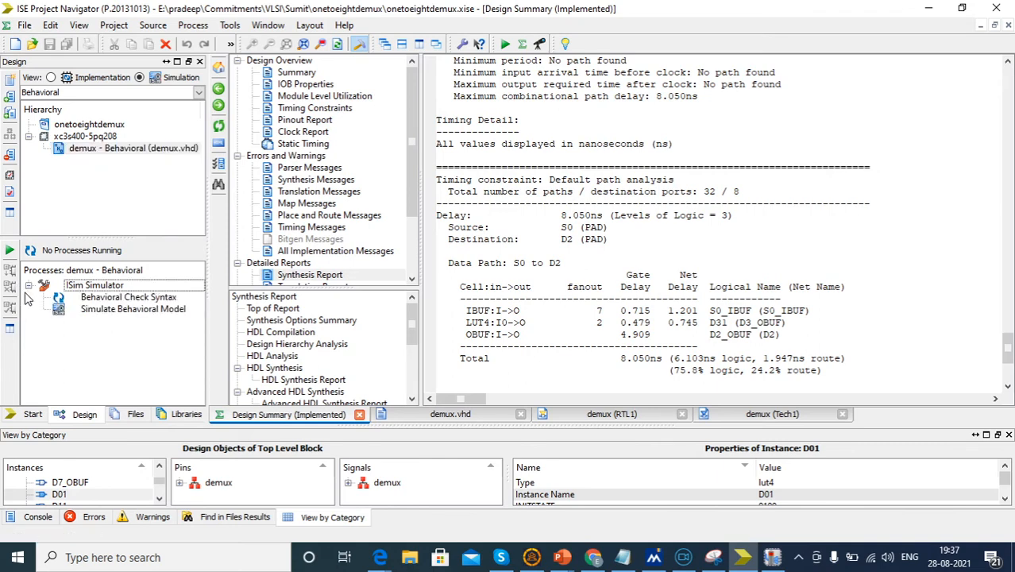
- Expand ISim Simulator and run Simulate Behavioral Model
{"action": "double_click", "coordinate": [133, 309]}
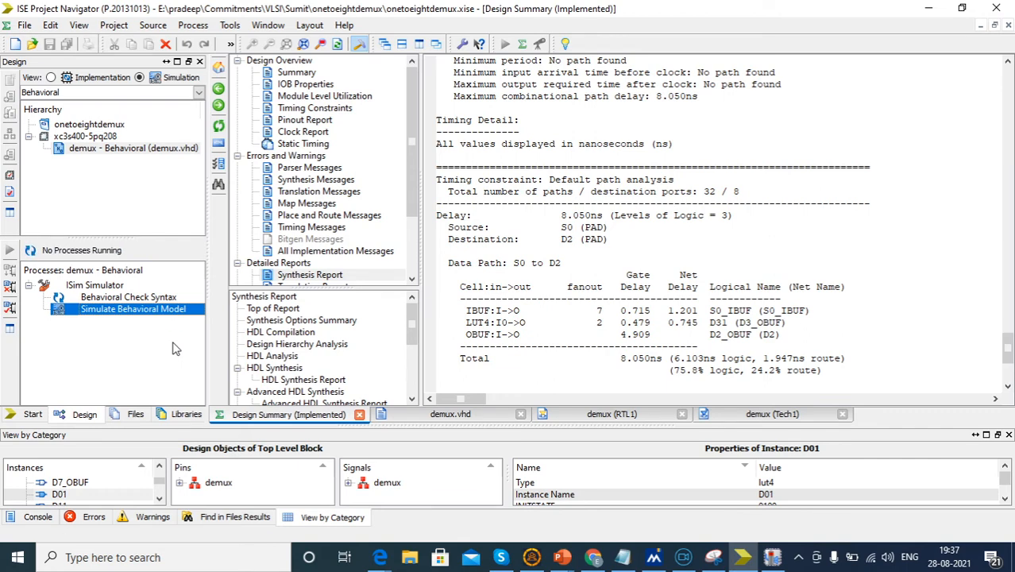
{"action": "double_click", "coordinate": [133, 309]}
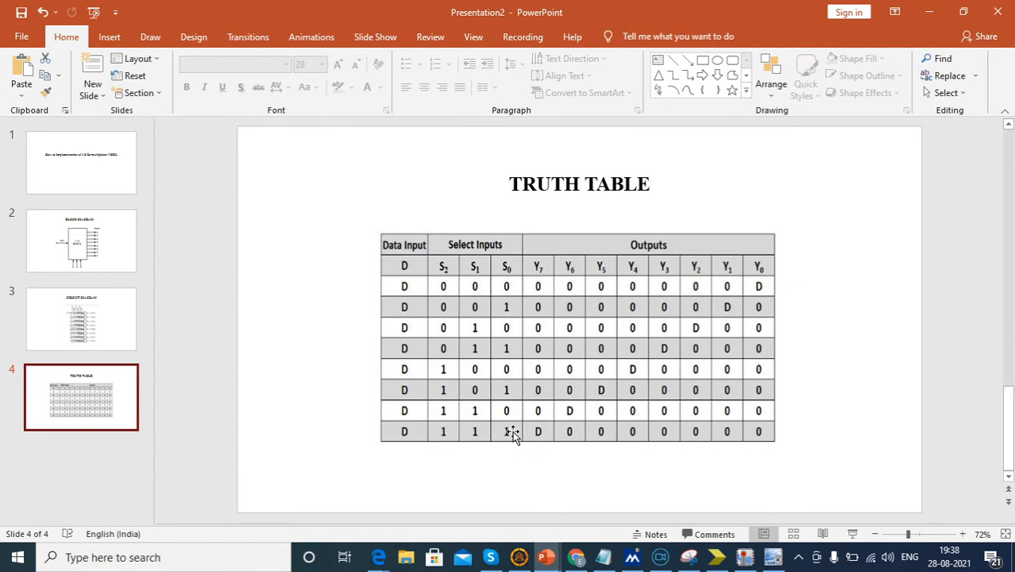
{"action": "mouse_move", "coordinate": [611, 437]}
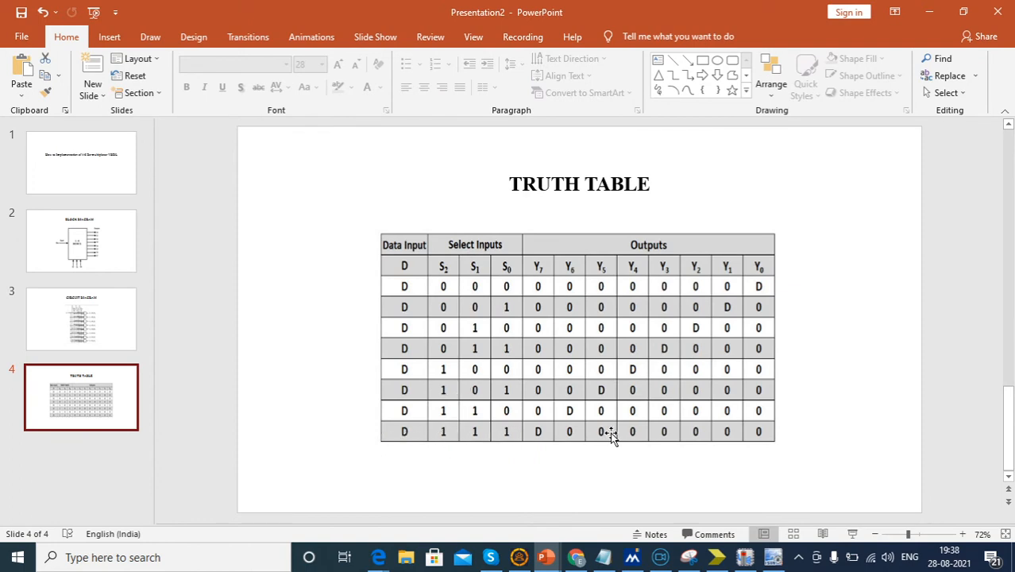
{"action": "mouse_move", "coordinate": [538, 279]}
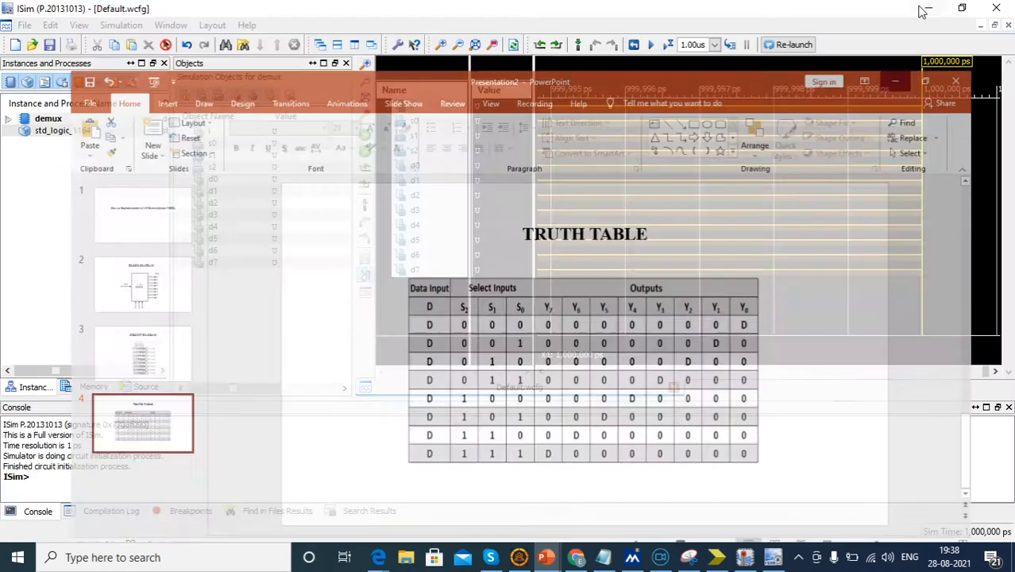
- Force input i and select line s0 to constant 1
{"action": "right_click", "coordinate": [477, 106]}
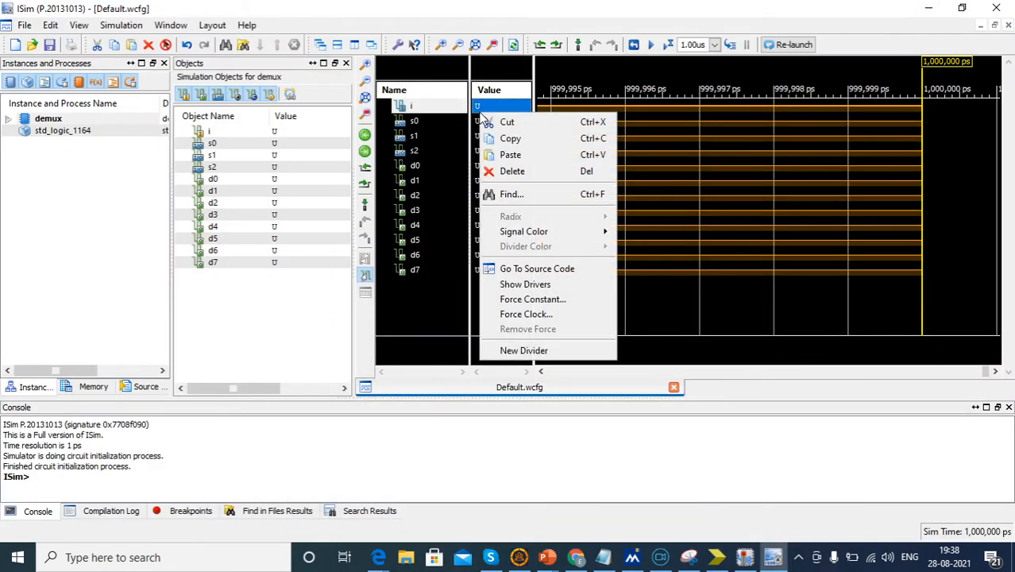
{"action": "left_click", "coordinate": [532, 298]}
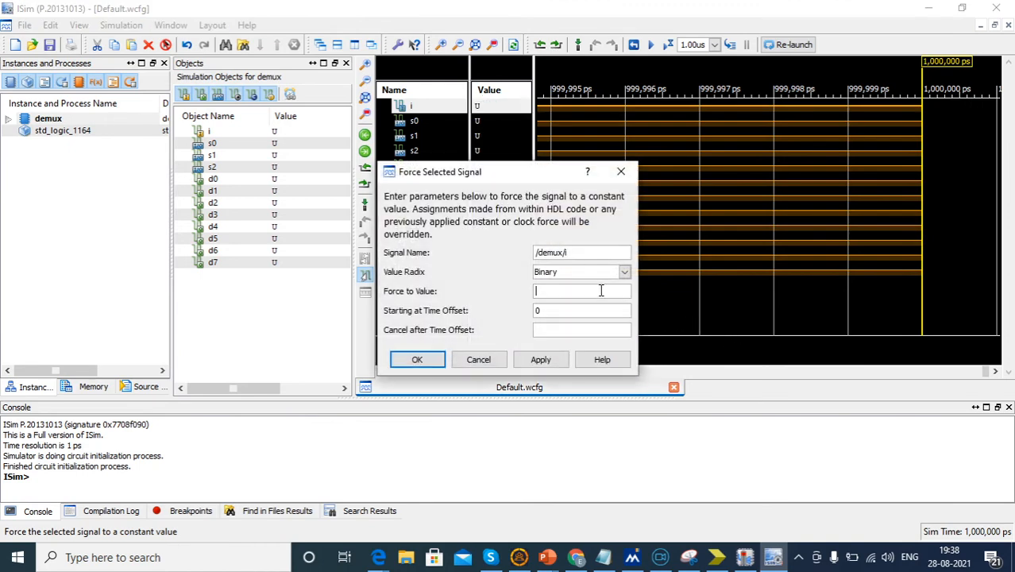
{"action": "type", "text": "1"}
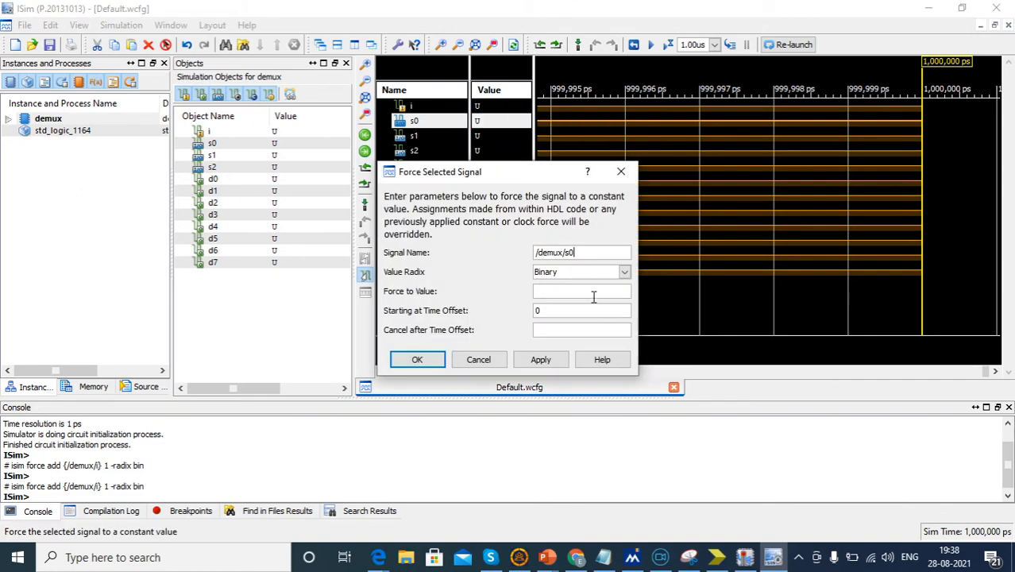
{"action": "type", "text": "1"}
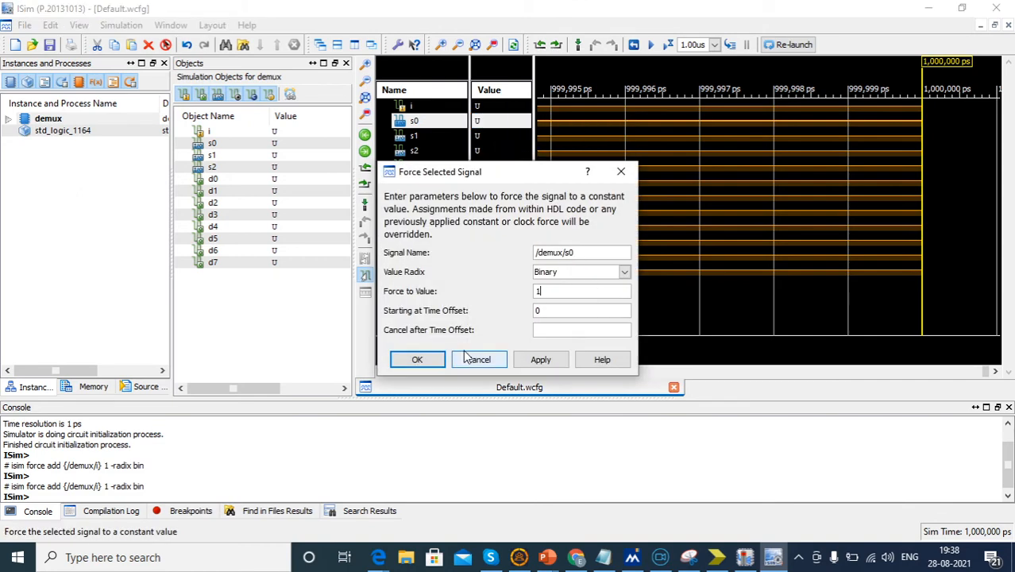
{"action": "left_click", "coordinate": [540, 359]}
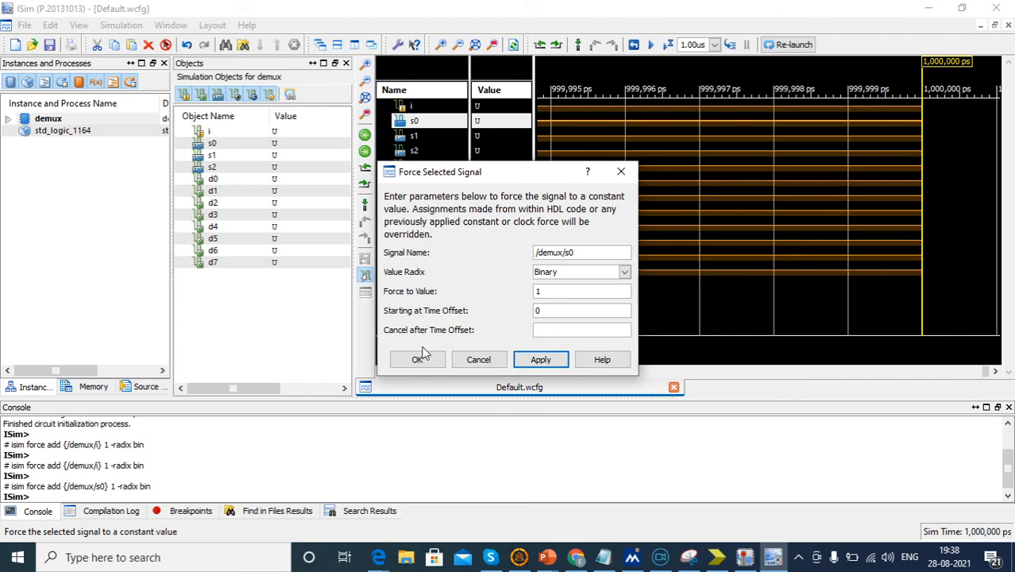
- Force s1 and s2 to constant 1, then run one more time step
{"action": "right_click", "coordinate": [413, 135]}
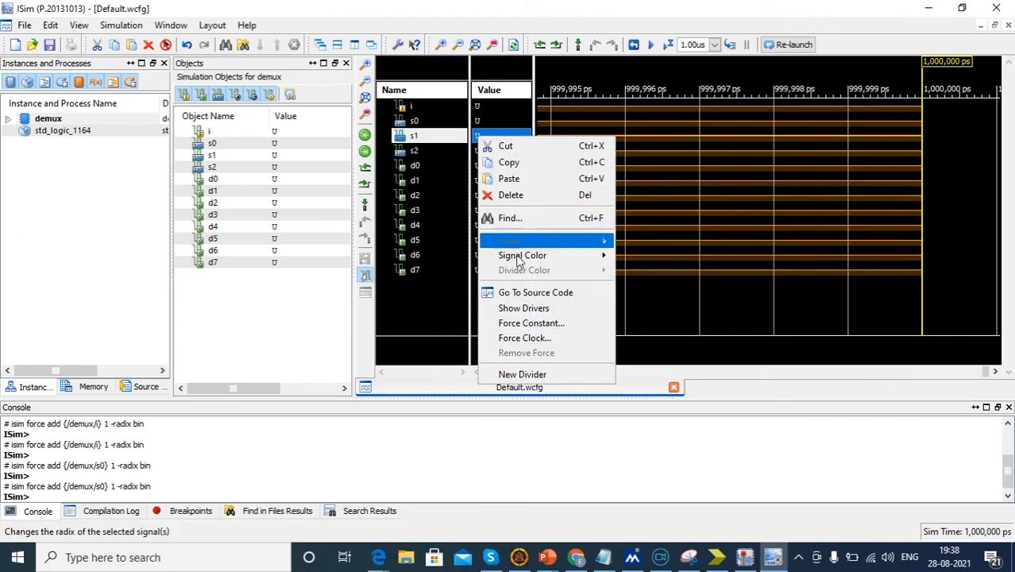
{"action": "left_click", "coordinate": [531, 322]}
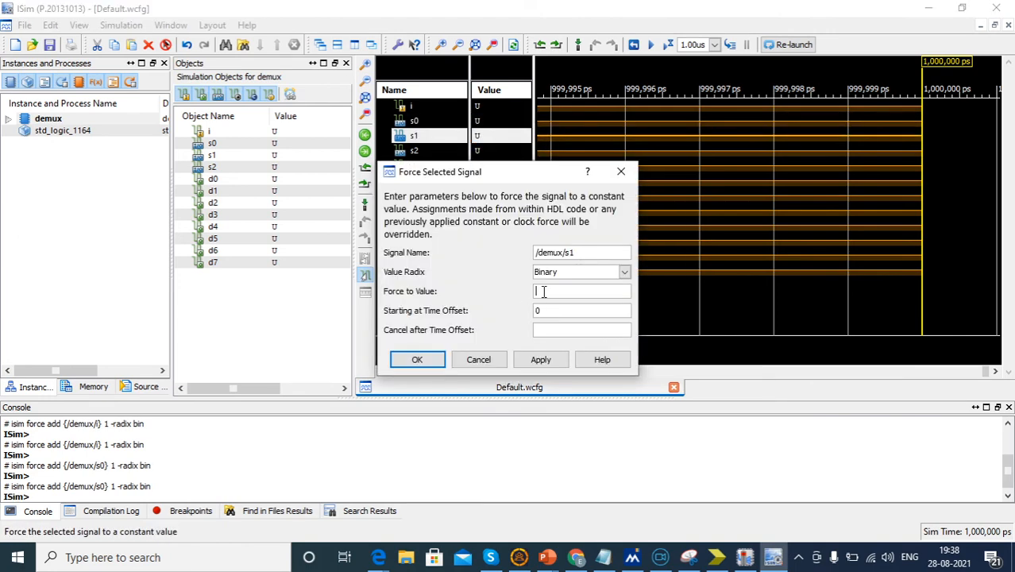
{"action": "left_click", "coordinate": [540, 359]}
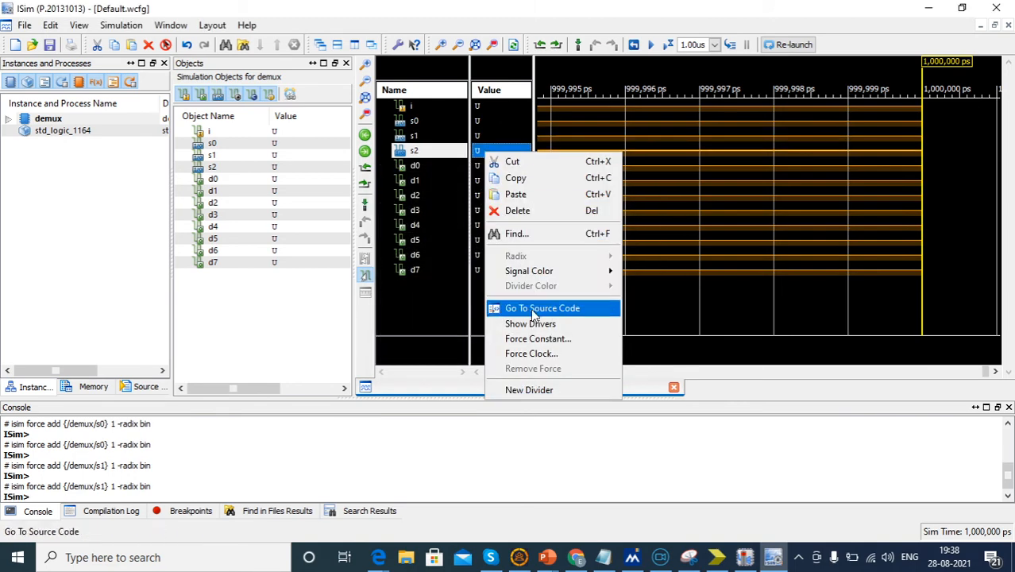
{"action": "left_click", "coordinate": [538, 338]}
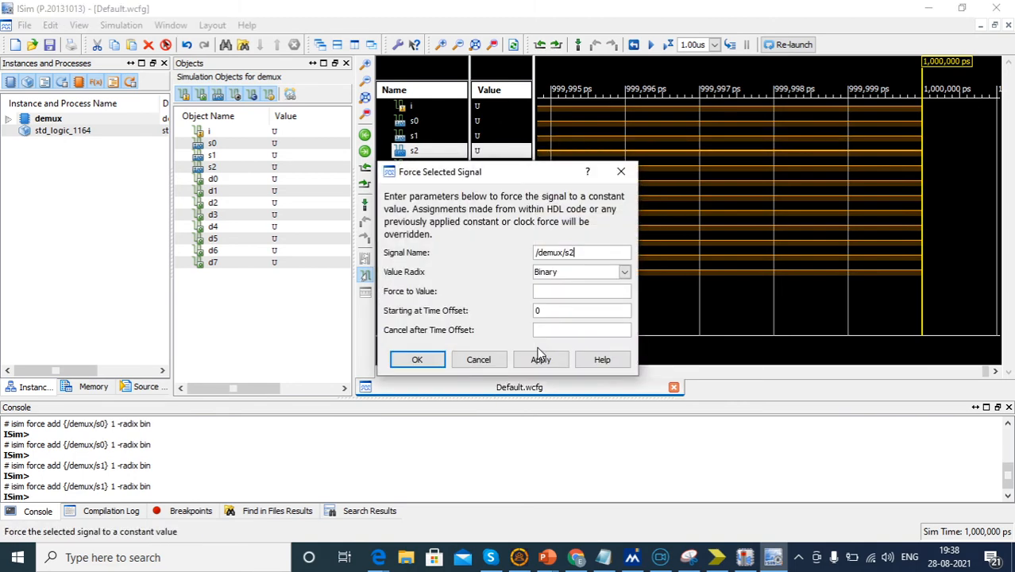
{"action": "type", "text": "1"}
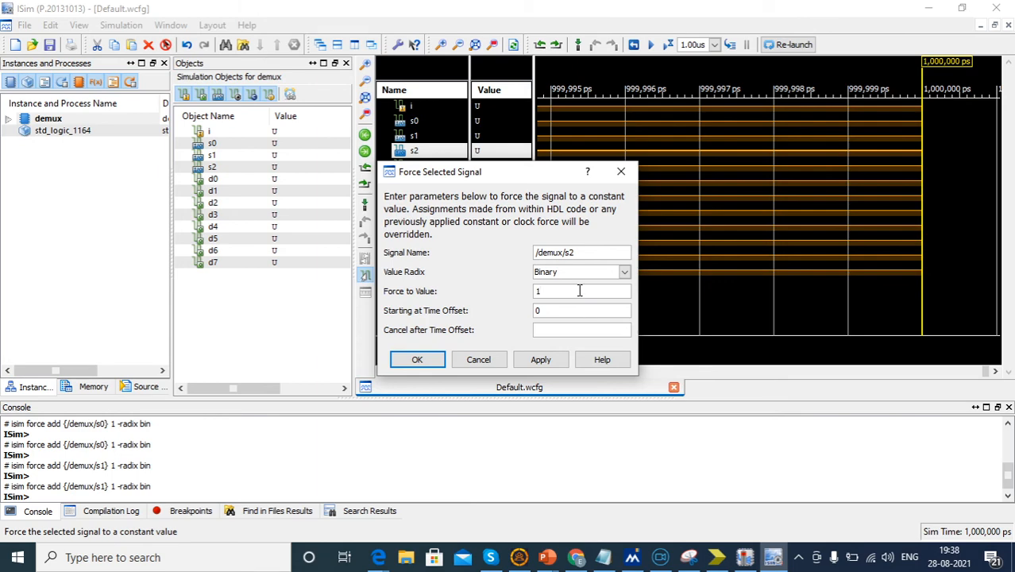
{"action": "left_click", "coordinate": [417, 359]}
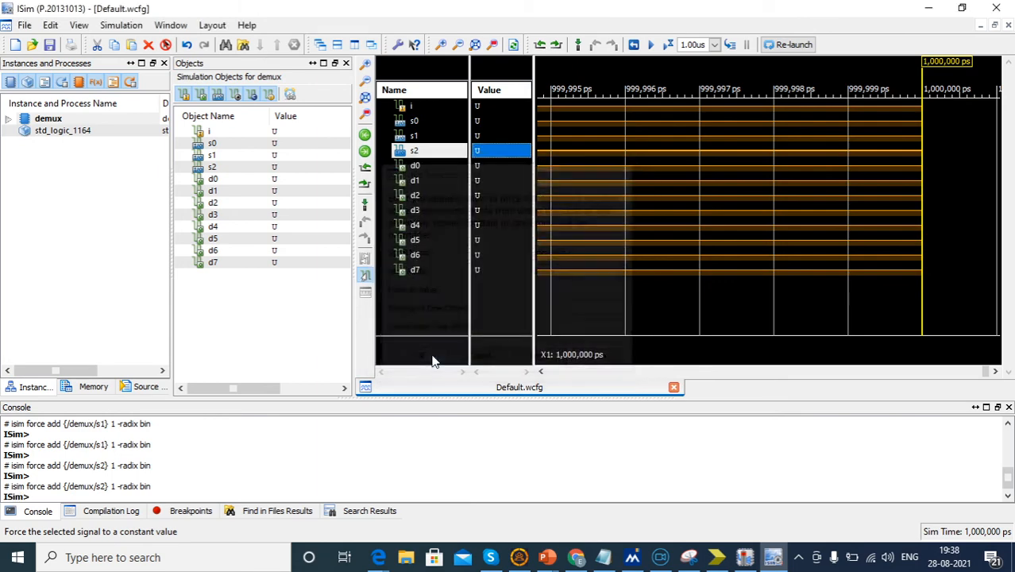
{"action": "left_click", "coordinate": [650, 44]}
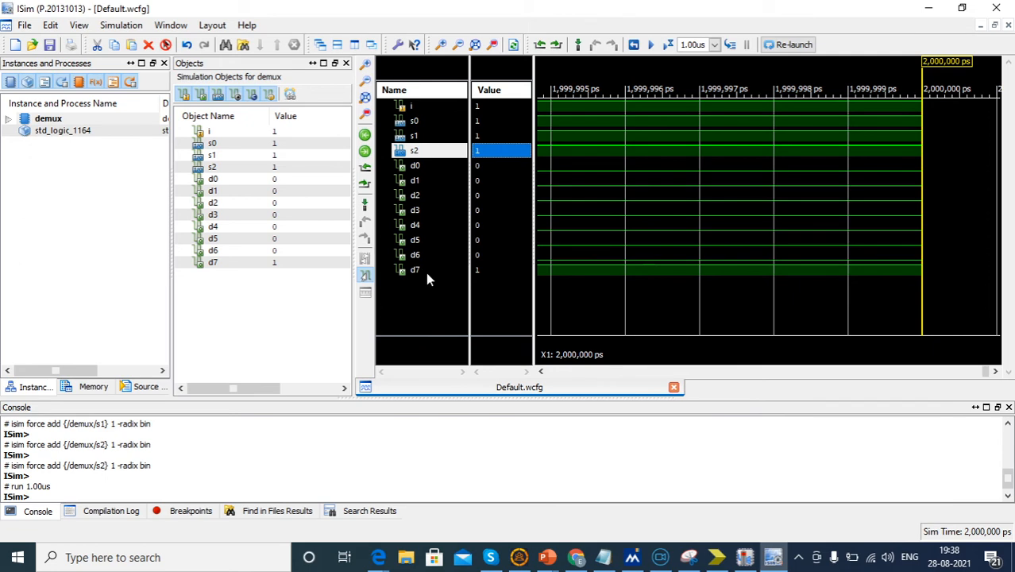
- Force s2 to constant 0 and run another step, showing D6 at 1
{"action": "right_click", "coordinate": [414, 135]}
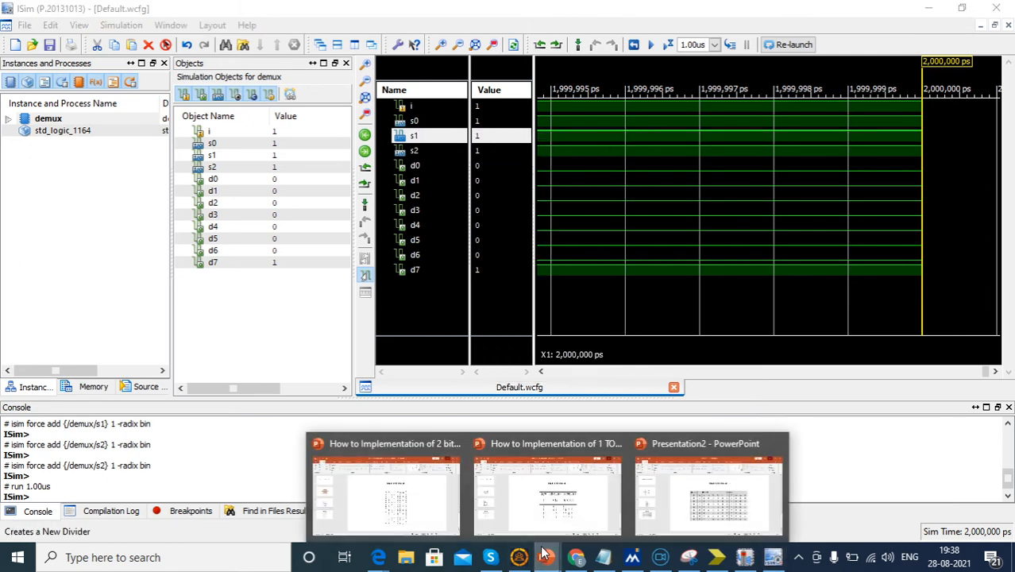
{"action": "left_click", "coordinate": [706, 493]}
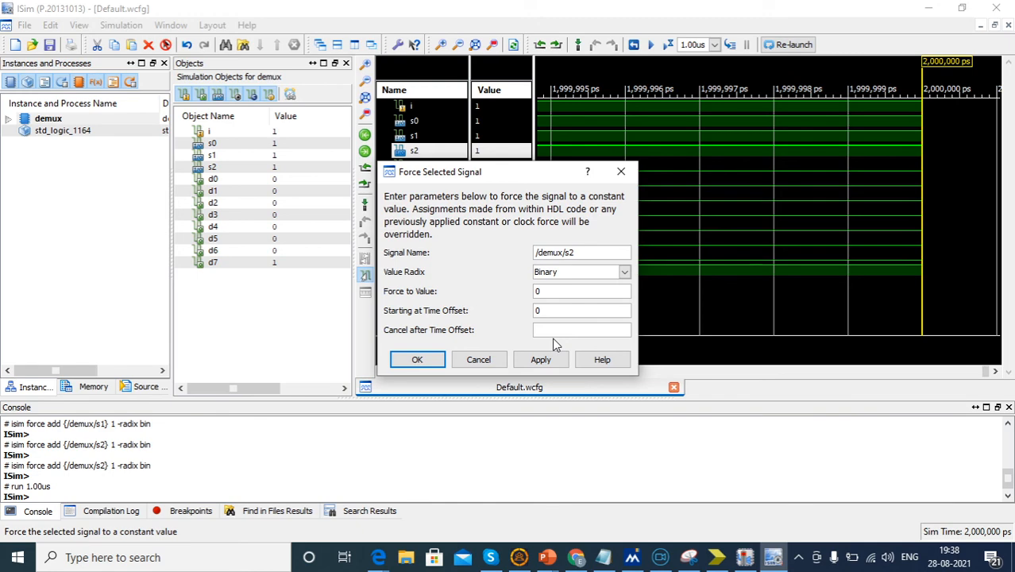
{"action": "left_click", "coordinate": [417, 359]}
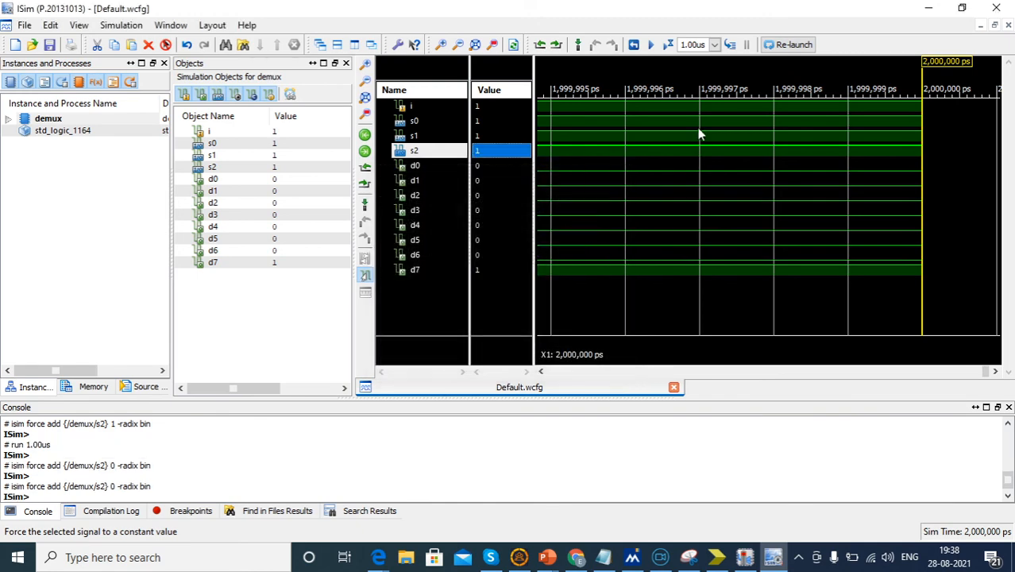
{"action": "left_click", "coordinate": [634, 45]}
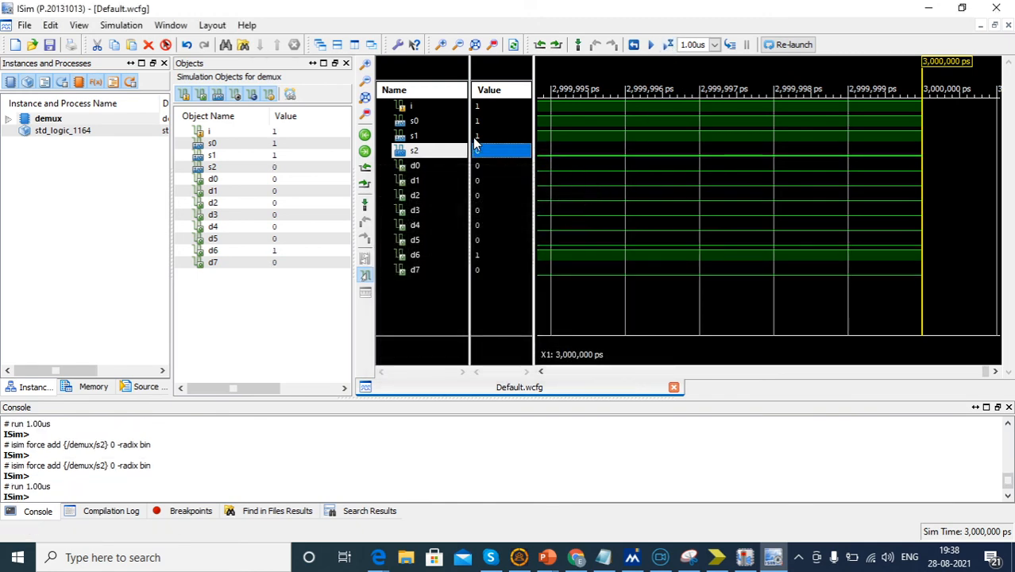
- Force s0 and s1 to constant 0 and run again, showing D0 at 1
{"action": "right_click", "coordinate": [414, 120]}
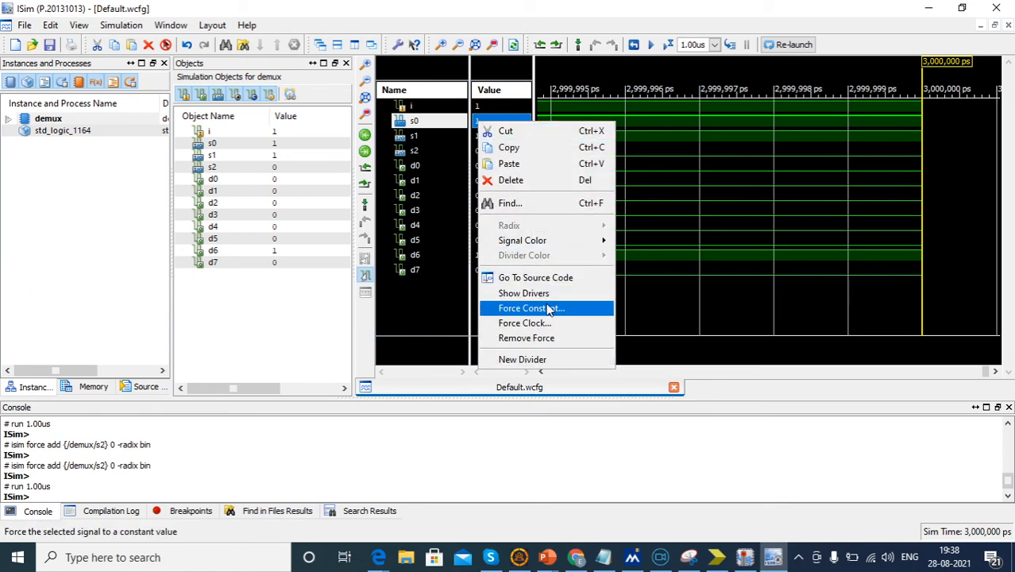
{"action": "left_click", "coordinate": [530, 308]}
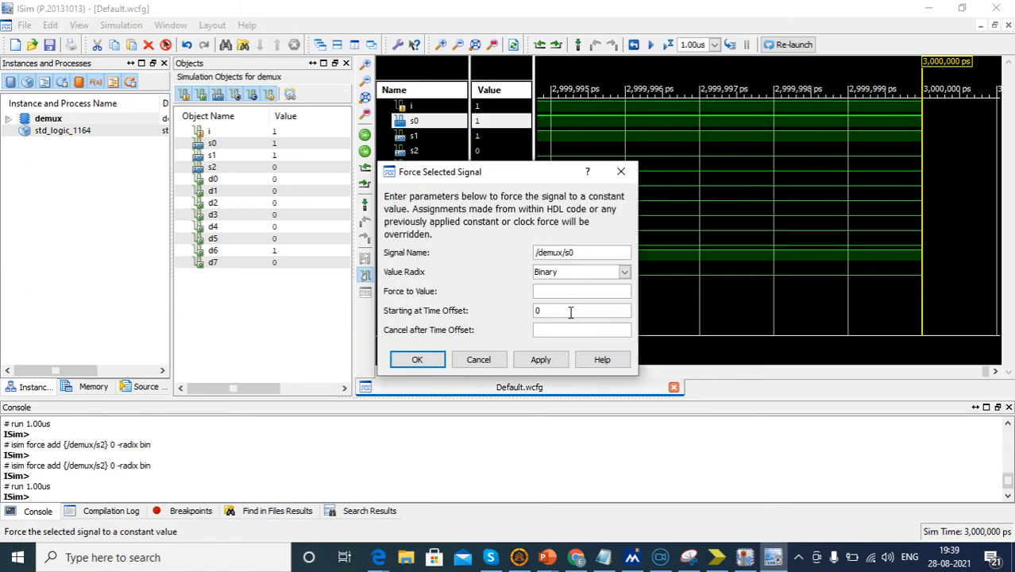
{"action": "left_click", "coordinate": [417, 360]}
{"action": "type", "text": "0"}
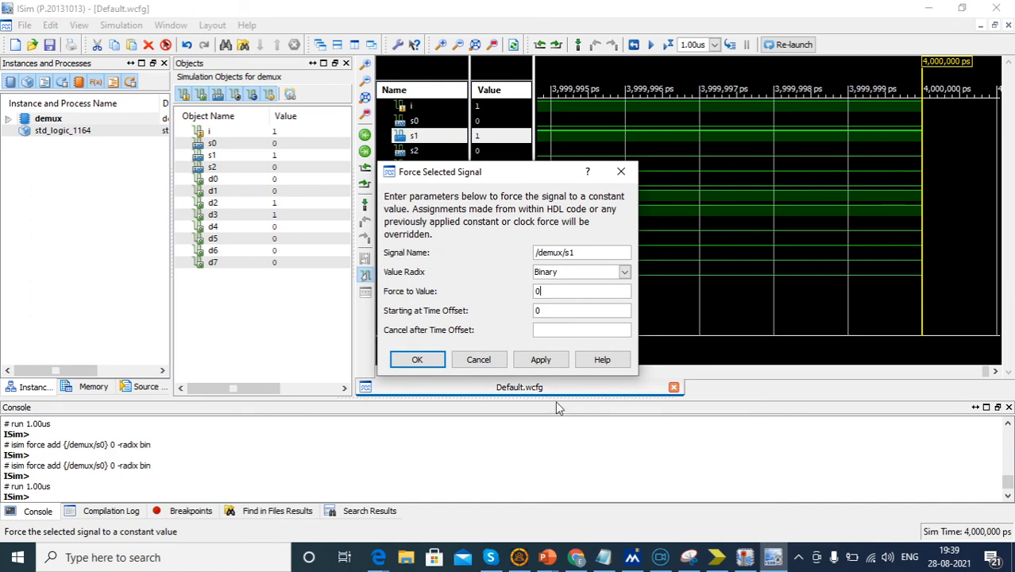
{"action": "left_click", "coordinate": [417, 359]}
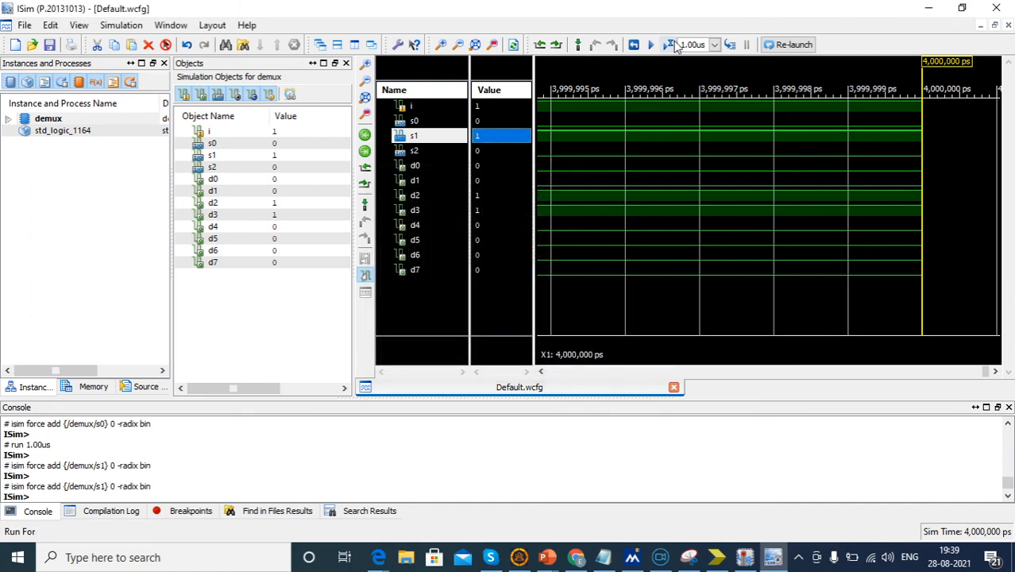
{"action": "left_click", "coordinate": [633, 43]}
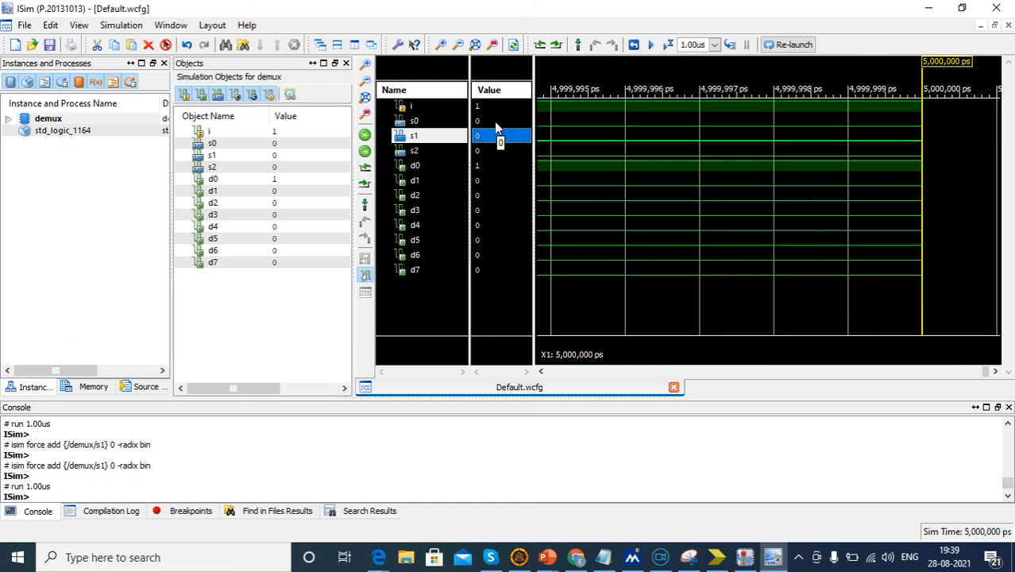
- Float the Default.wcfg waveform tab into a separate window showing the history up to 5,000 ns
{"action": "right_click", "coordinate": [519, 386]}
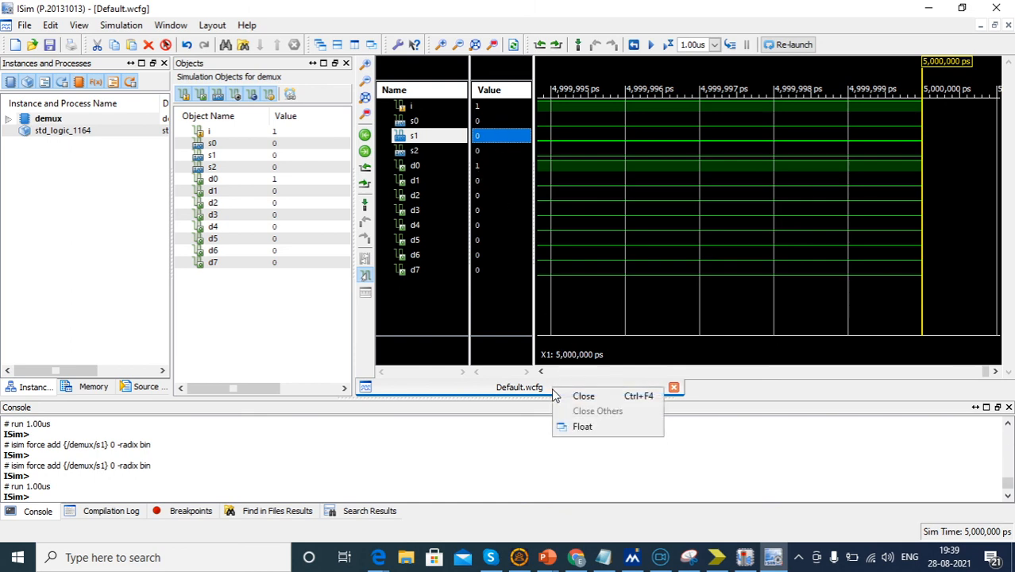
{"action": "left_click", "coordinate": [583, 427]}
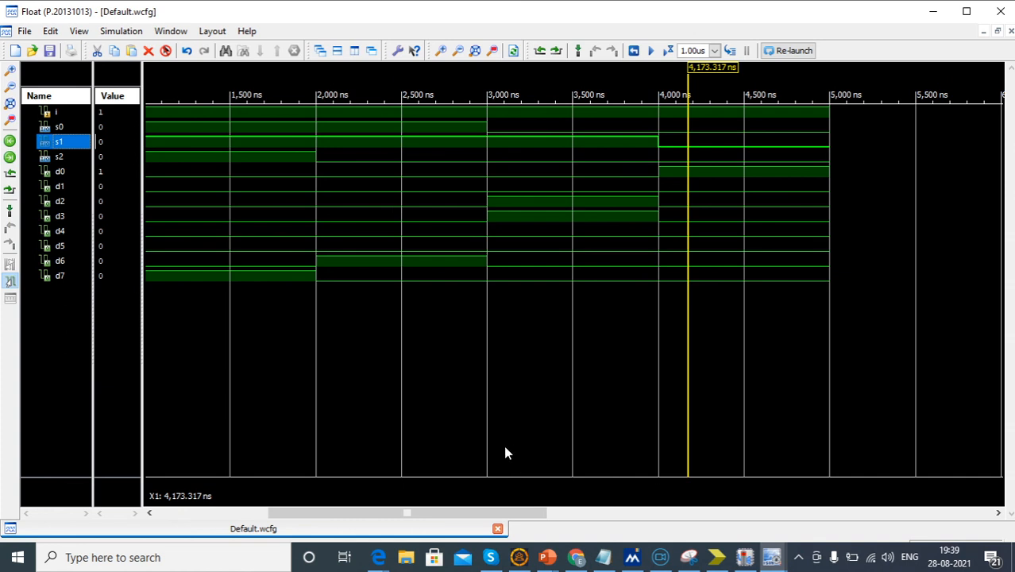
{"action": "mouse_move", "coordinate": [508, 468]}
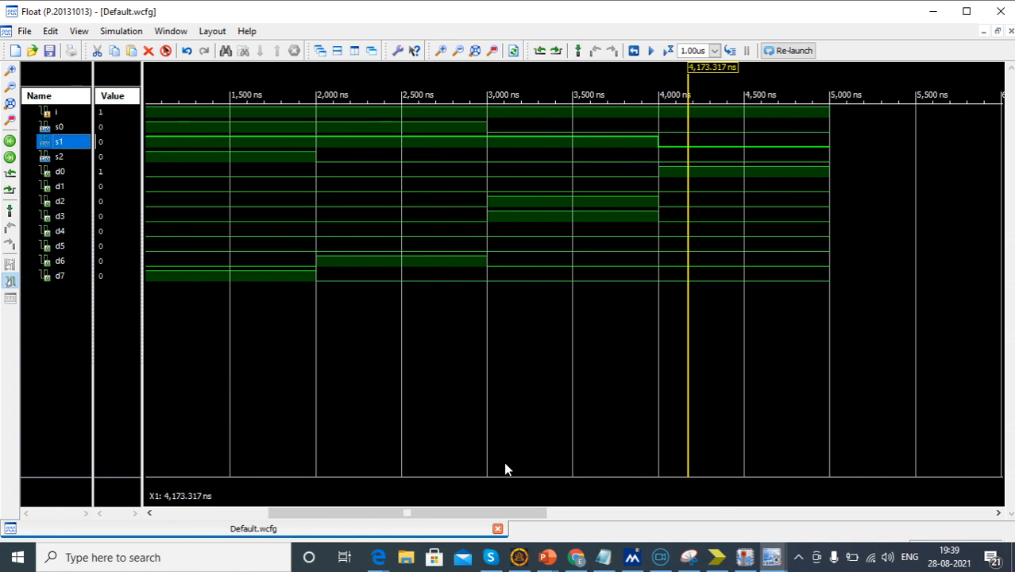